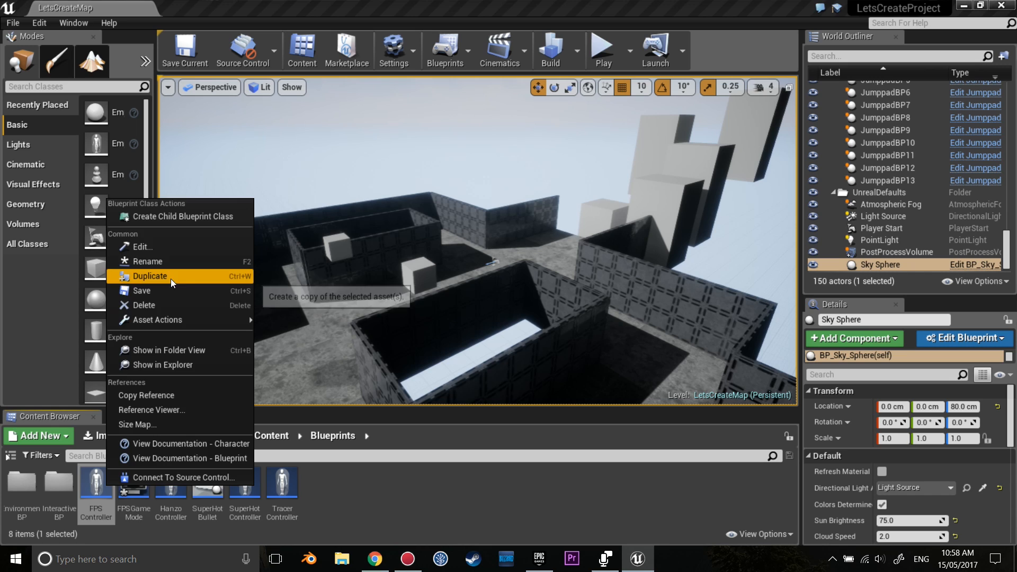
# Step: Duplicate the FPS Controller blueprint as PharahController and open it in the Blueprint editor
pyautogui.click(150, 276)
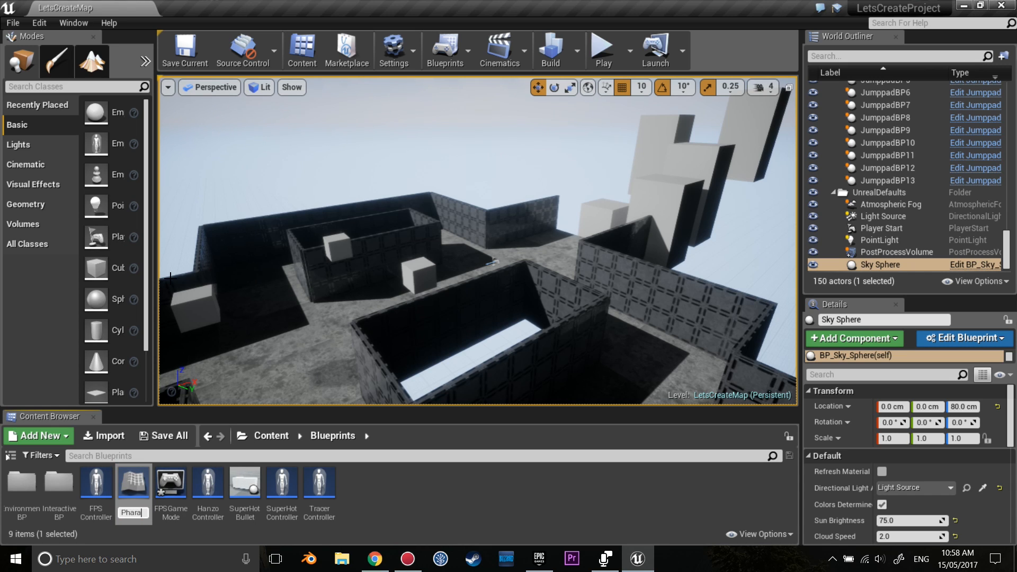
pyautogui.click(208, 493)
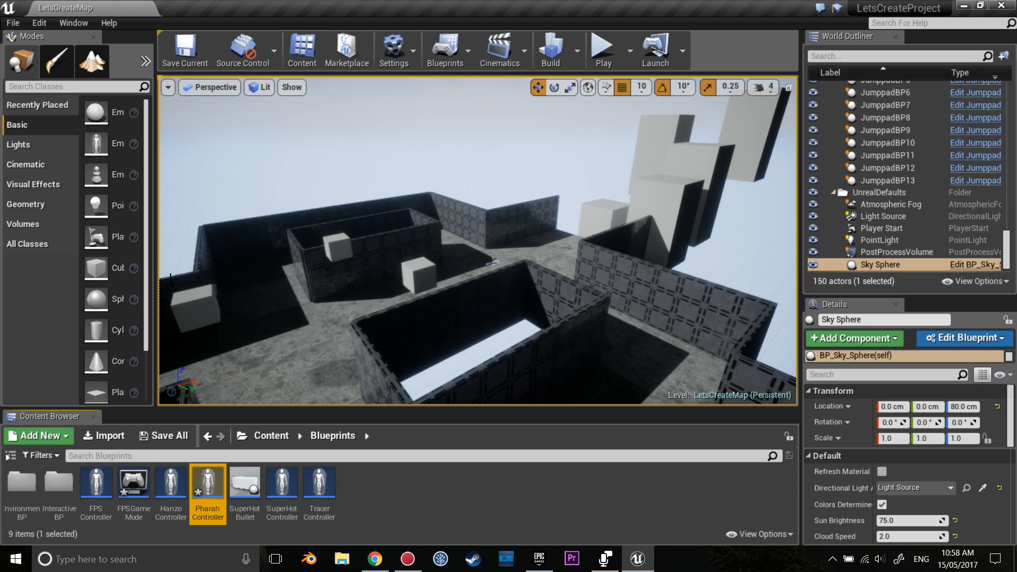
pyautogui.doubleClick(208, 493)
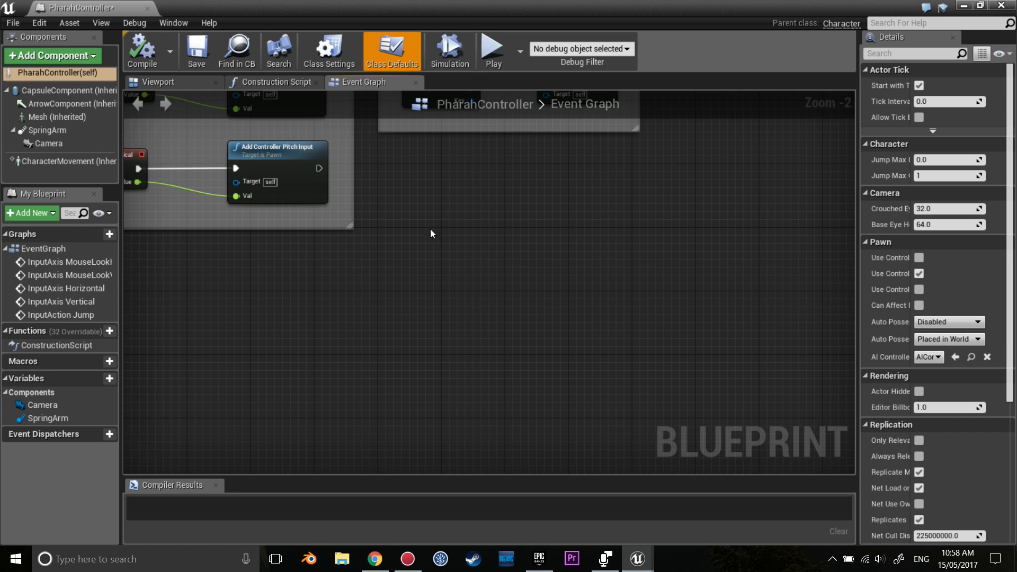
pyautogui.moveTo(428, 260)
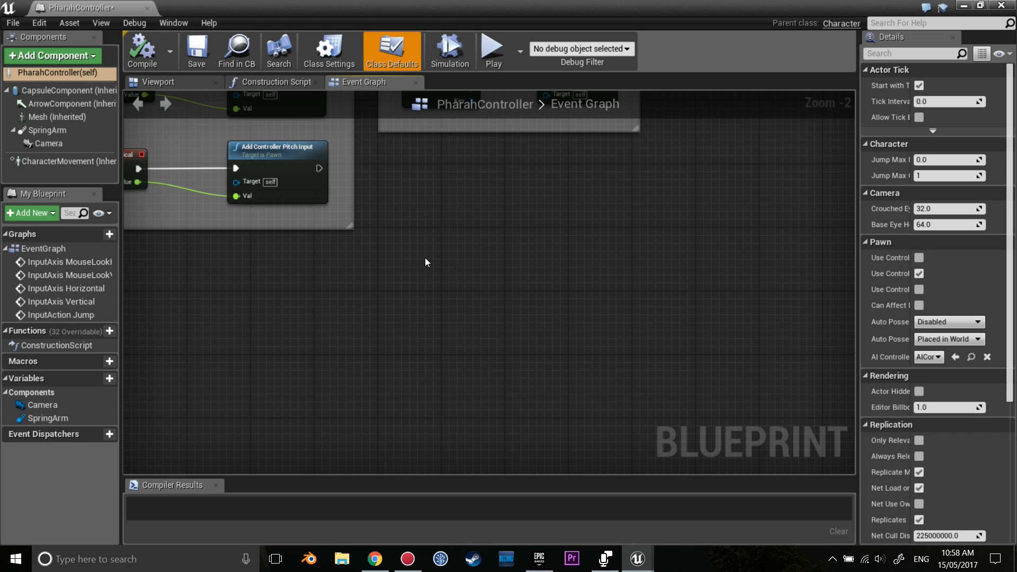
pyautogui.moveTo(420, 267)
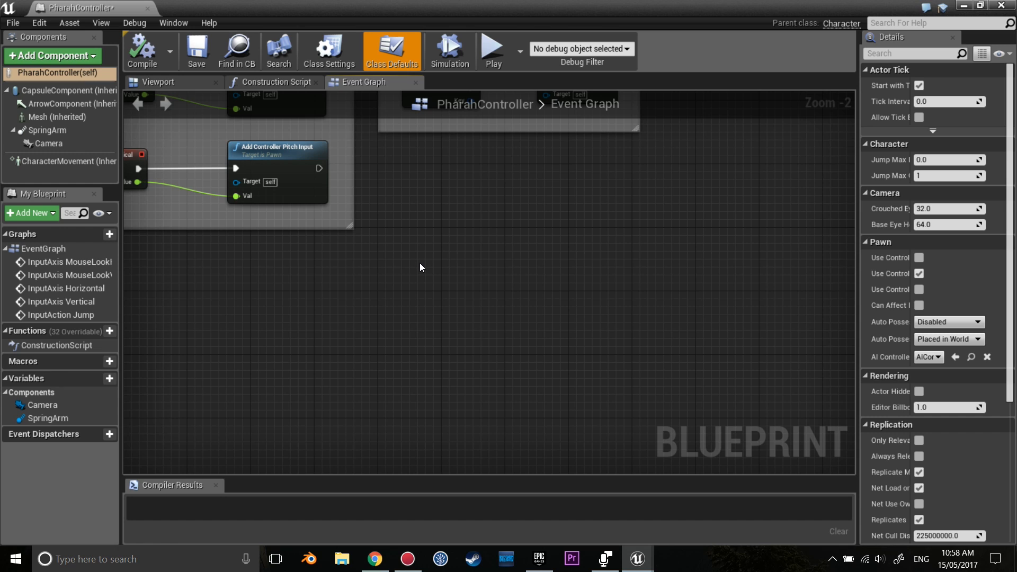
pyautogui.moveTo(413, 271)
pyautogui.write('get player')
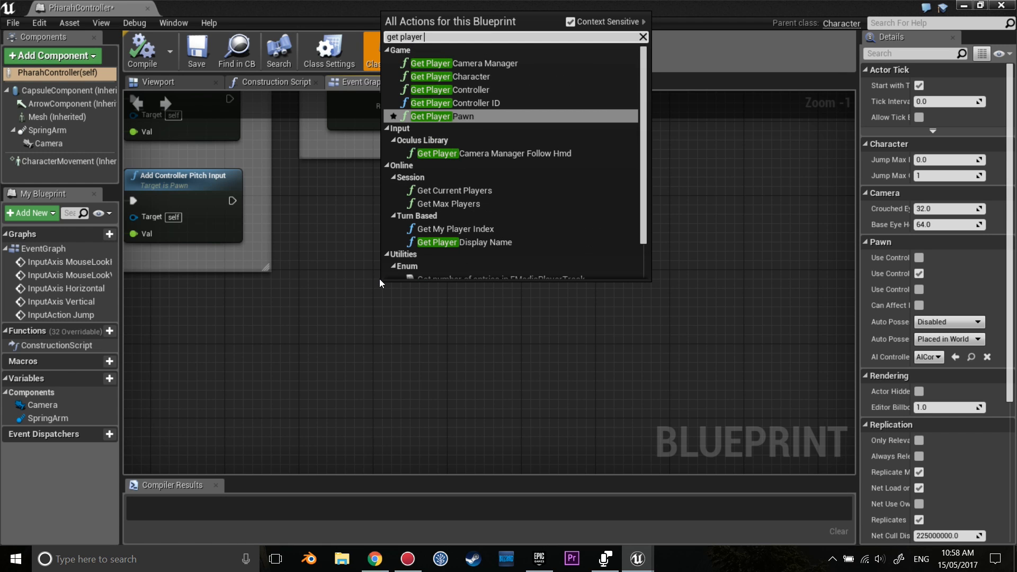
# Step: Add Get Player Controller feeding a Get Input Key Time Down node keyed to Space Bar
pyautogui.click(450, 90)
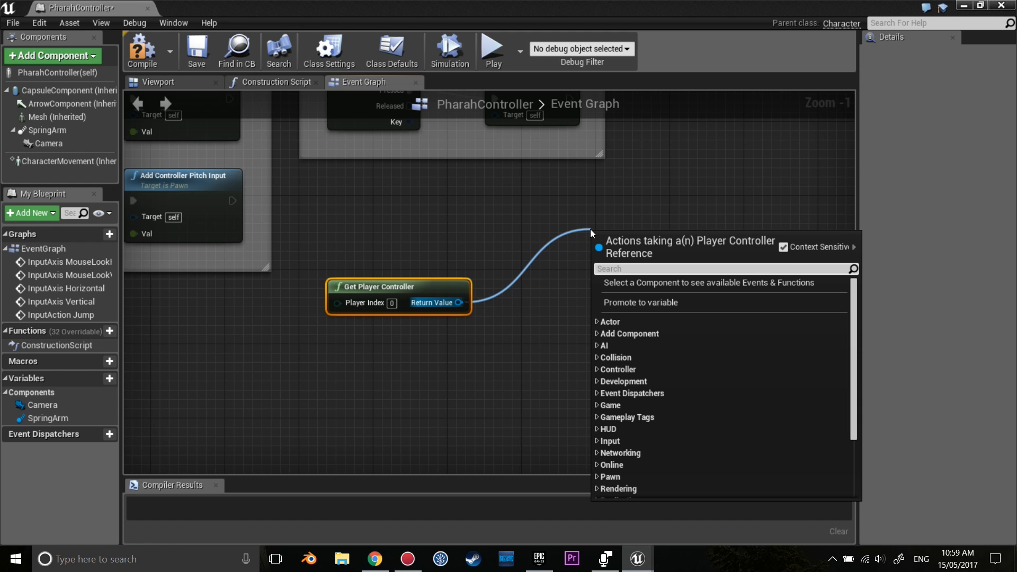
pyautogui.write('get input key')
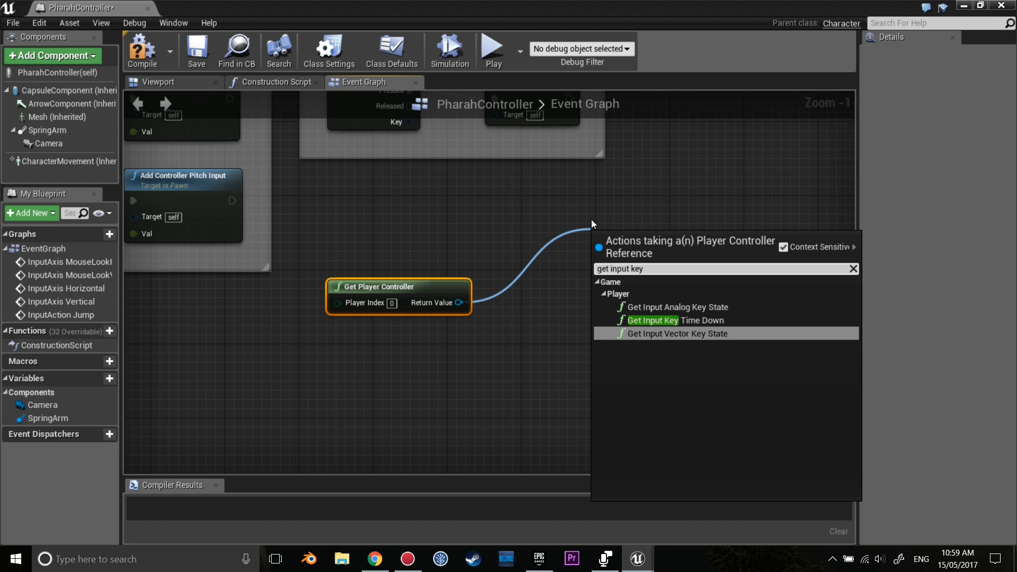
pyautogui.click(652, 320)
pyautogui.write('spac')
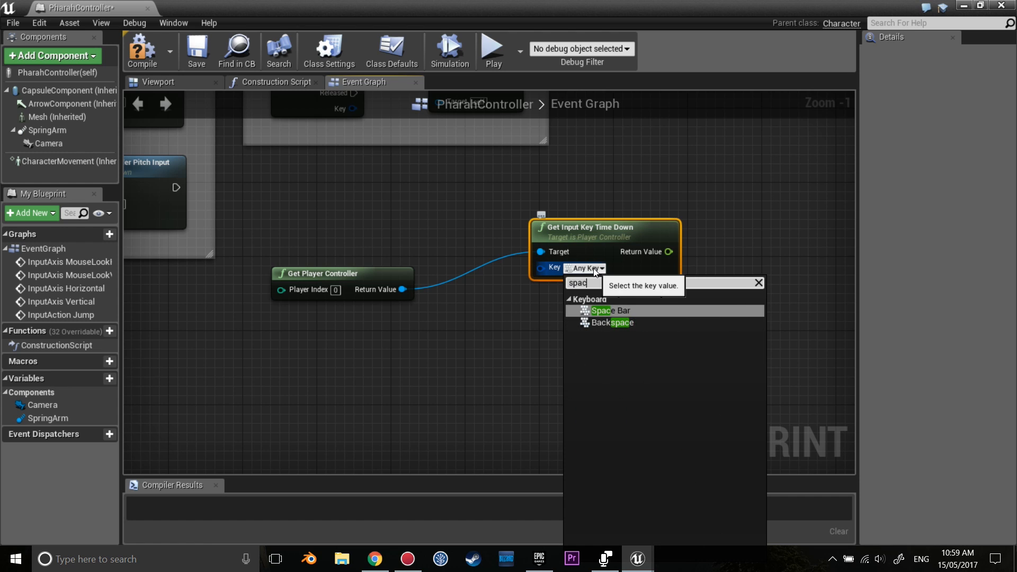
pyautogui.click(610, 310)
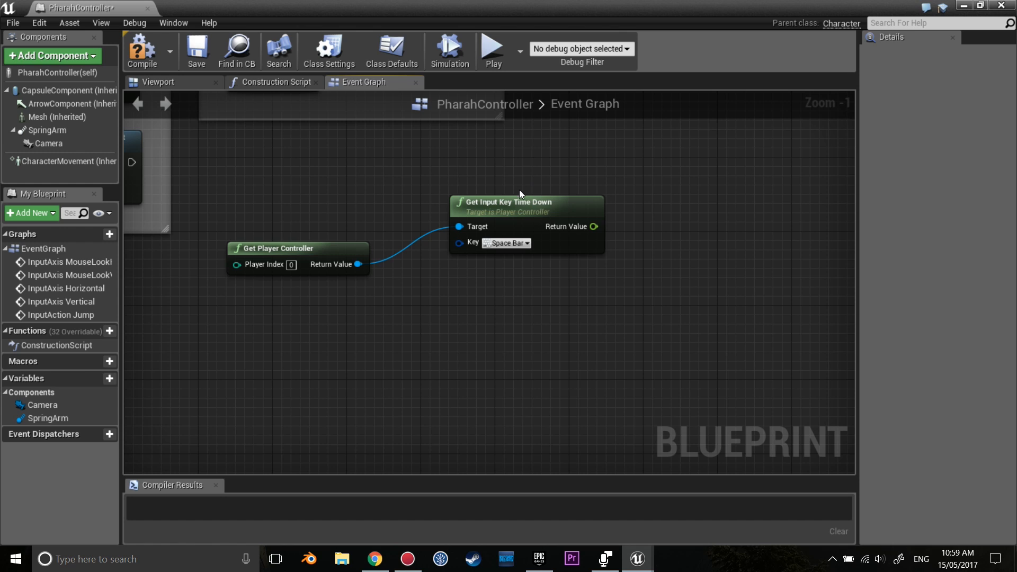
pyautogui.moveTo(596, 211)
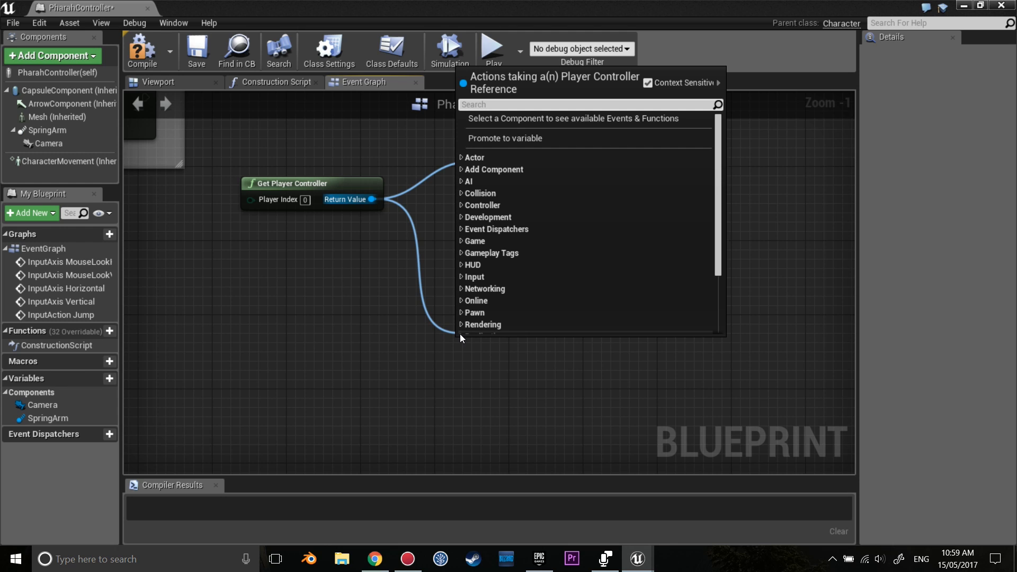
# Step: Add a Get Input Analog Key State node from the player controller, keyed to Space Bar
pyautogui.write('get input ana')
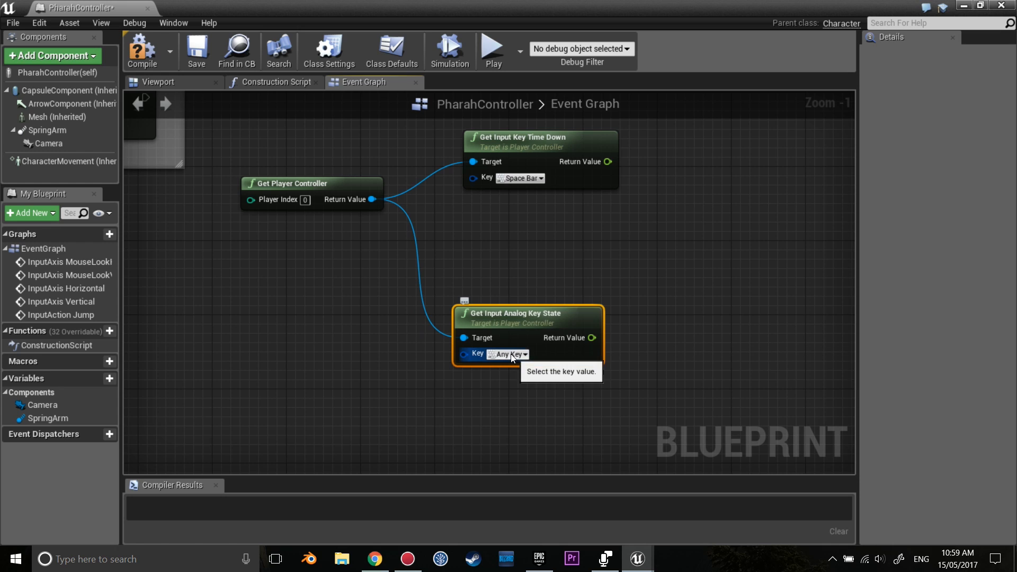
pyautogui.click(509, 354)
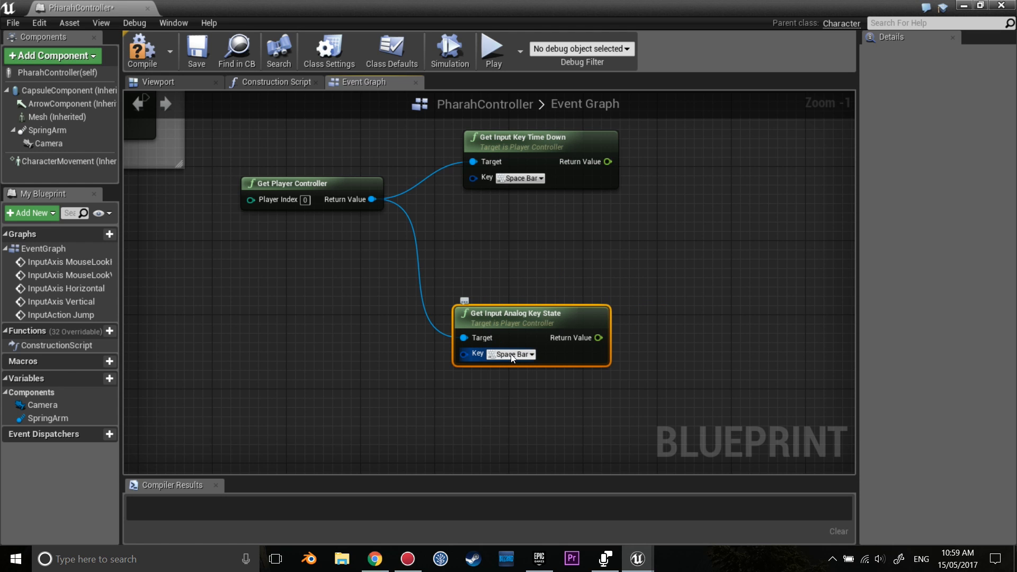
pyautogui.click(587, 280)
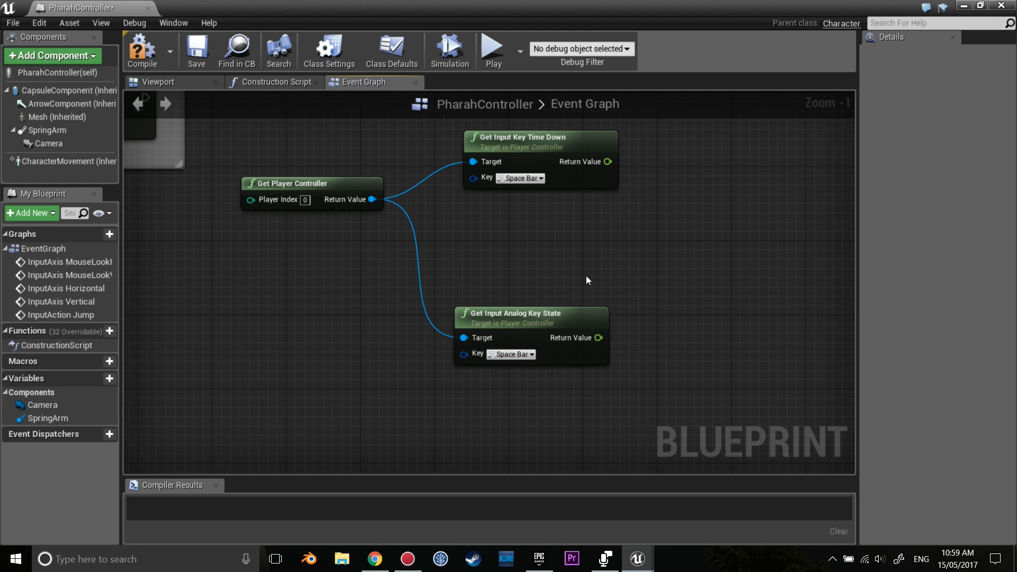
pyautogui.moveTo(603, 280)
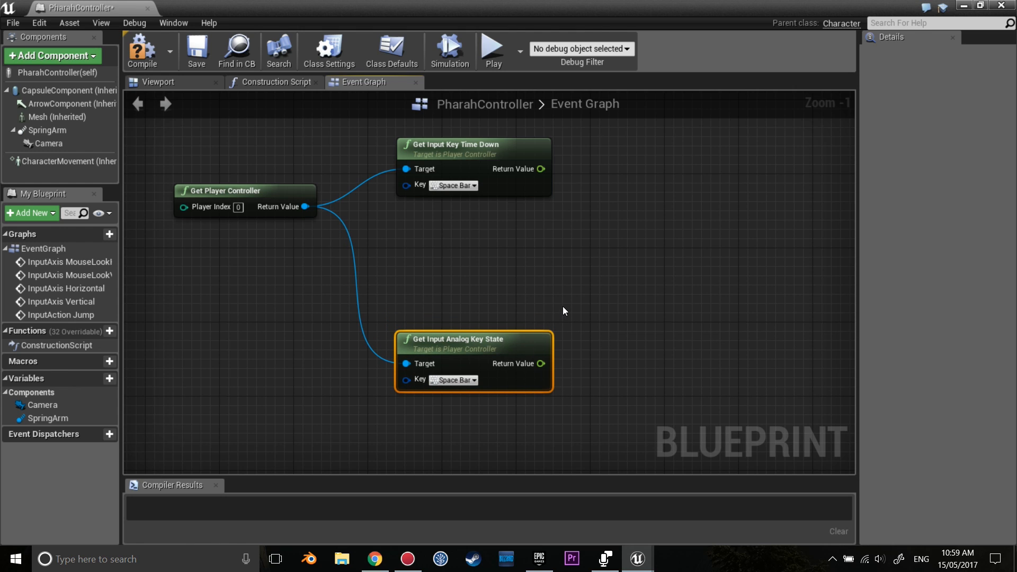
pyautogui.moveTo(562, 306)
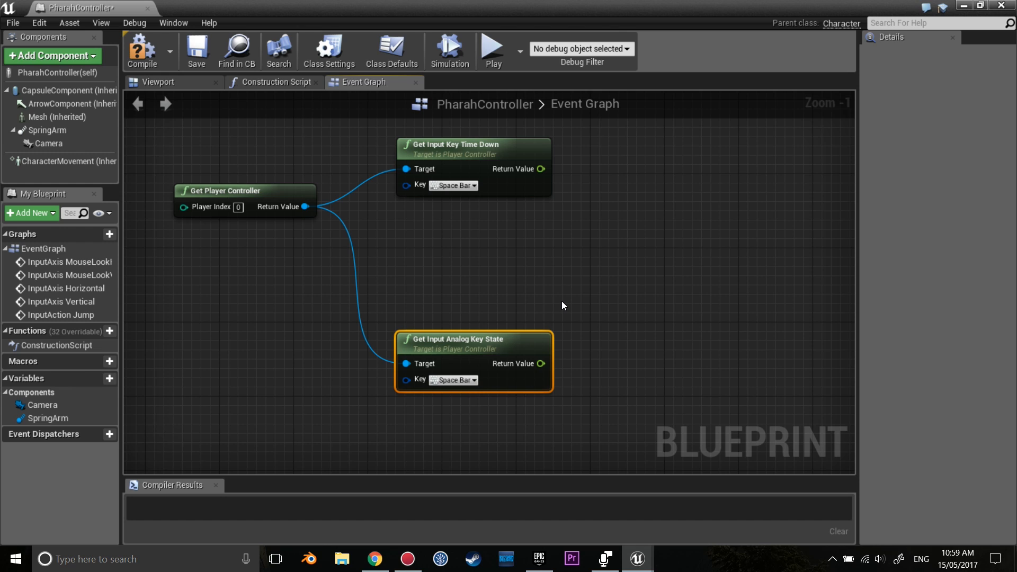
pyautogui.moveTo(578, 271)
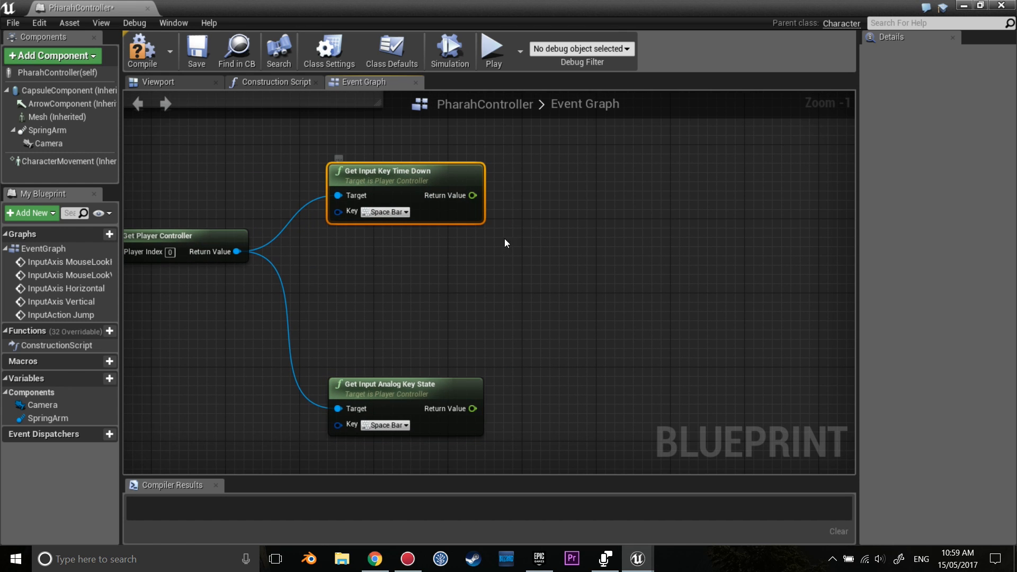
pyautogui.moveTo(506, 191)
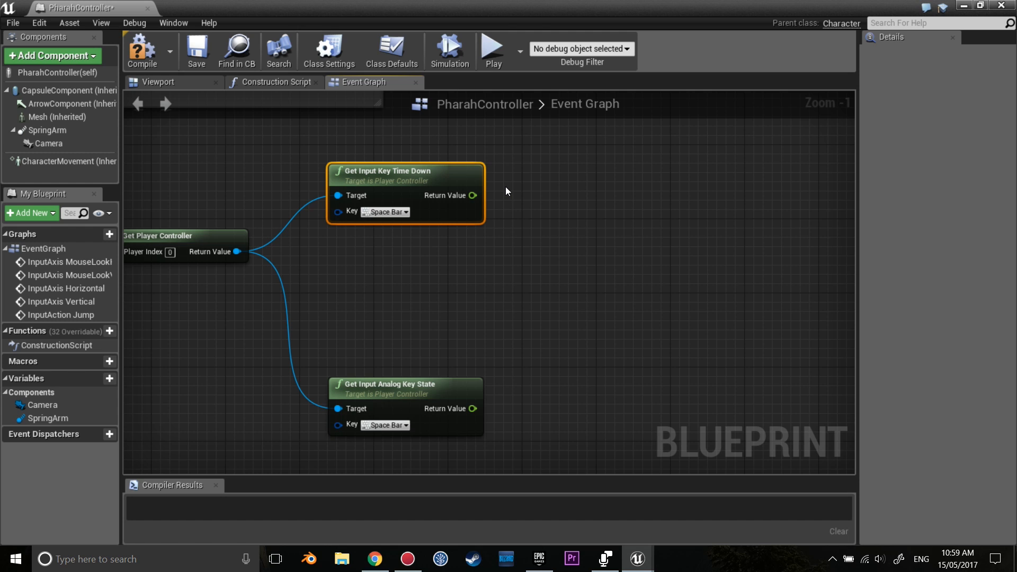
pyautogui.moveTo(503, 202)
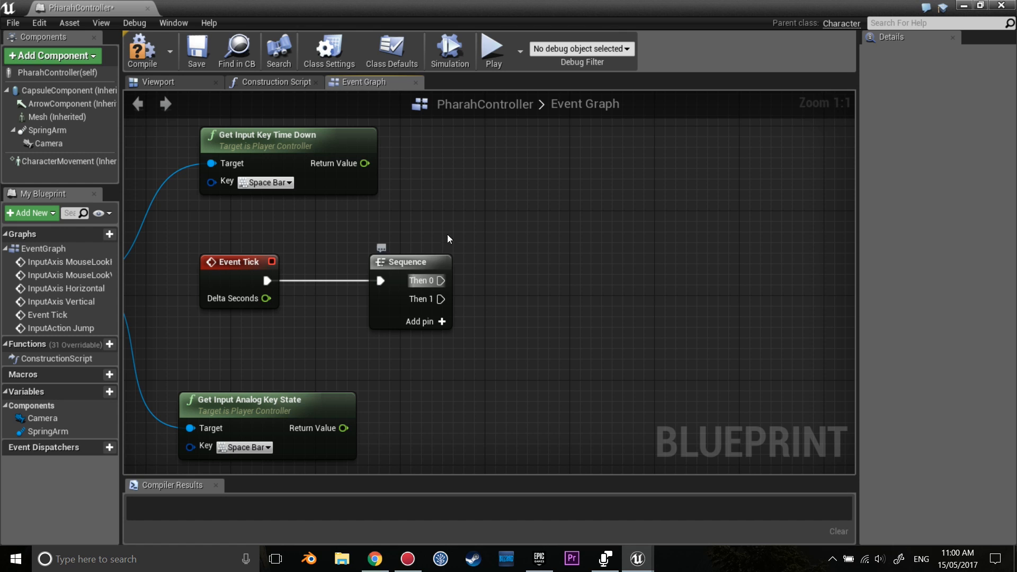
pyautogui.moveTo(438, 282)
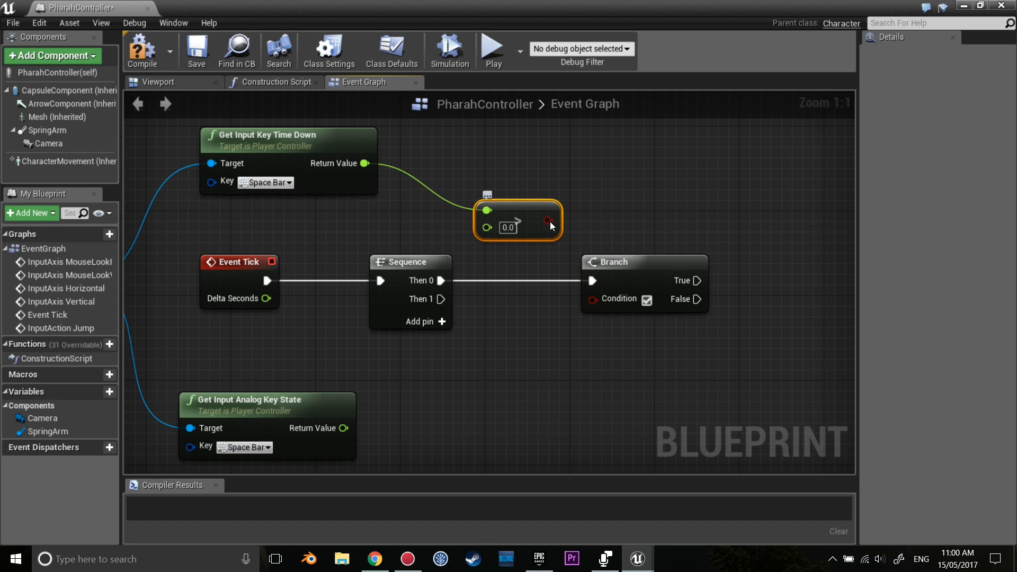
pyautogui.moveTo(549, 207)
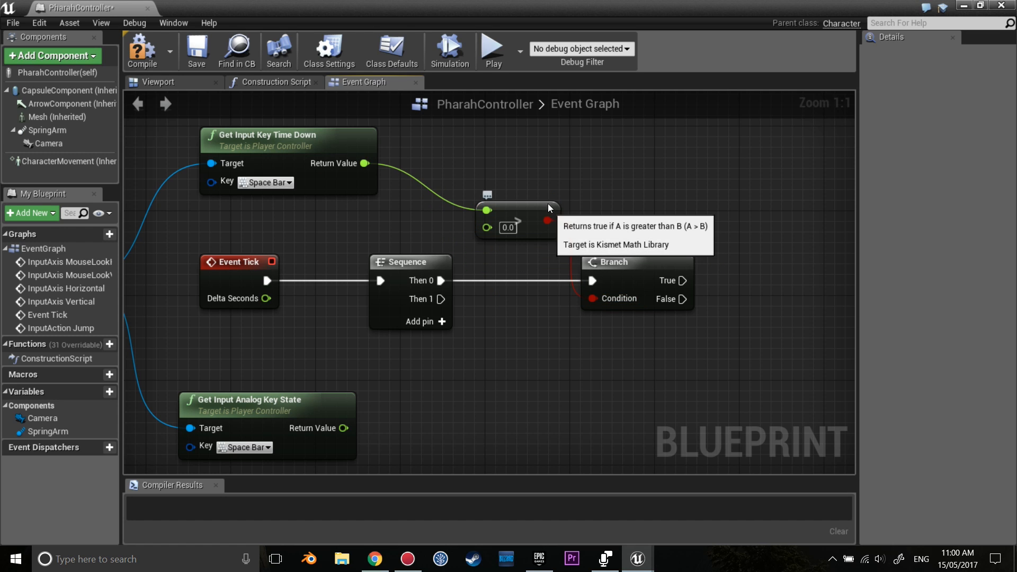
# Step: Wire Event Tick through a Sequence into a Branch conditioned on Space Bar hold time > 0.0
pyautogui.click(516, 175)
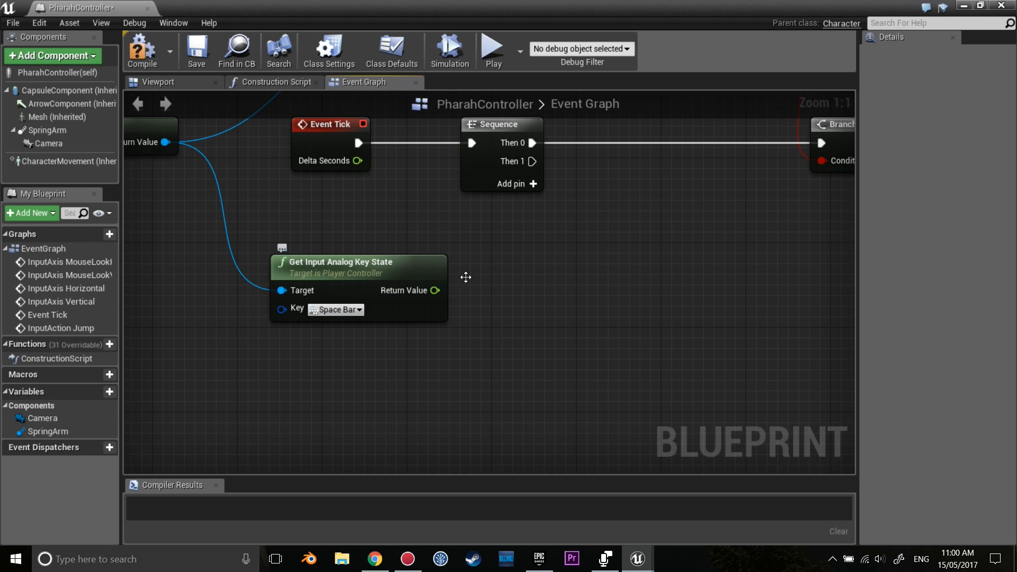
pyautogui.moveTo(438, 275)
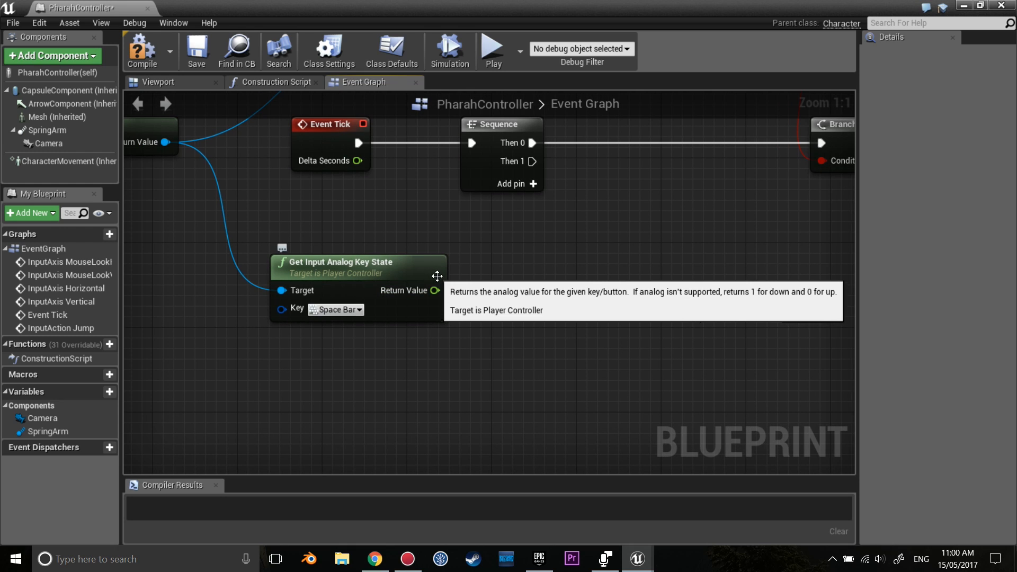
pyautogui.moveTo(434, 290)
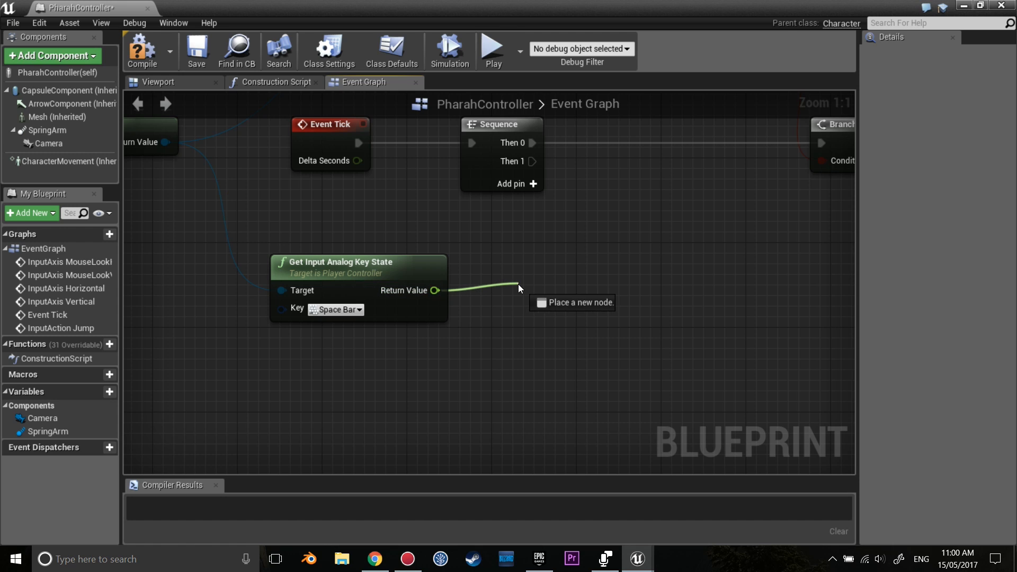
# Step: Add a Nearly Equal (float) node comparing the Space Bar key state against 0.0
pyautogui.write('nearly')
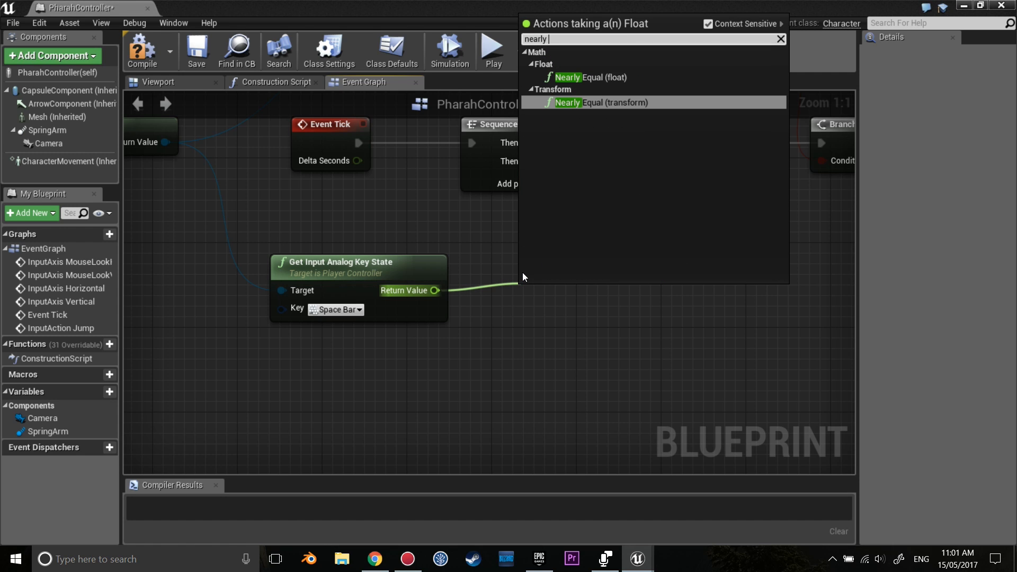
pyautogui.click(591, 78)
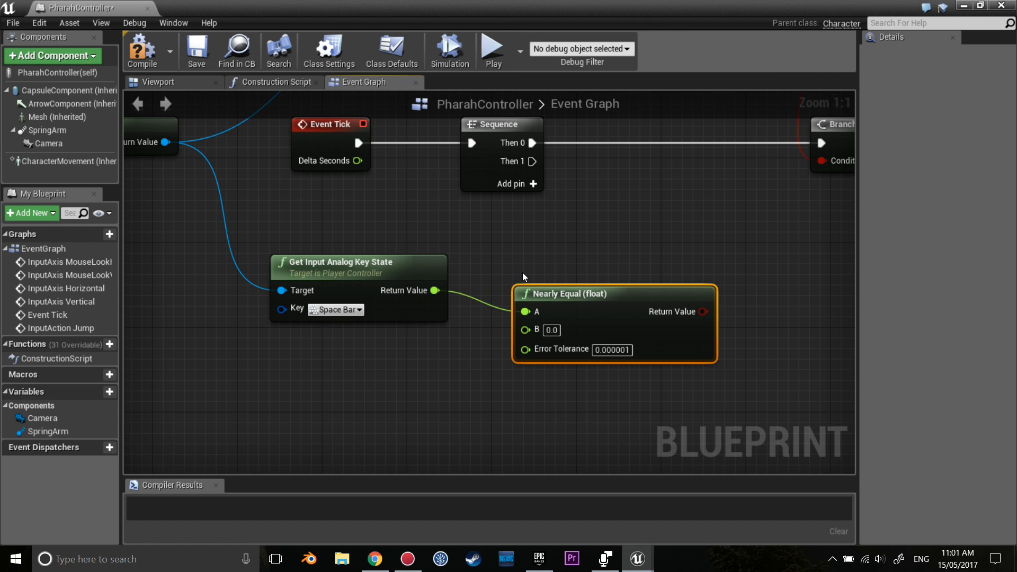
pyautogui.moveTo(584, 272)
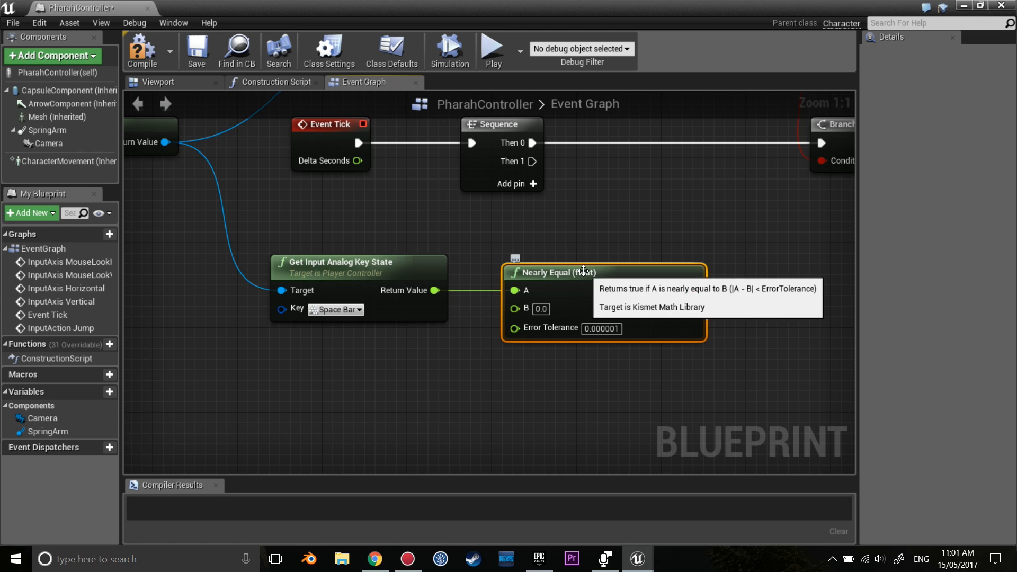
pyautogui.moveTo(582, 268)
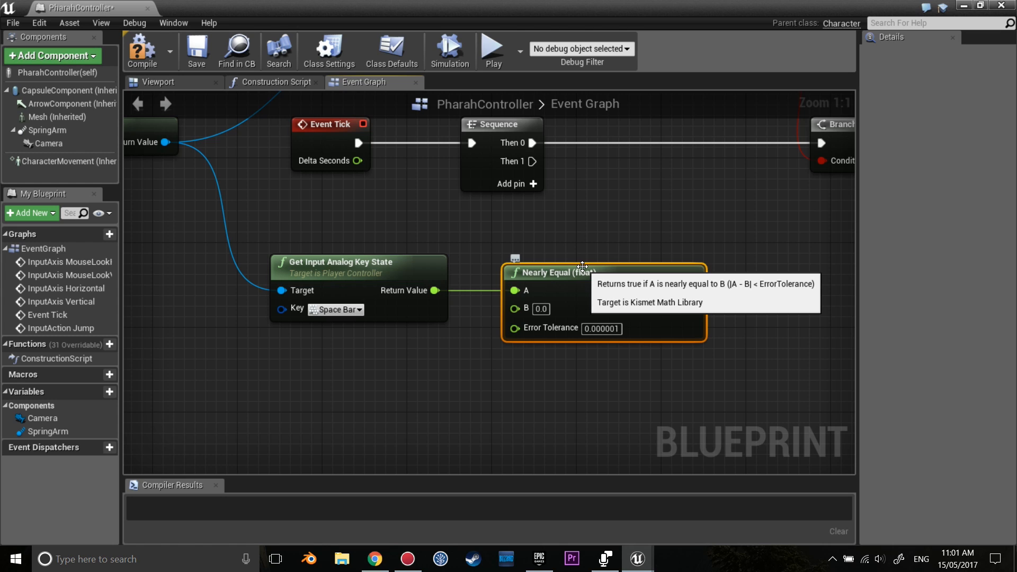
pyautogui.moveTo(581, 267)
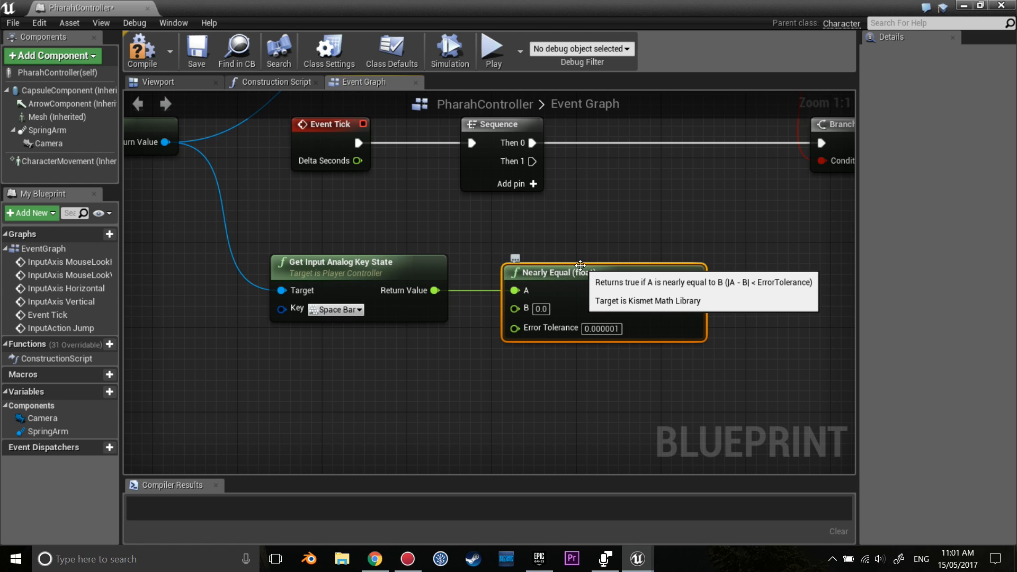
pyautogui.moveTo(661, 268)
pyautogui.write('branch')
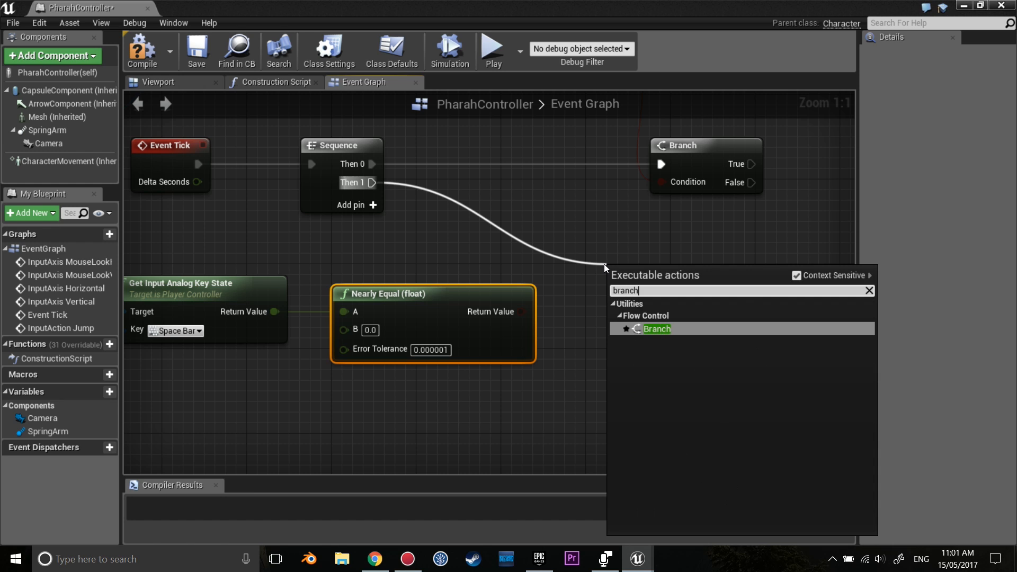
# Step: Add a Branch on Sequence Then 1, with further Branches on its True and False outputs
pyautogui.click(656, 329)
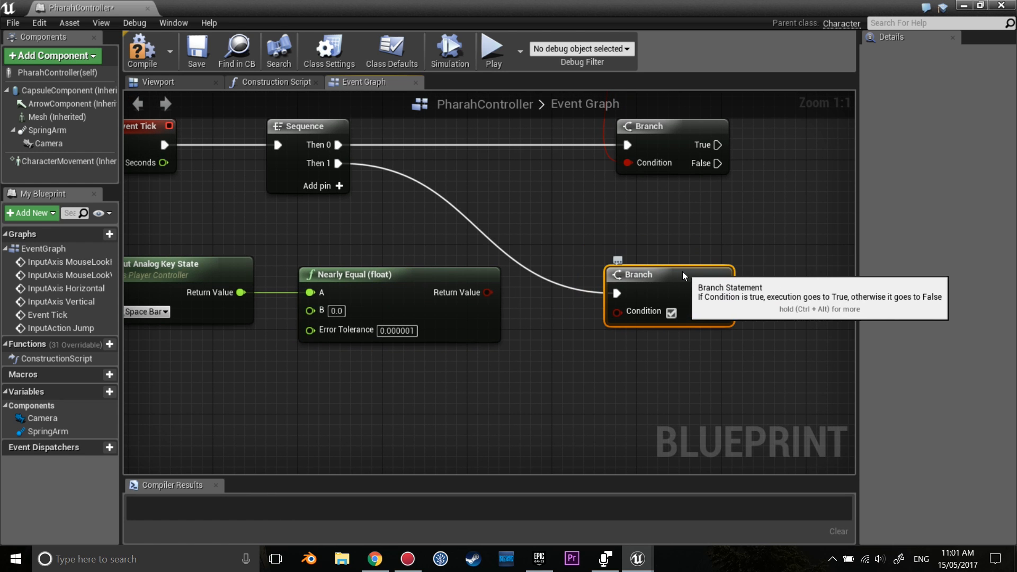
pyautogui.scroll(-3)
pyautogui.write('bra')
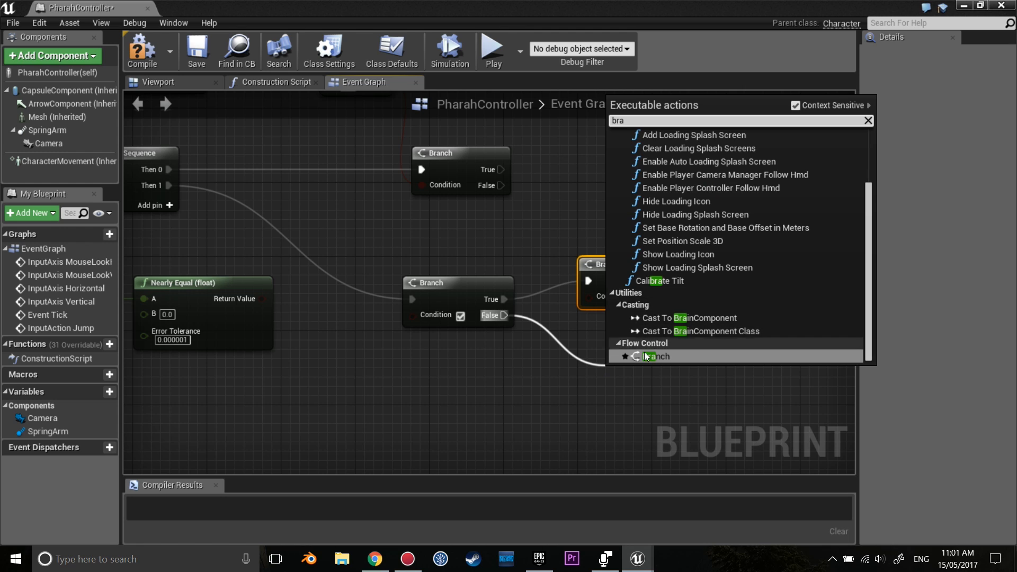
pyautogui.click(657, 356)
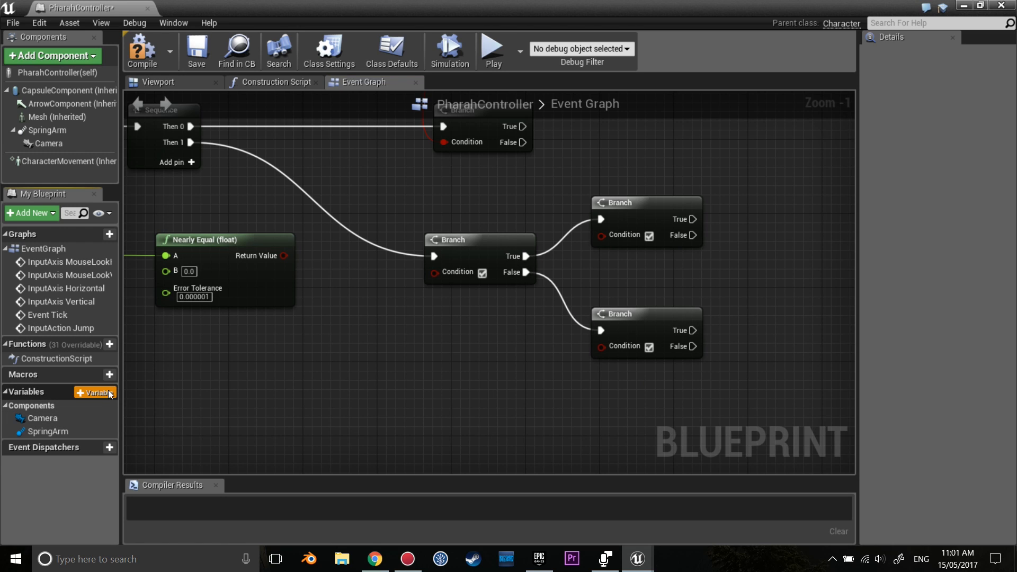
# Step: Create float variables HoverTime and MaxHoverTime
pyautogui.click(95, 392)
pyautogui.write('HoverTime')
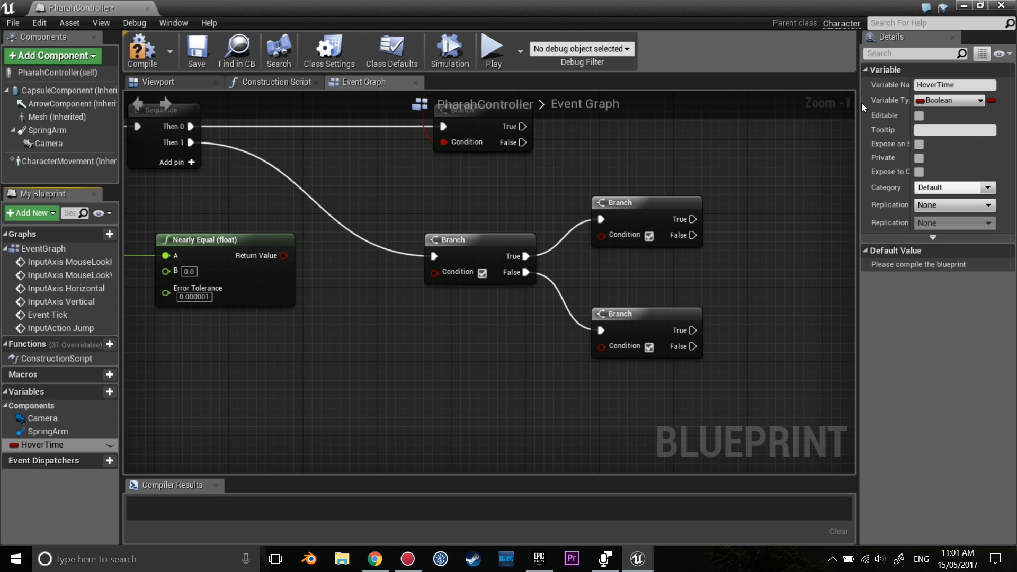
pyautogui.click(949, 100)
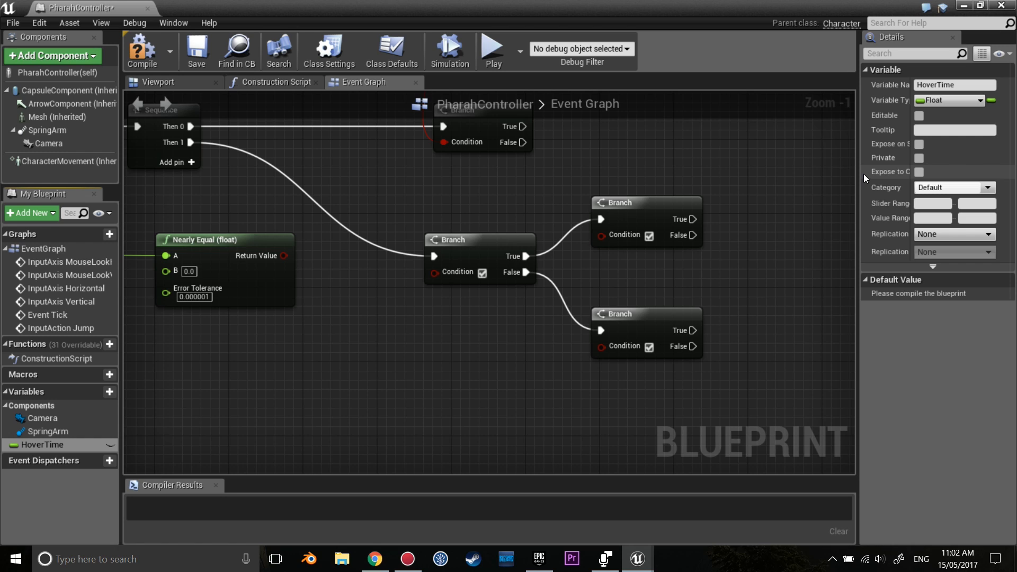
pyautogui.moveTo(547, 124)
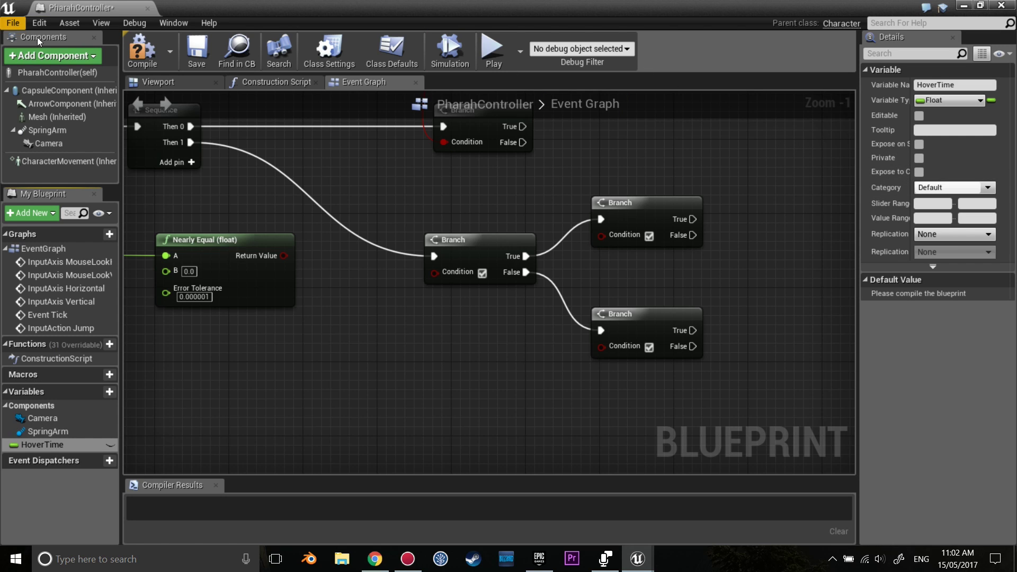
pyautogui.click(96, 392)
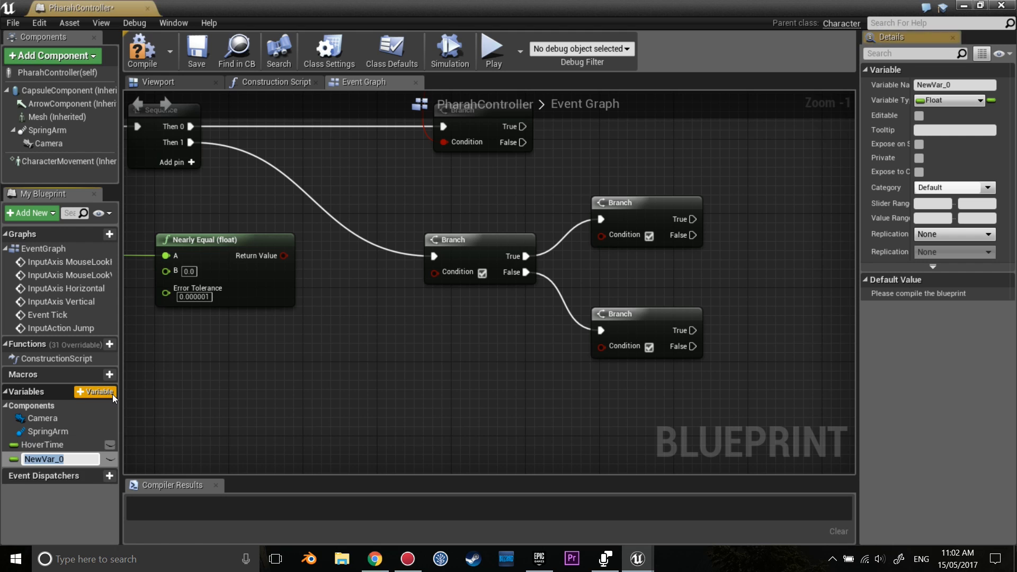
pyautogui.write('Max')
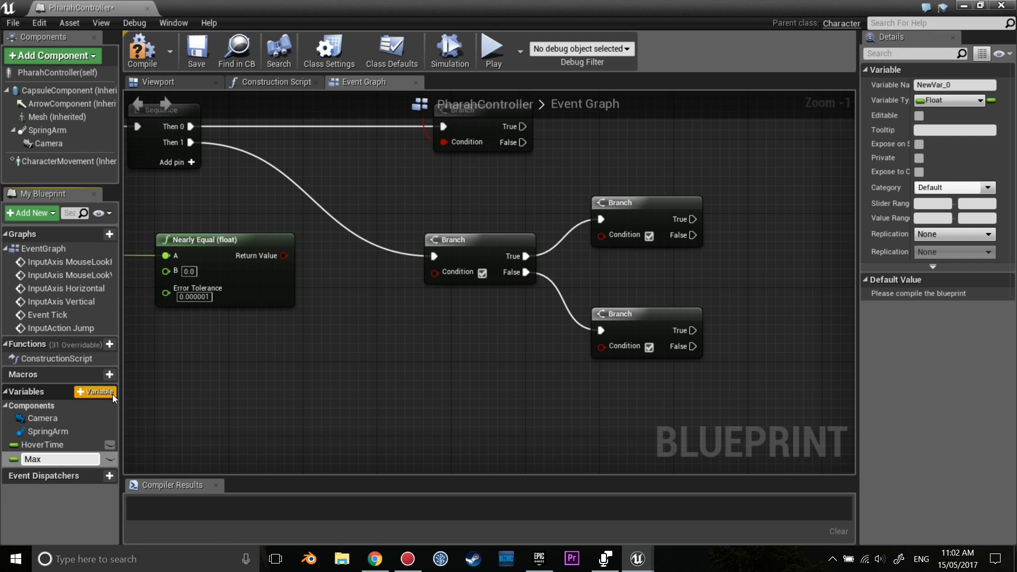
pyautogui.write('MaxHoverTime')
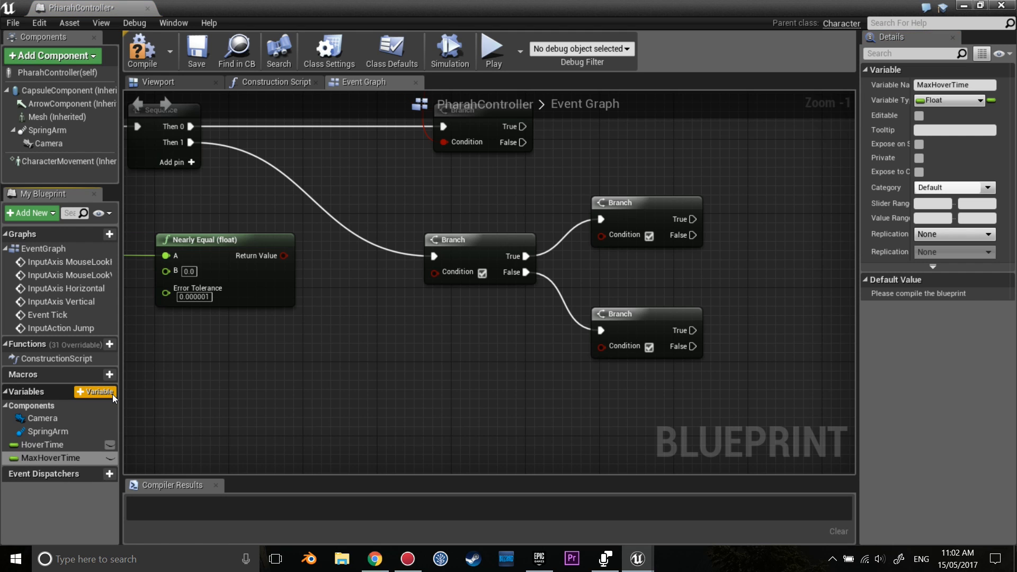
# Step: Compile and give MaxHoverTime a default value of 120.0, then check HoverTime's settings
pyautogui.click(142, 49)
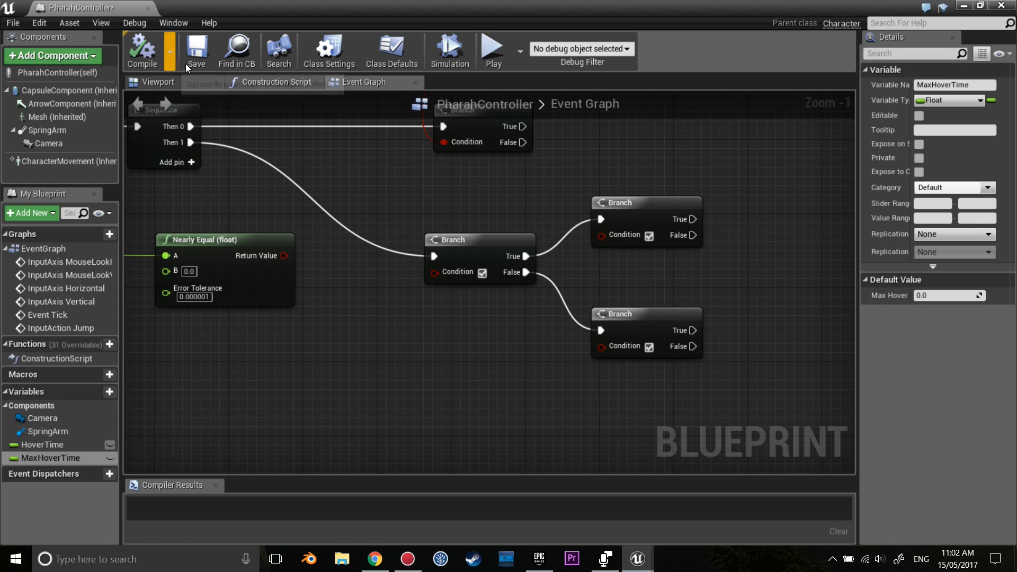
pyautogui.click(948, 295)
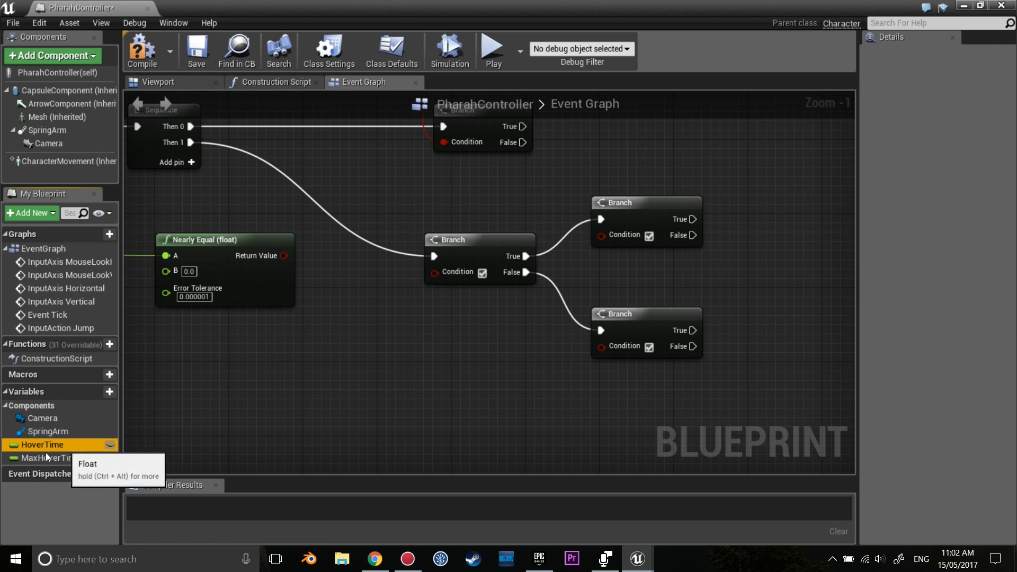
pyautogui.click(48, 458)
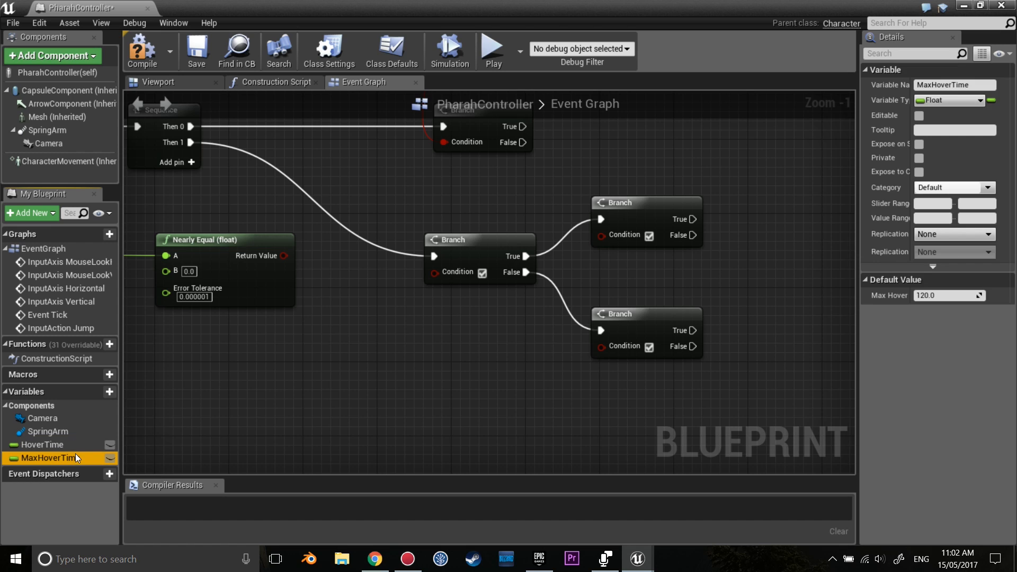
pyautogui.moveTo(949, 295)
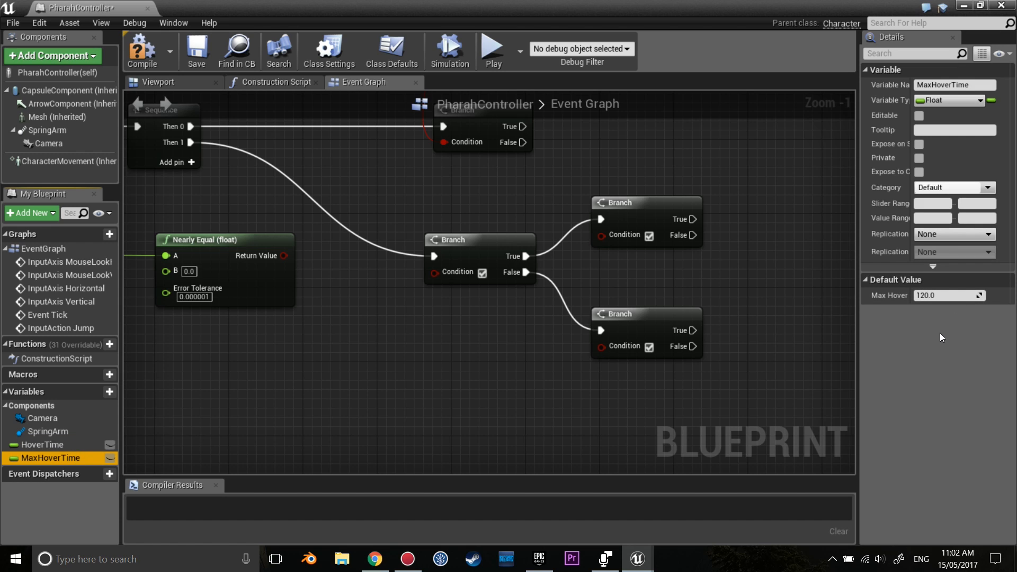
pyautogui.moveTo(921, 374)
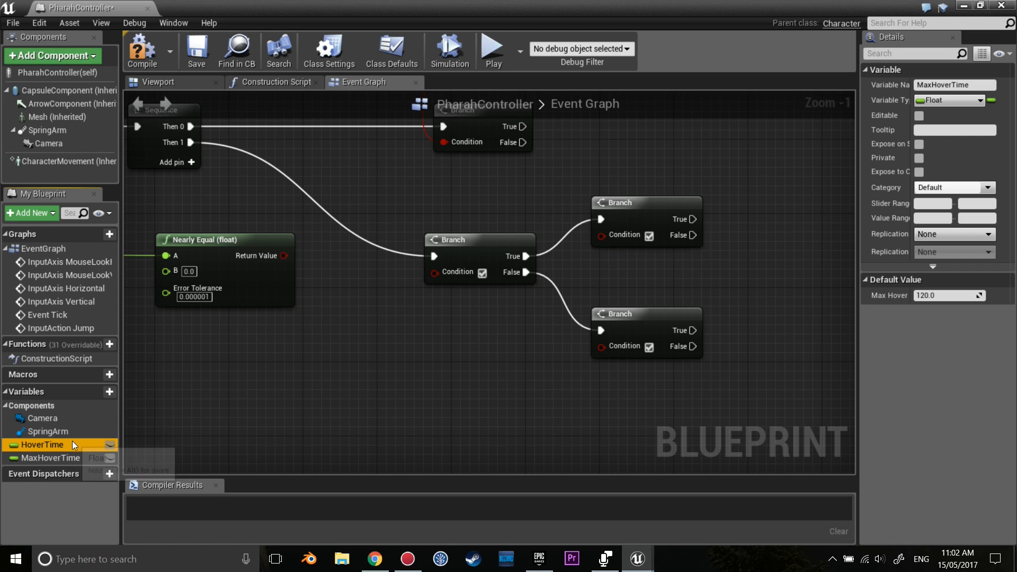
pyautogui.click(43, 445)
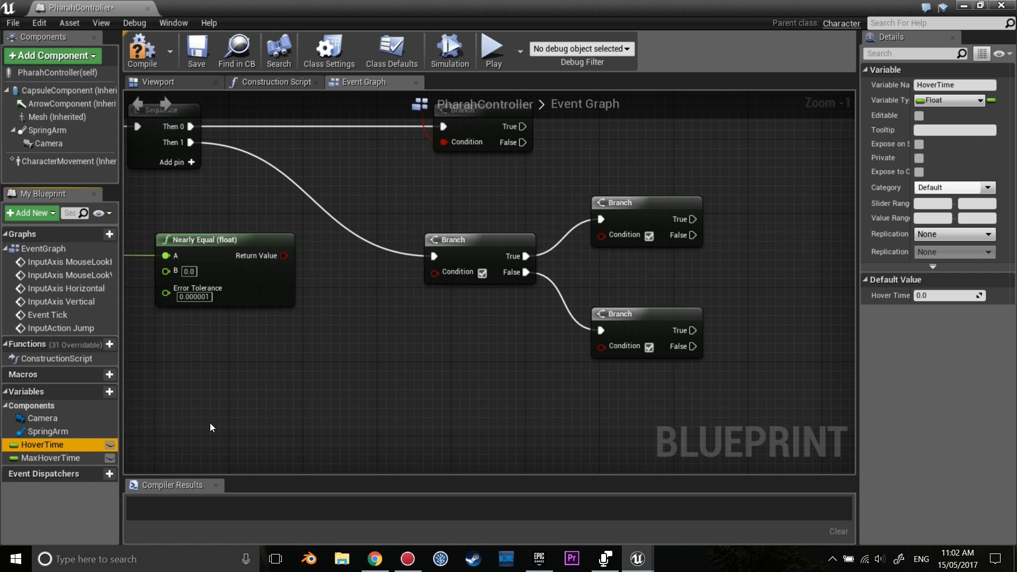
pyautogui.moveTo(405, 375)
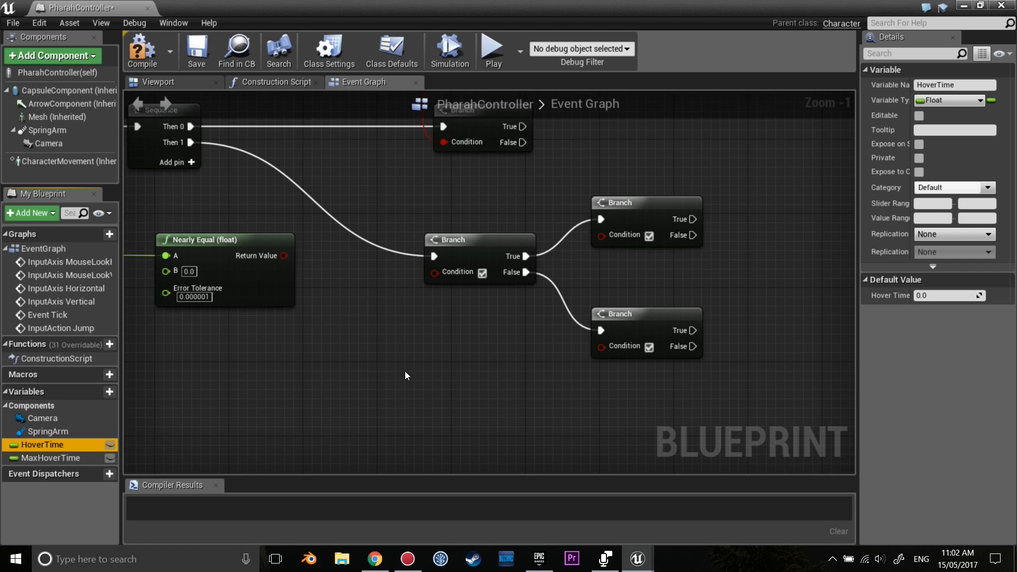
pyautogui.moveTo(382, 384)
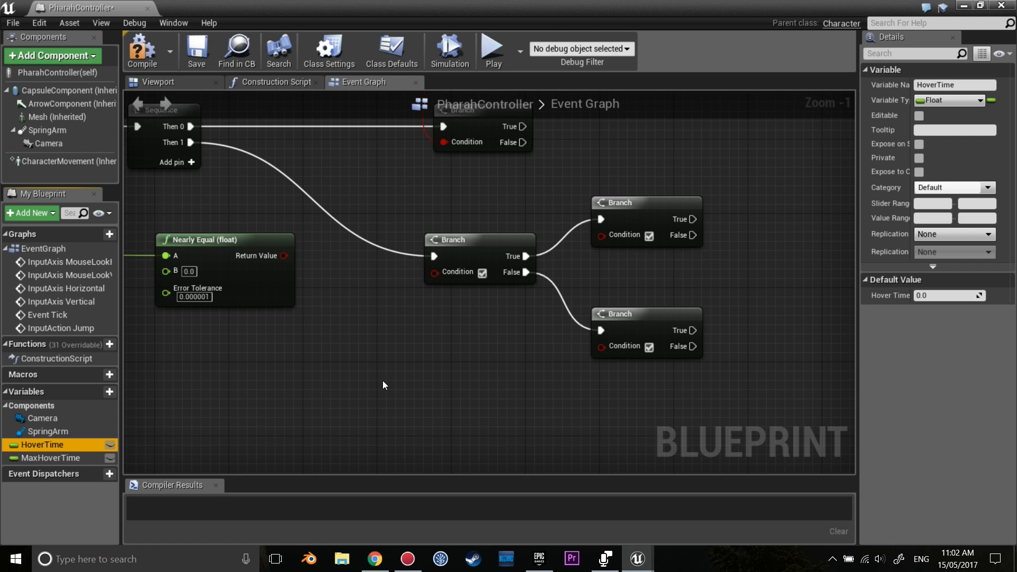
pyautogui.moveTo(364, 381)
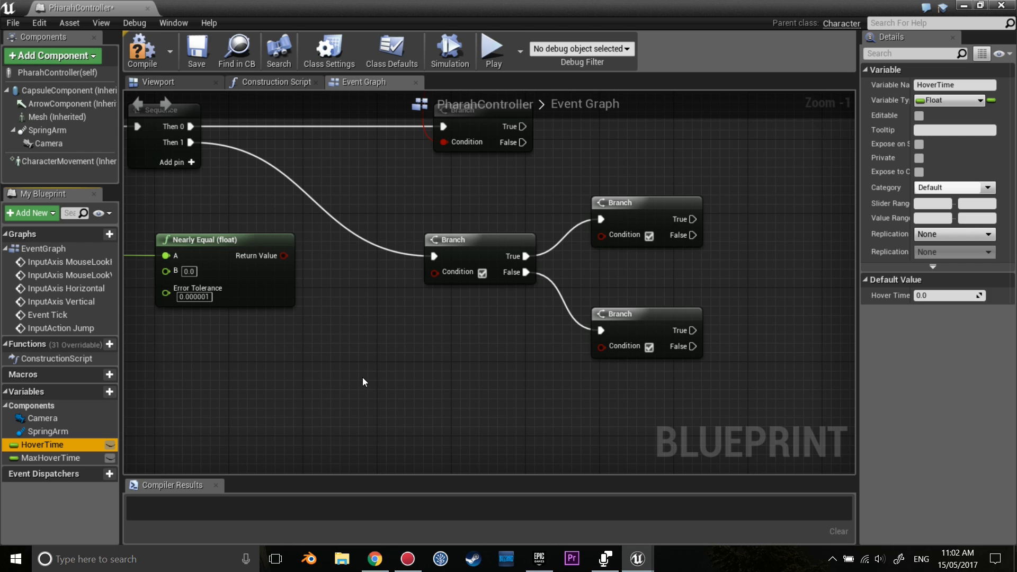
pyautogui.moveTo(371, 379)
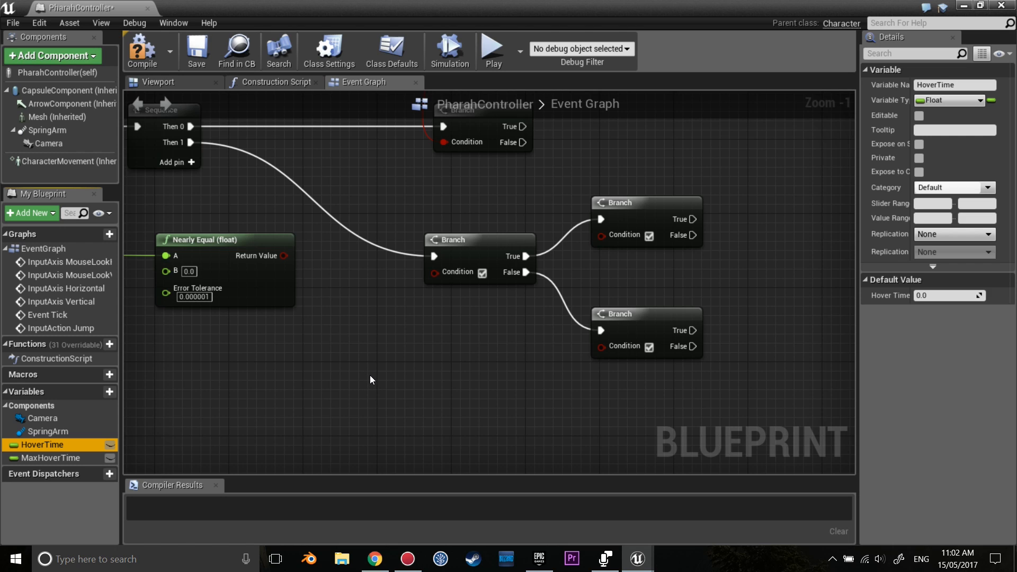
pyautogui.moveTo(369, 385)
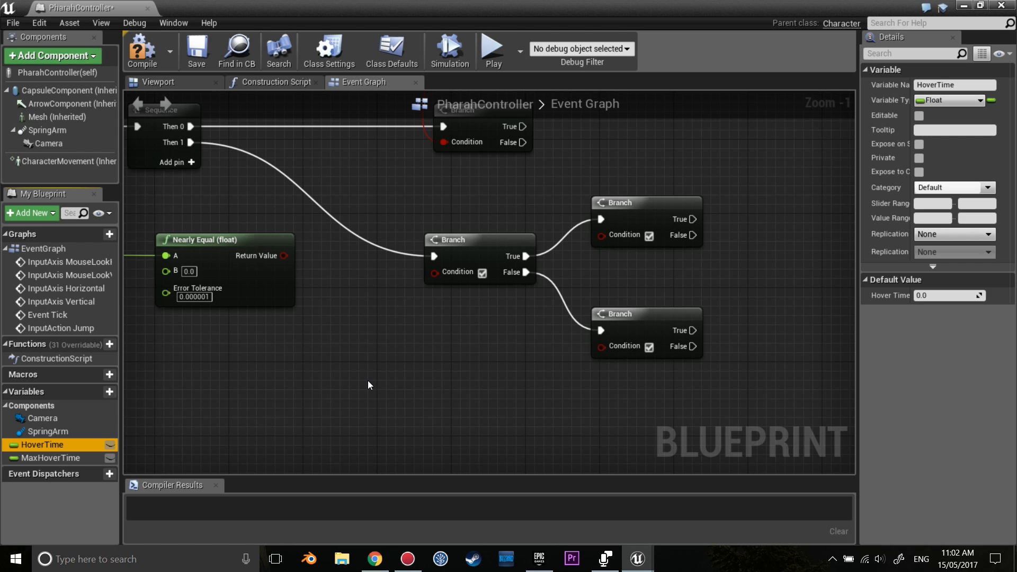
pyautogui.moveTo(174, 414)
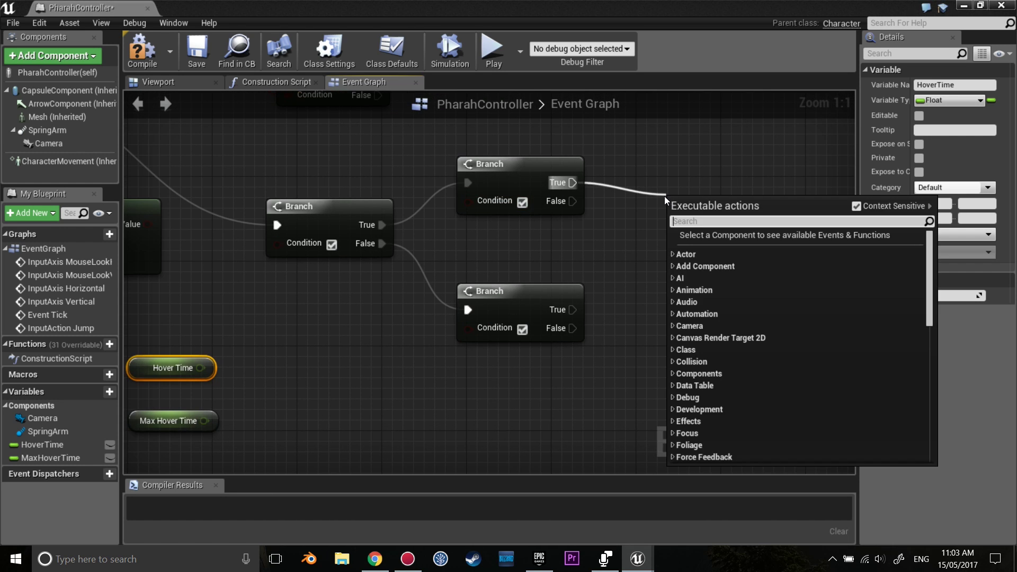
# Step: Add a DecrementFloat node on the upper Branch's True output
pyautogui.write('decre')
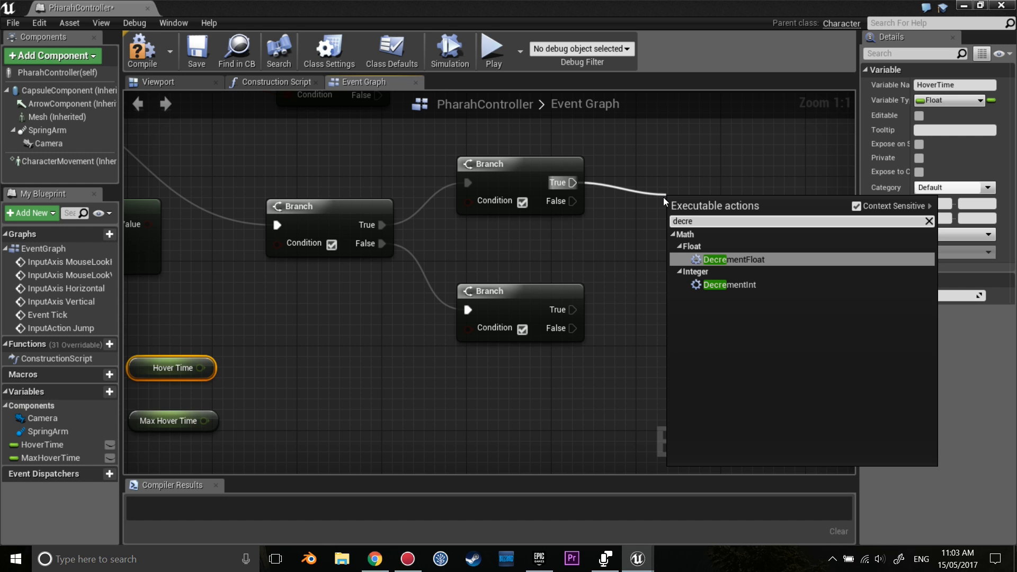
pyautogui.click(734, 260)
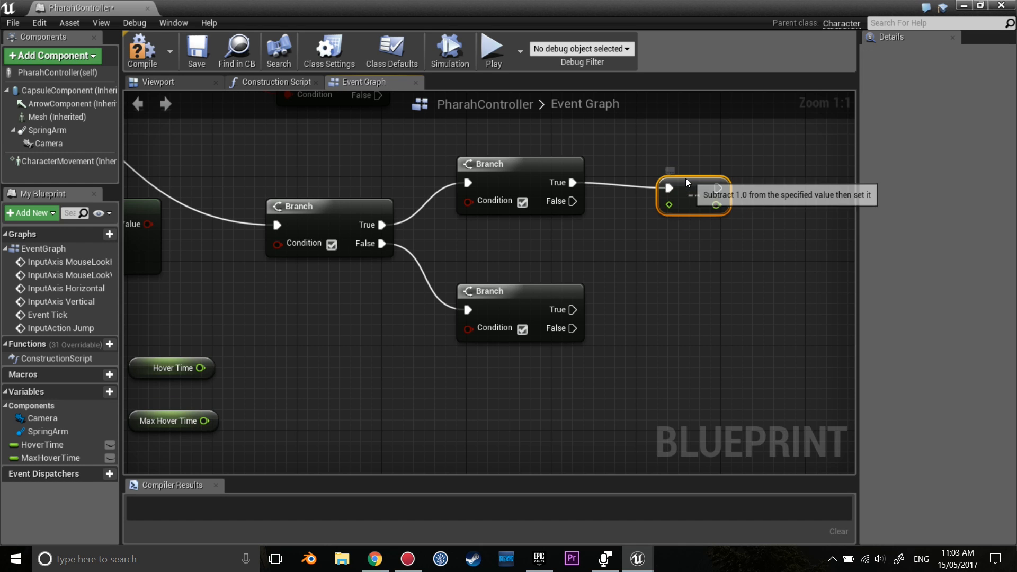
pyautogui.moveTo(573, 310)
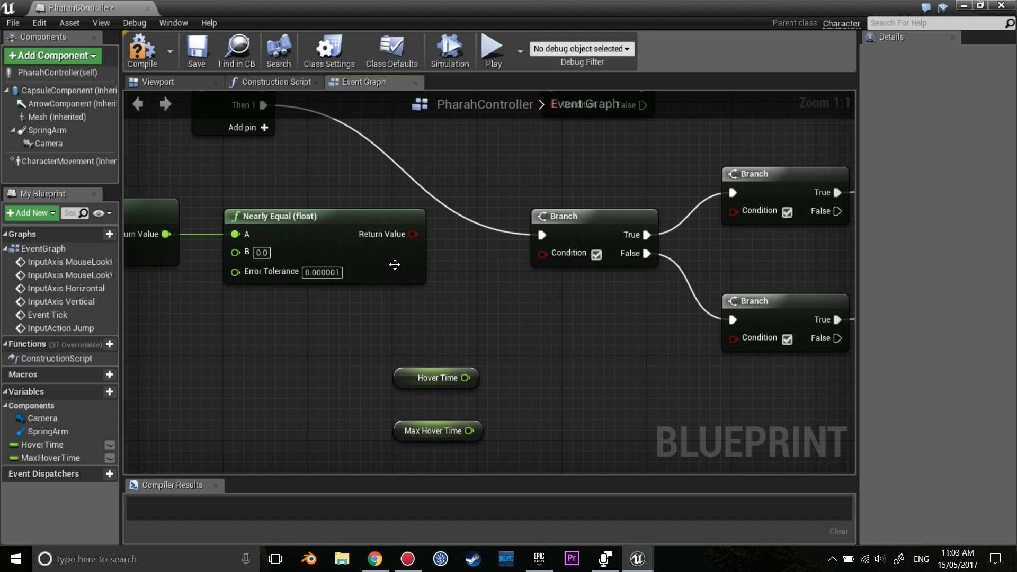
pyautogui.moveTo(372, 264)
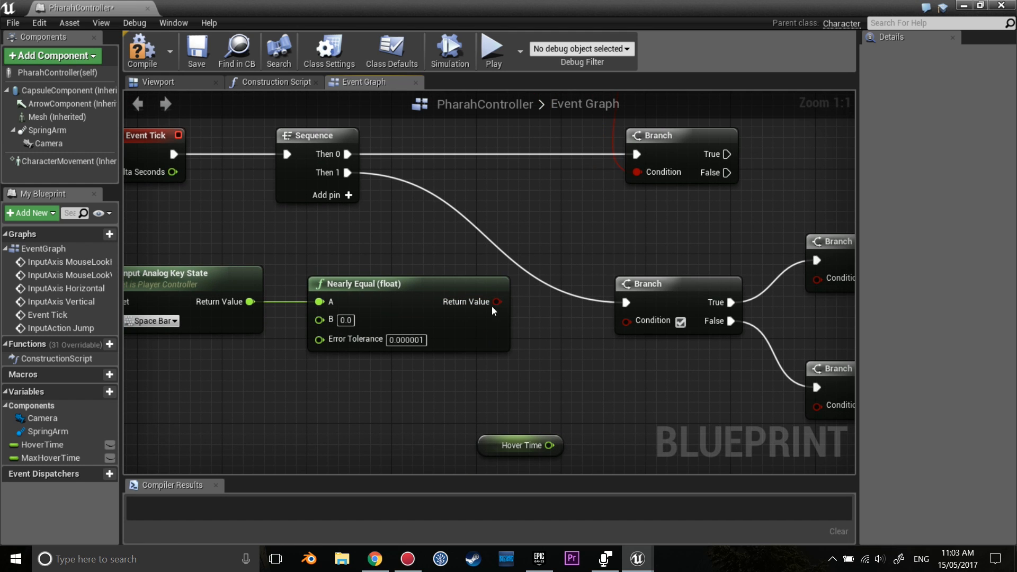
pyautogui.moveTo(539, 289)
pyautogui.write('pr')
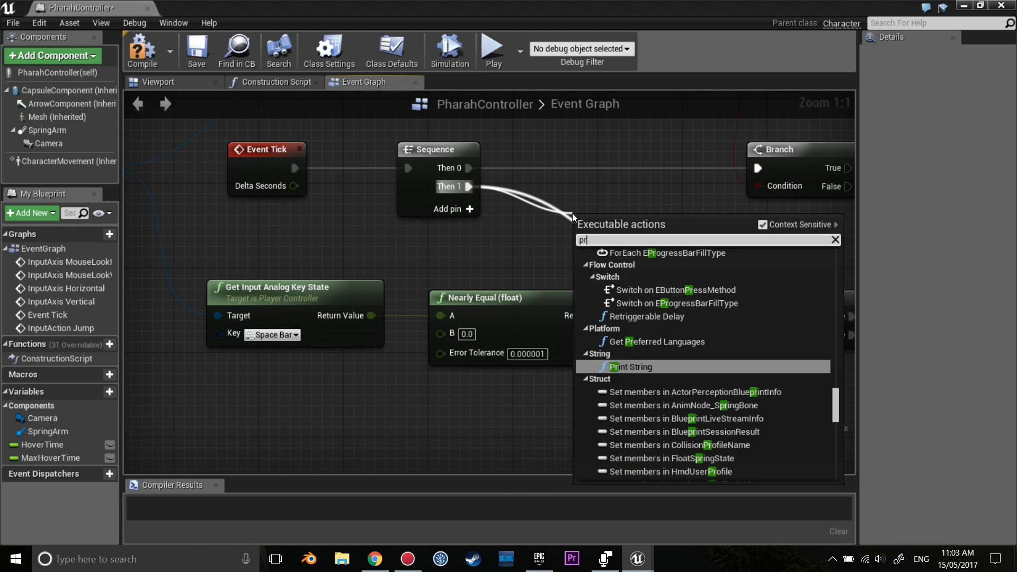
# Step: Add a Print String after Sequence's second output, inspect the increment macro, and recompile PharahController
pyautogui.click(630, 366)
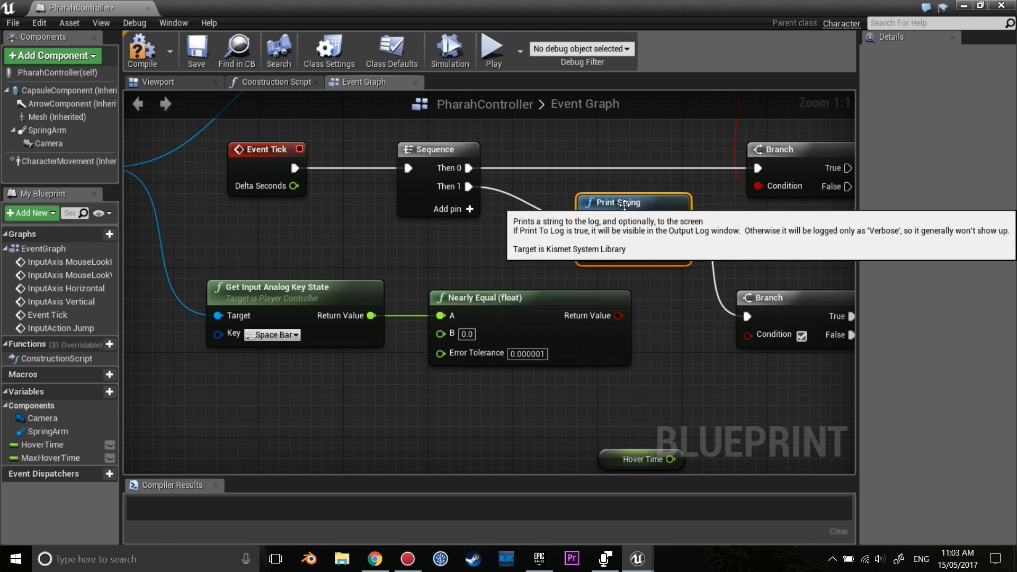
pyautogui.moveTo(372, 316)
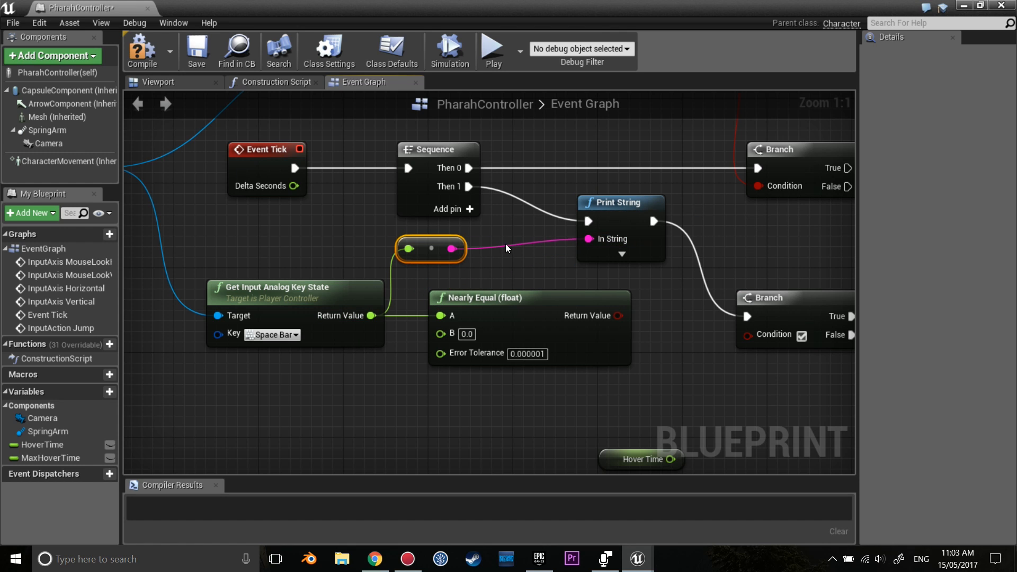
pyautogui.click(197, 51)
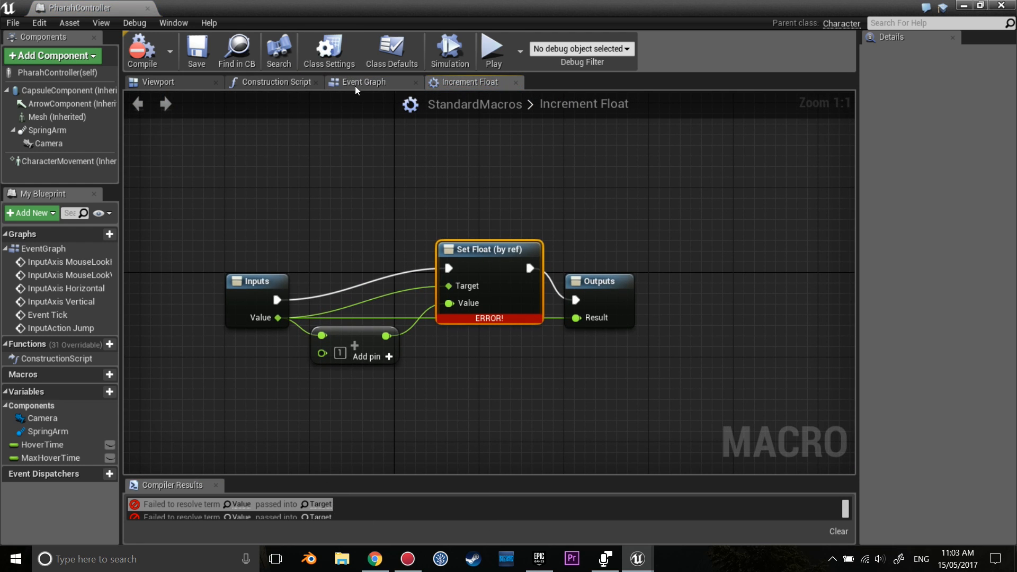
pyautogui.click(364, 82)
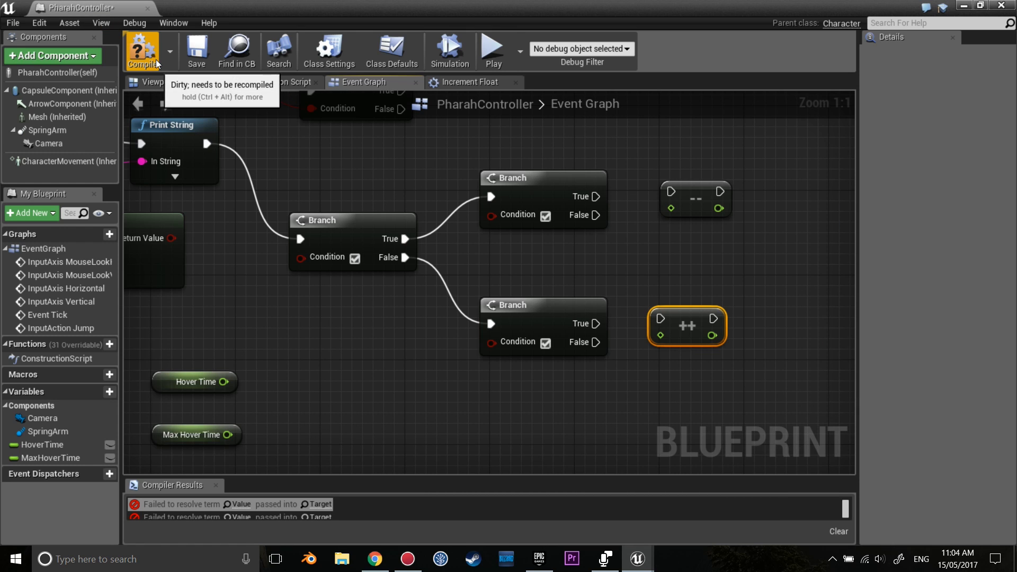
pyautogui.click(142, 51)
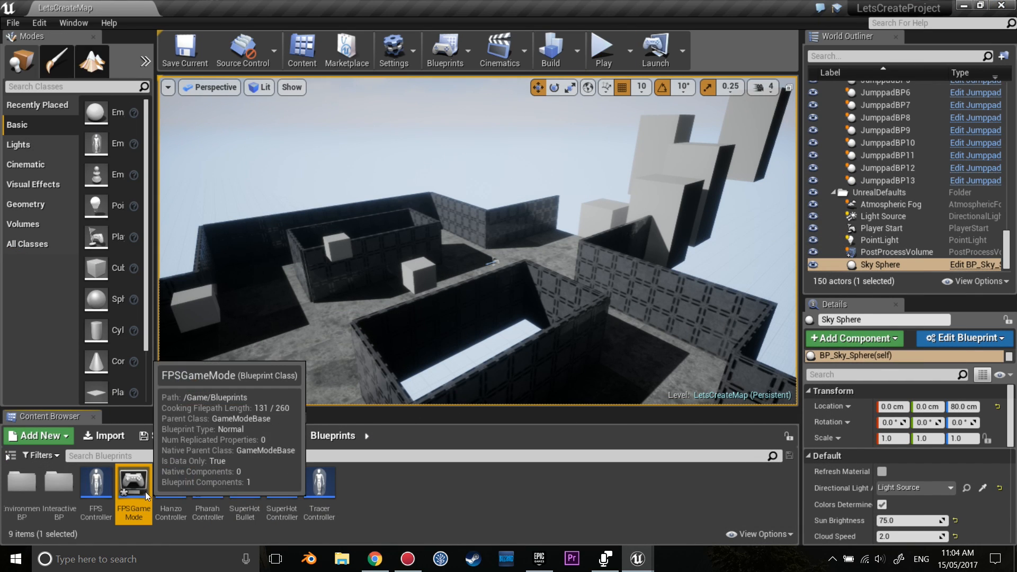
# Step: Open FPSGameMode and set its Default Pawn Class to PharahController
pyautogui.doubleClick(133, 493)
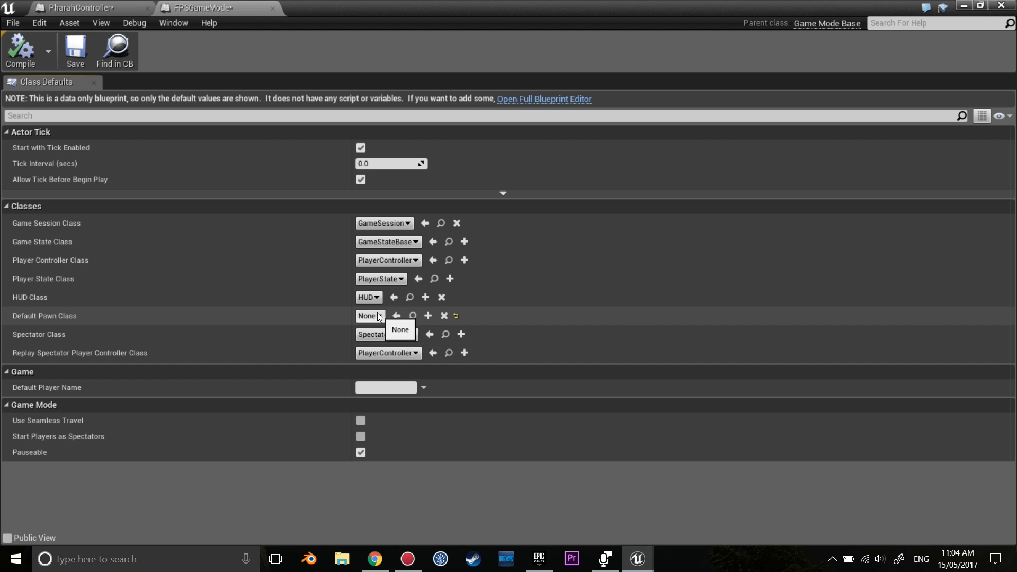
pyautogui.click(368, 316)
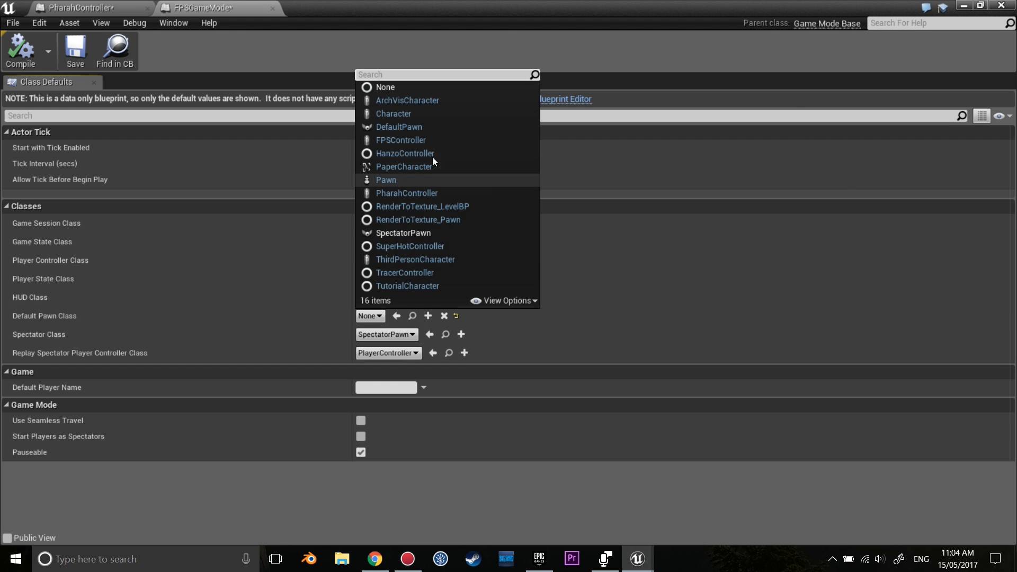
pyautogui.moveTo(419, 259)
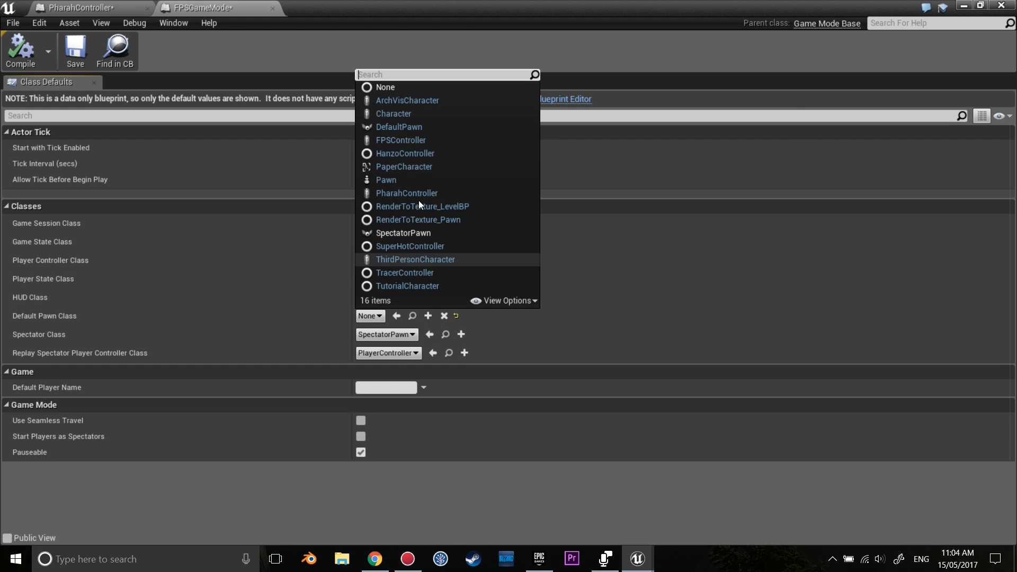
pyautogui.click(407, 193)
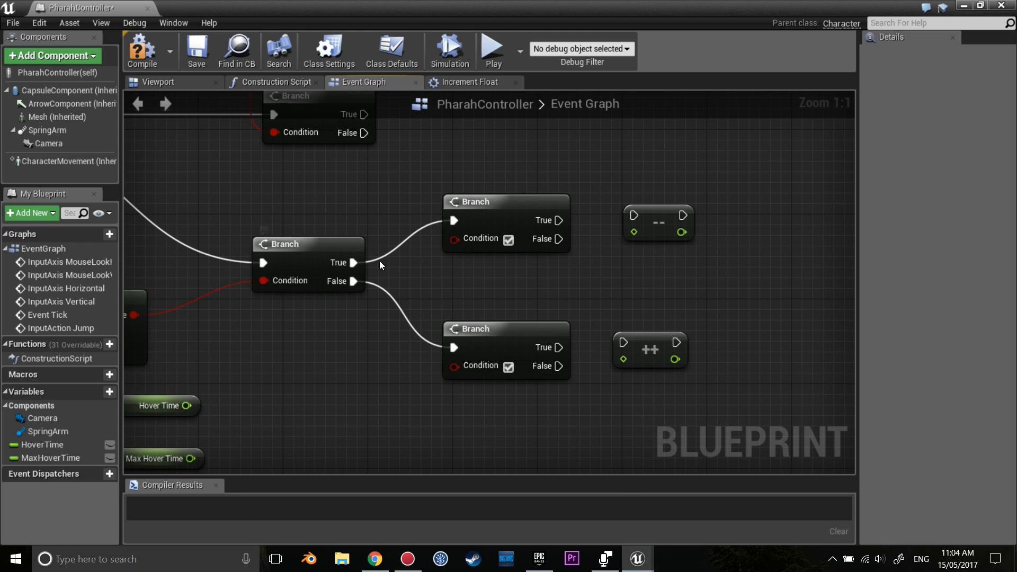
pyautogui.moveTo(529, 231)
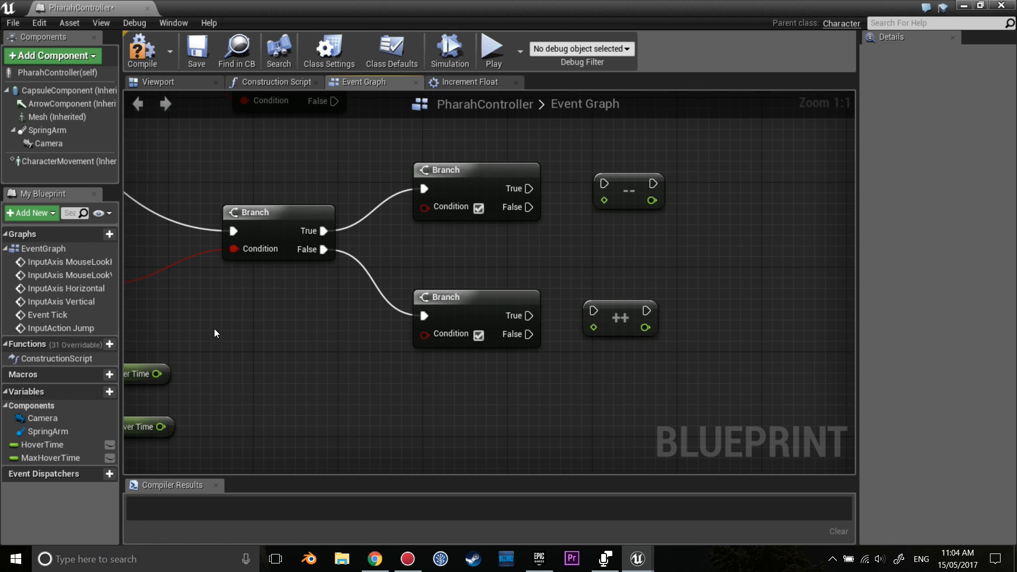
pyautogui.moveTo(212, 339)
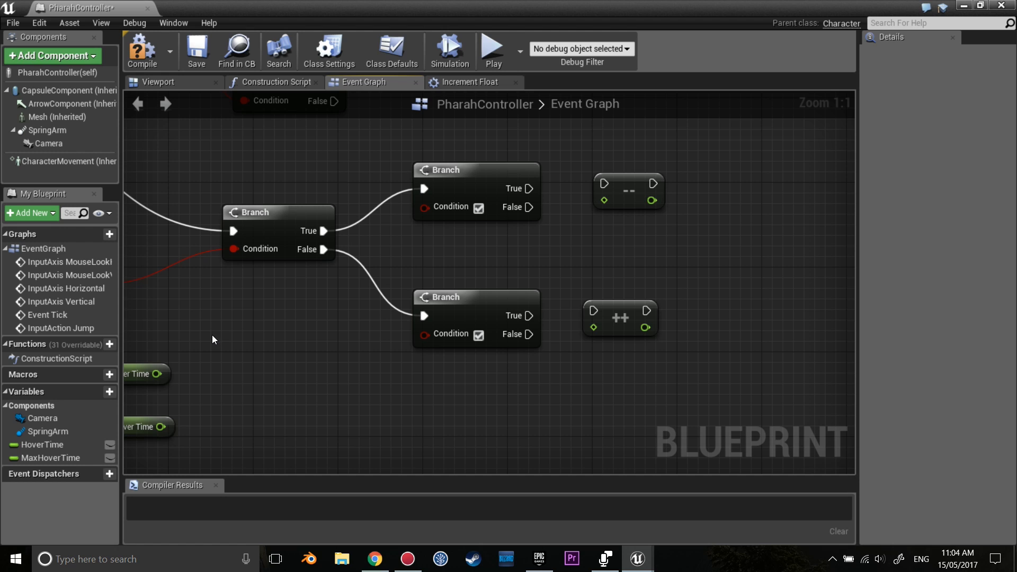
pyautogui.moveTo(188, 342)
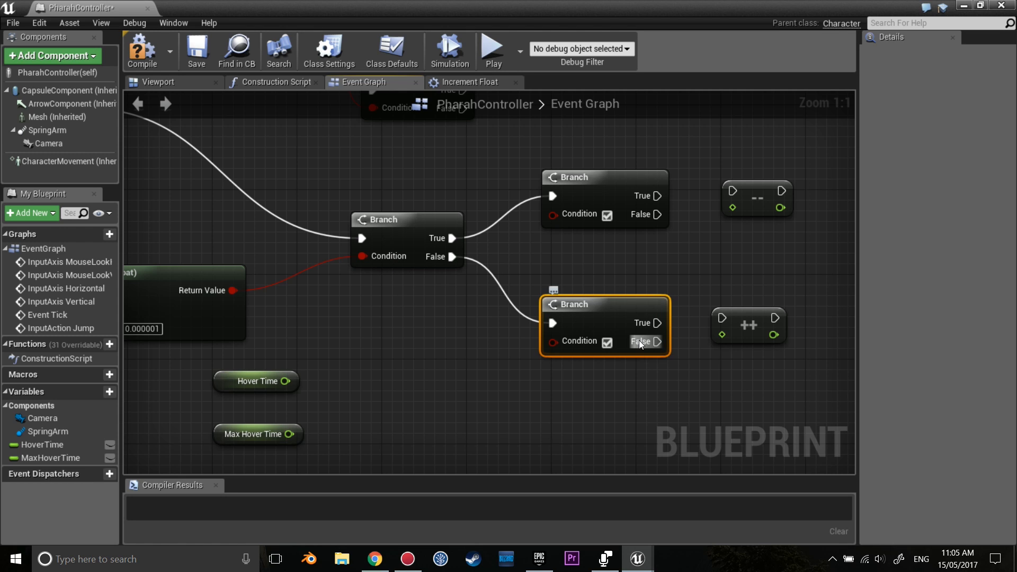
pyautogui.moveTo(652, 364)
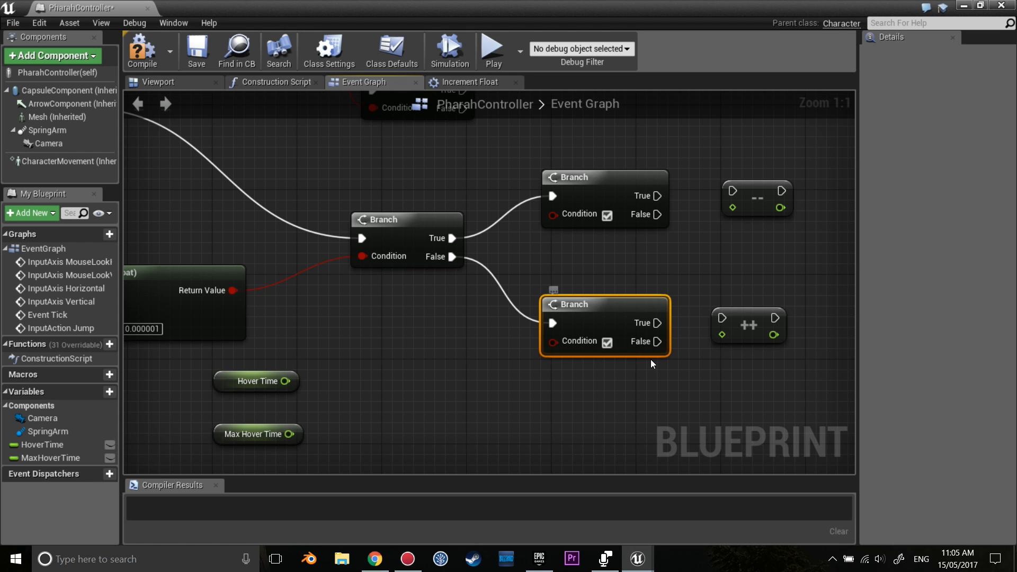
pyautogui.moveTo(396, 425)
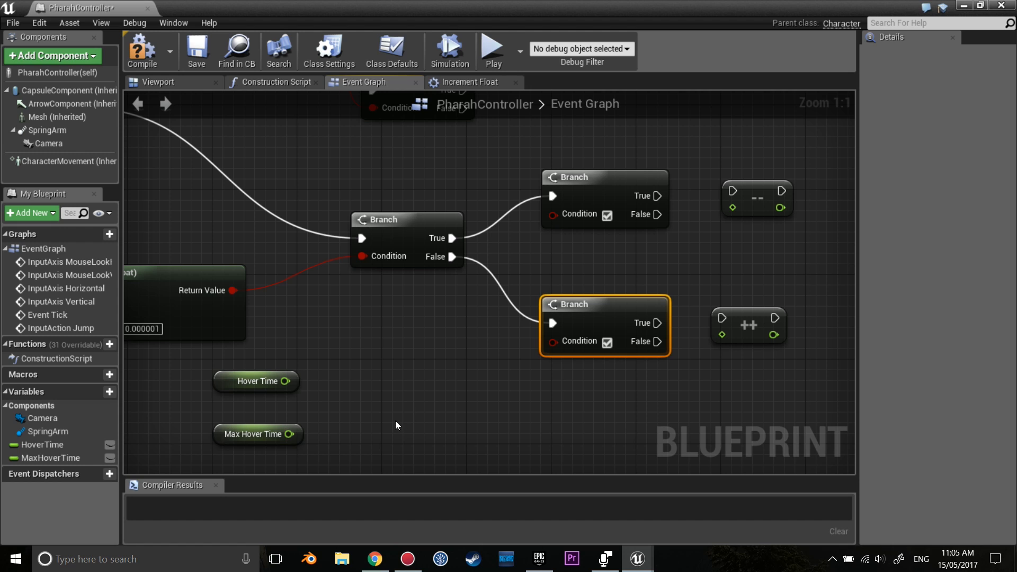
pyautogui.moveTo(392, 418)
pyautogui.write('>')
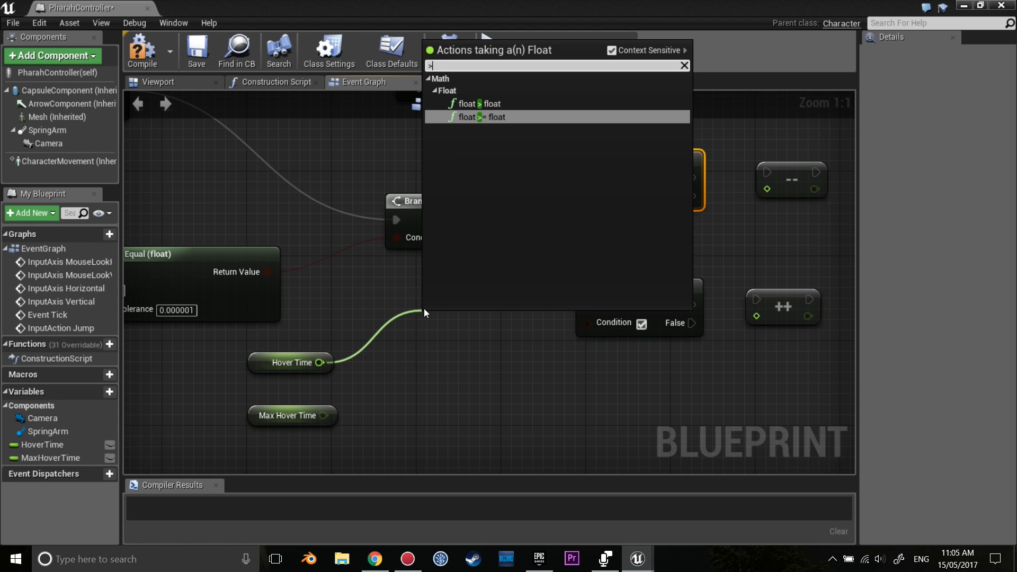
# Step: Gate the decrement on Hover Time > 0 and the increment on Hover Time <= Max Hover Time
pyautogui.click(479, 117)
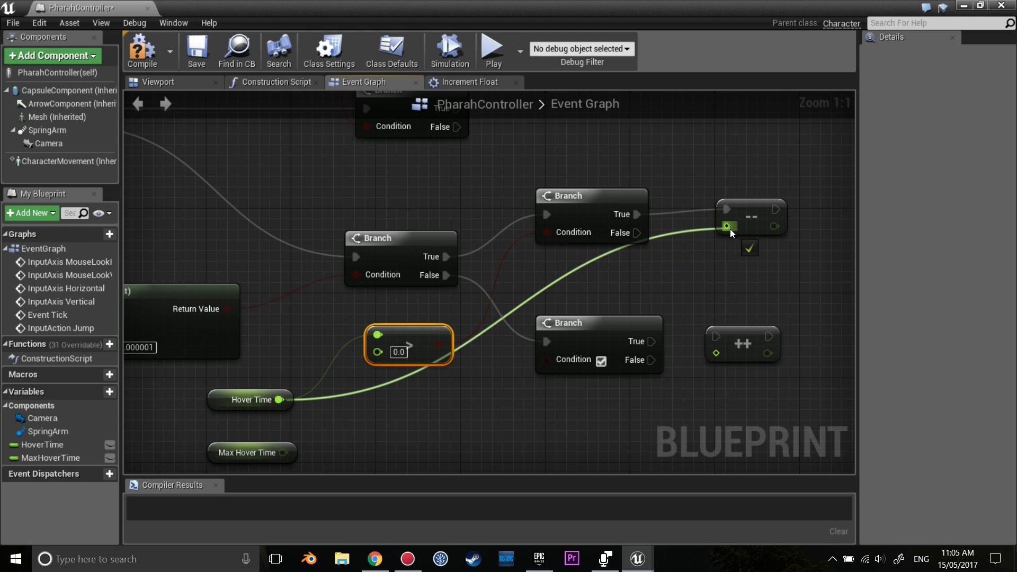
pyautogui.click(679, 232)
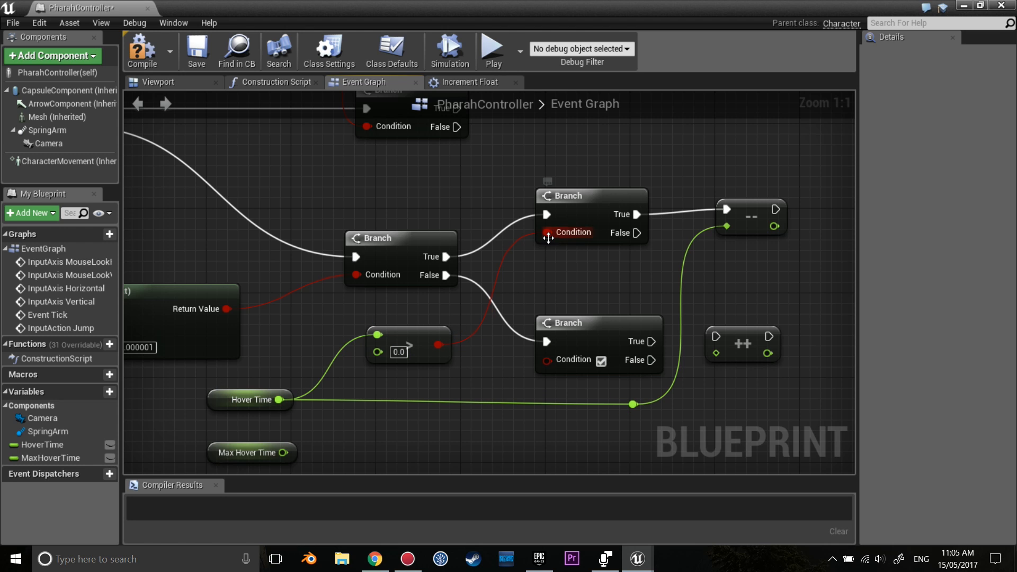
pyautogui.moveTo(744, 210)
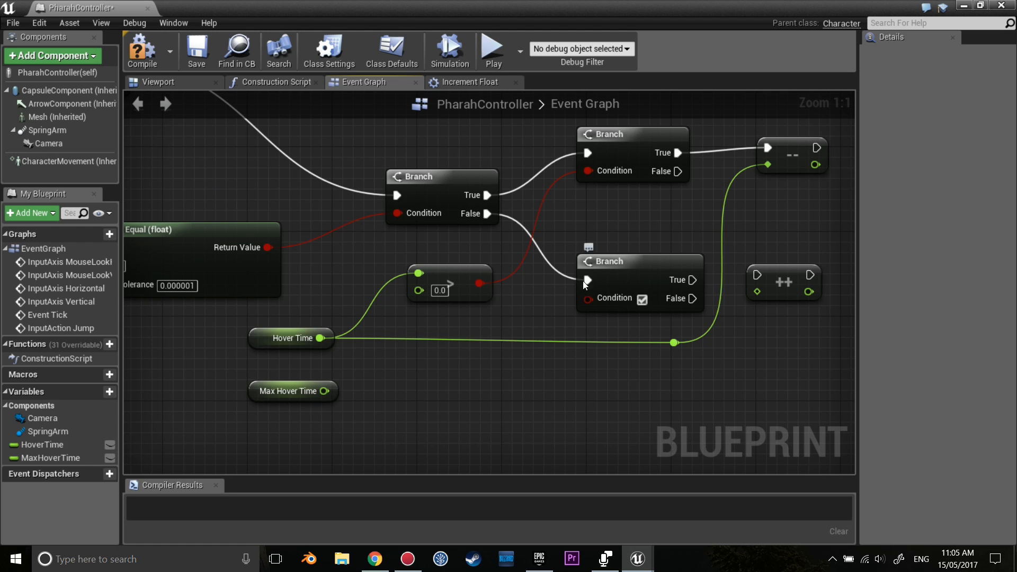
pyautogui.moveTo(641, 287)
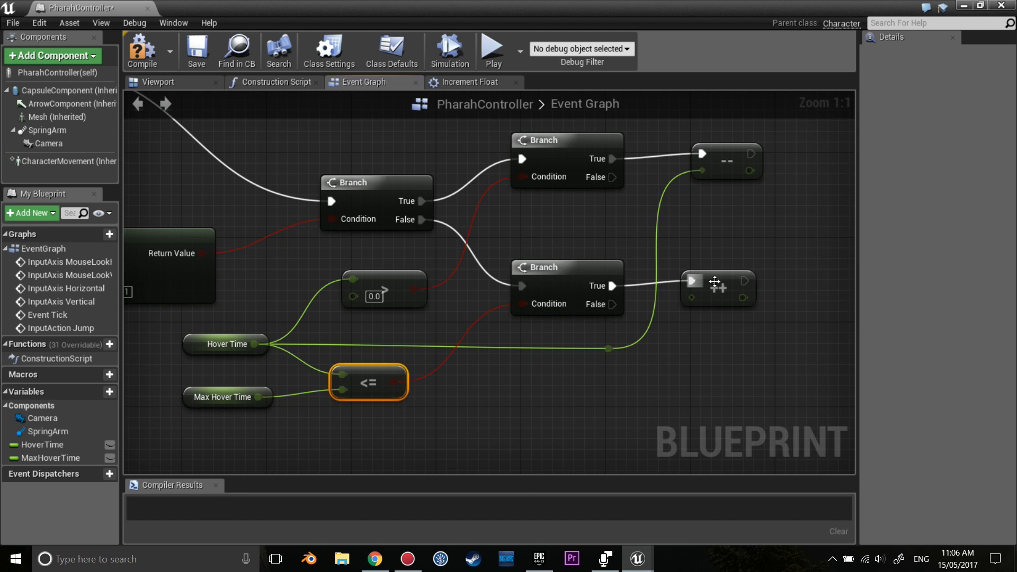
pyautogui.click(717, 299)
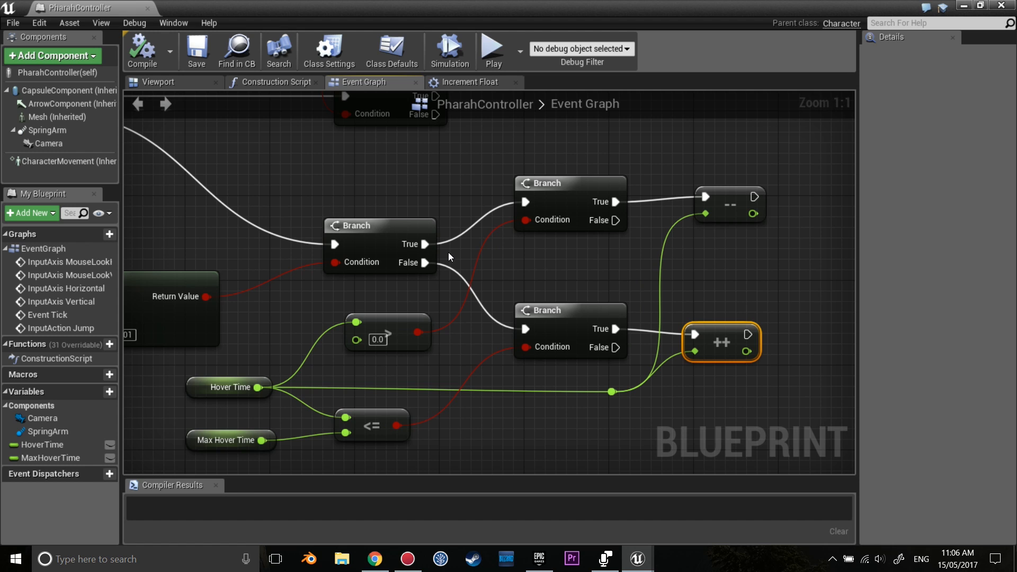
pyautogui.moveTo(427, 245)
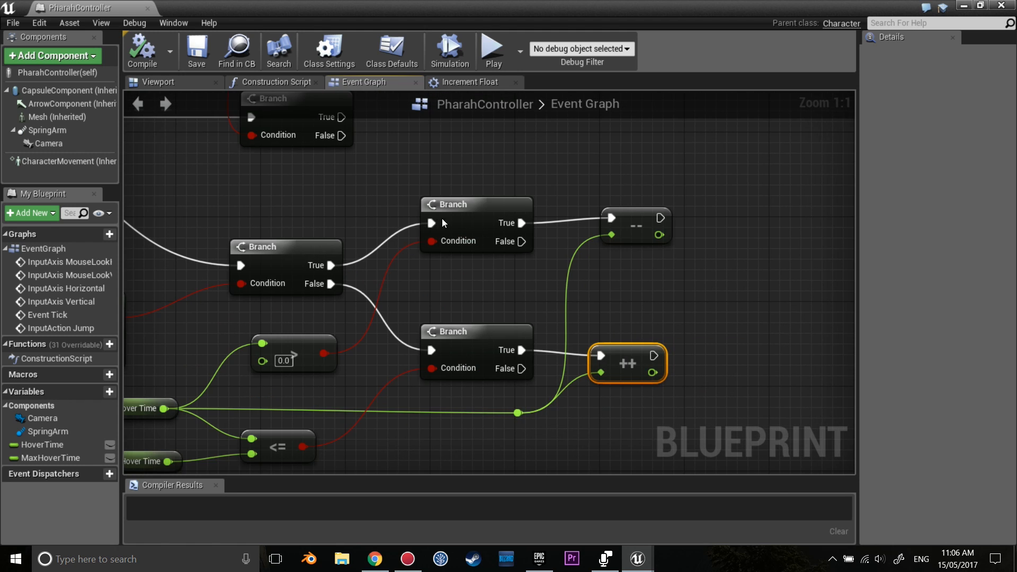
pyautogui.moveTo(638, 221)
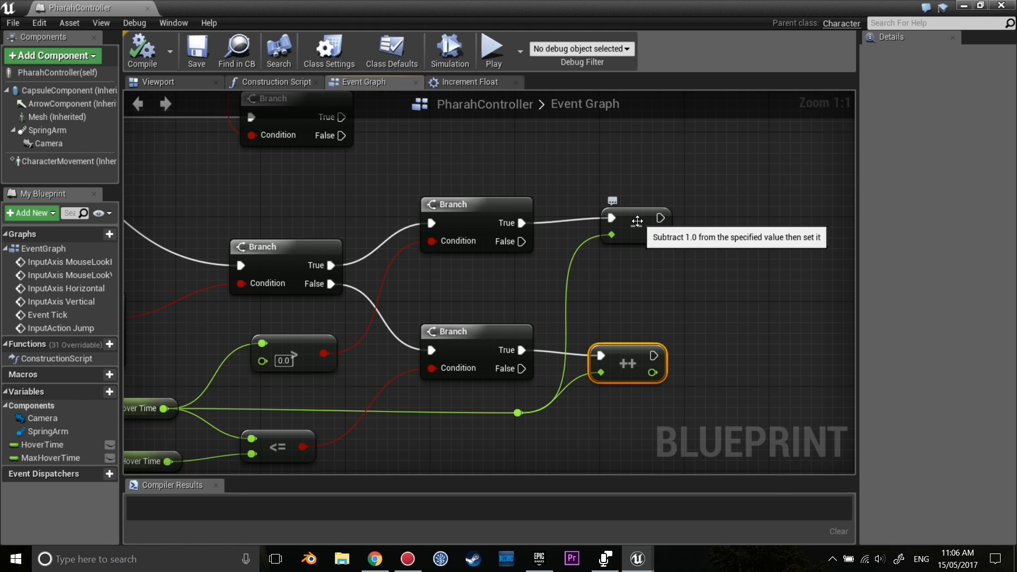
pyautogui.moveTo(585, 239)
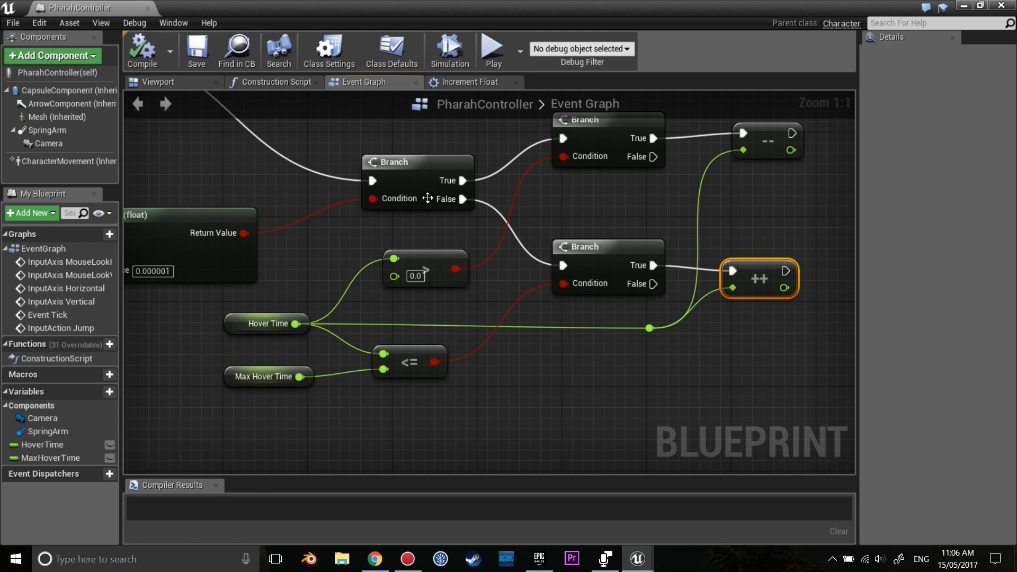
pyautogui.moveTo(463, 198)
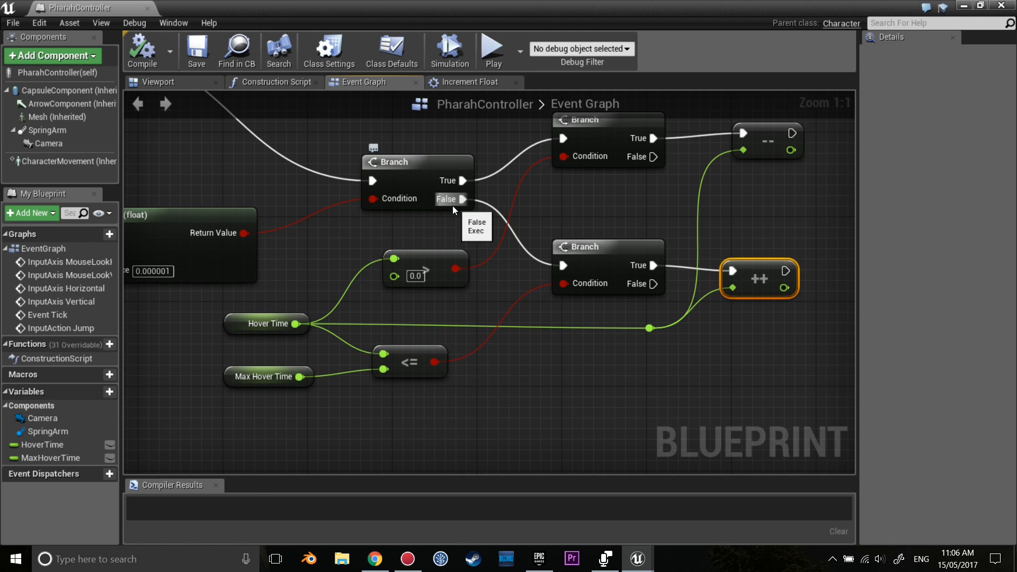
pyautogui.moveTo(750, 286)
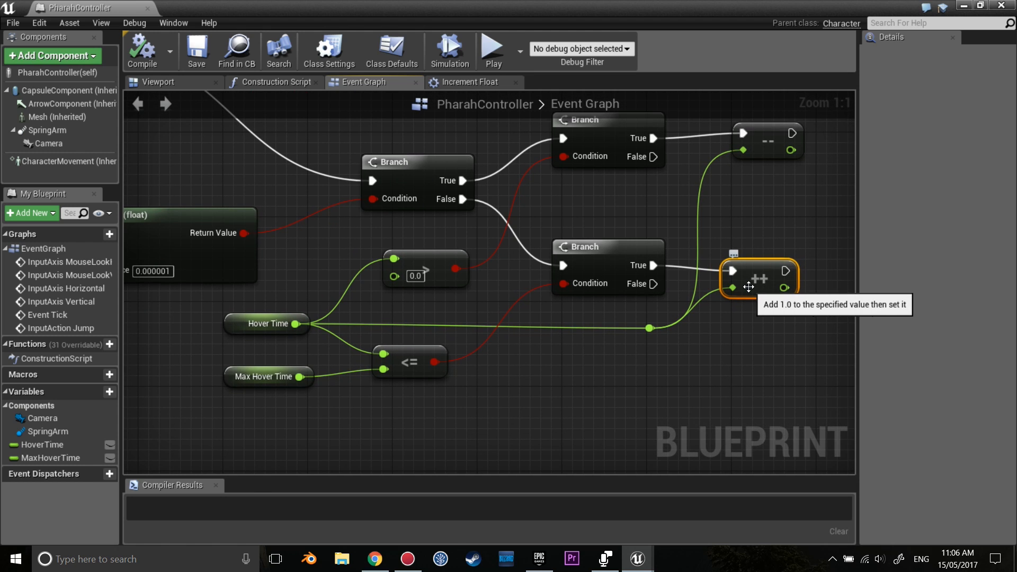
pyautogui.moveTo(732, 312)
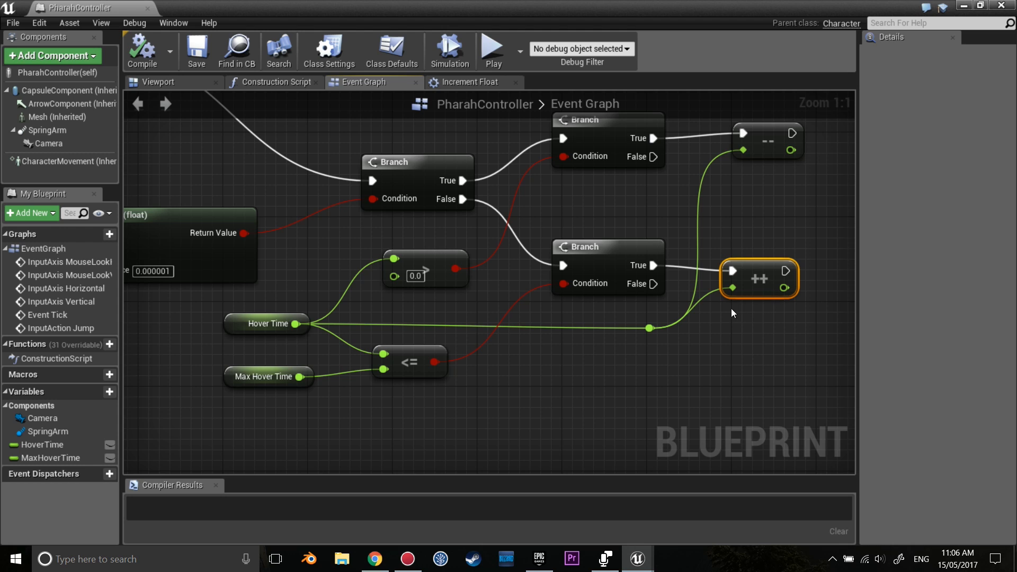
pyautogui.moveTo(685, 306)
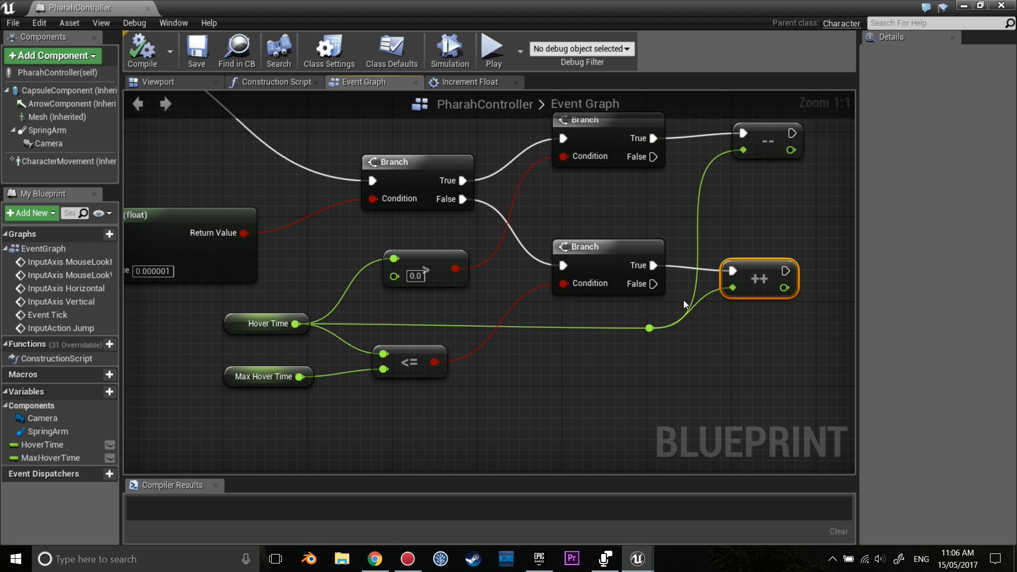
pyautogui.moveTo(659, 293)
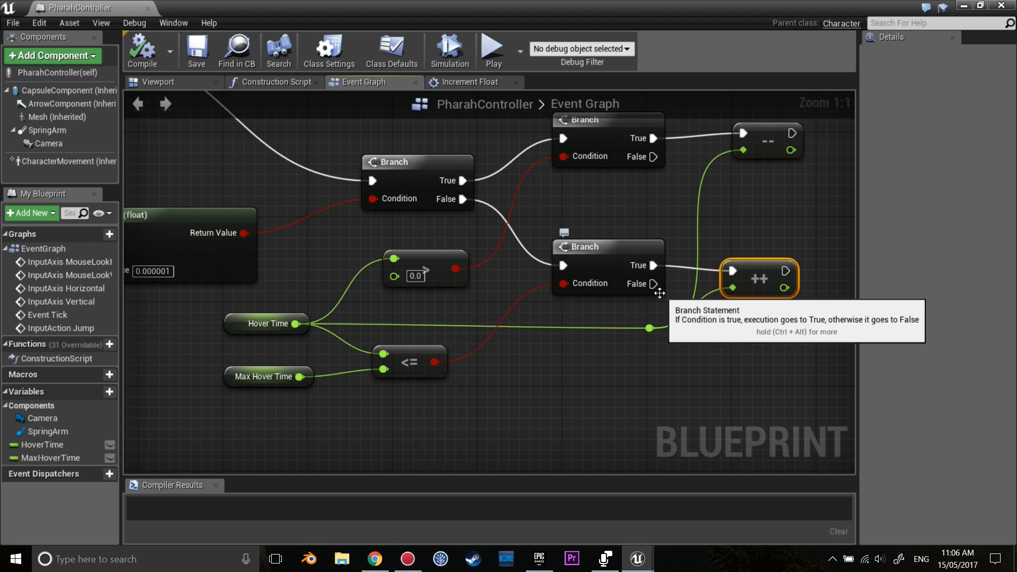
pyautogui.moveTo(445, 326)
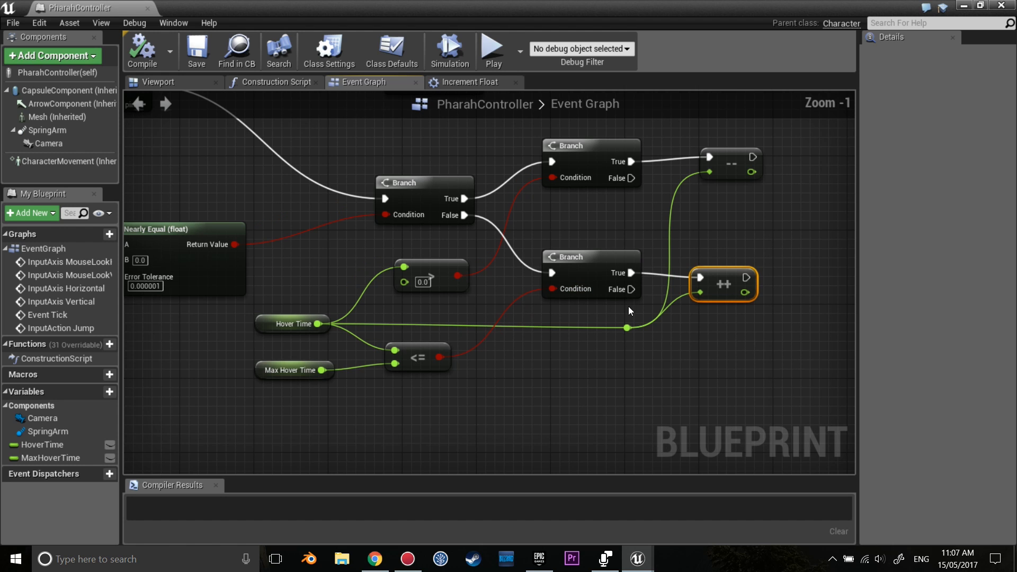
# Step: Zoom out to review the Hover Time wiring into the ++ increment node
pyautogui.scroll(-3)
pyautogui.write('string')
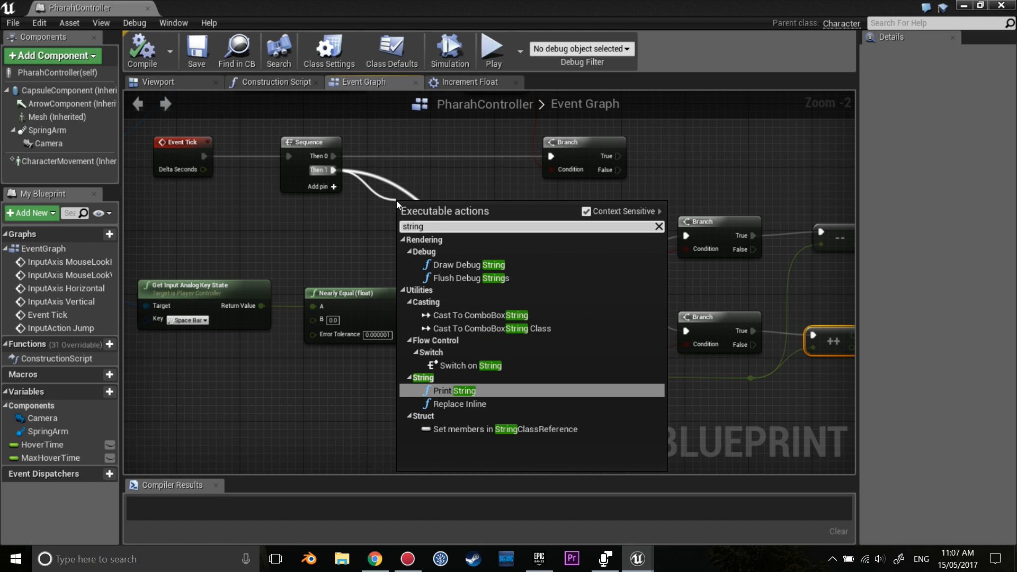
# Step: Make the tick's Print String show Hover Time instead of Hello, and save PharahController
pyautogui.click(449, 390)
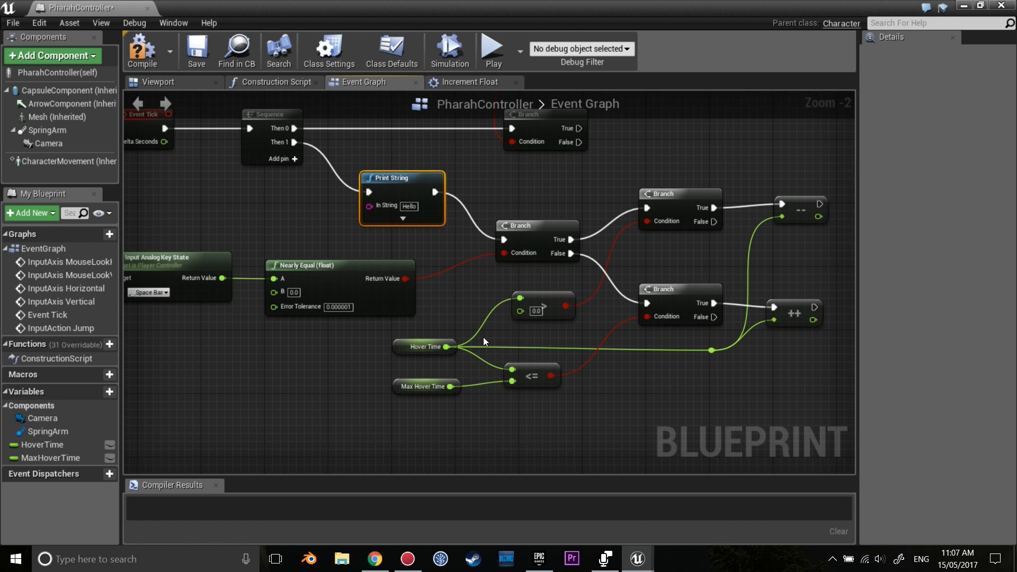
pyautogui.moveTo(446, 350)
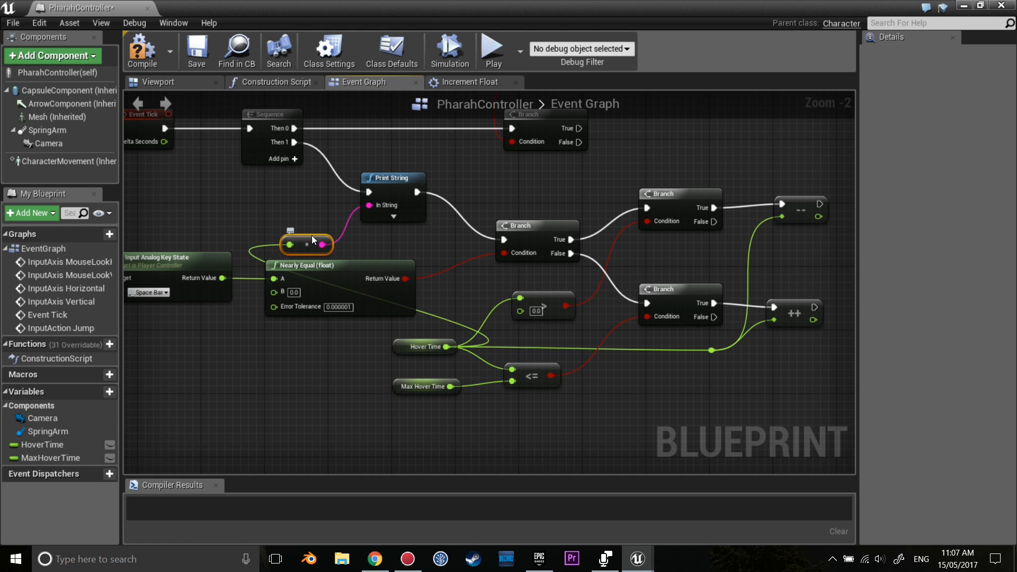
pyautogui.moveTo(445, 321)
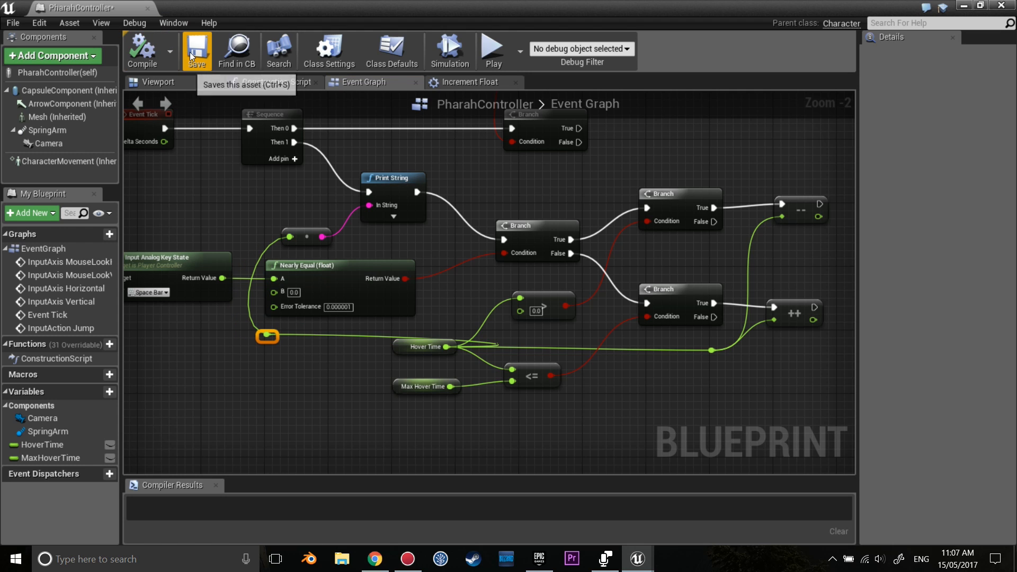
pyautogui.click(197, 50)
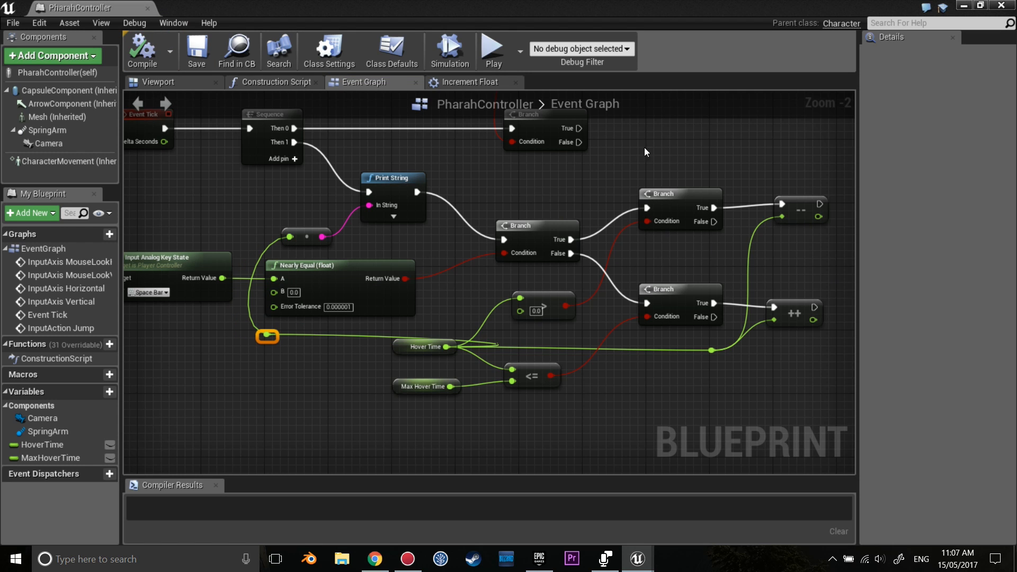
pyautogui.moveTo(963, 5)
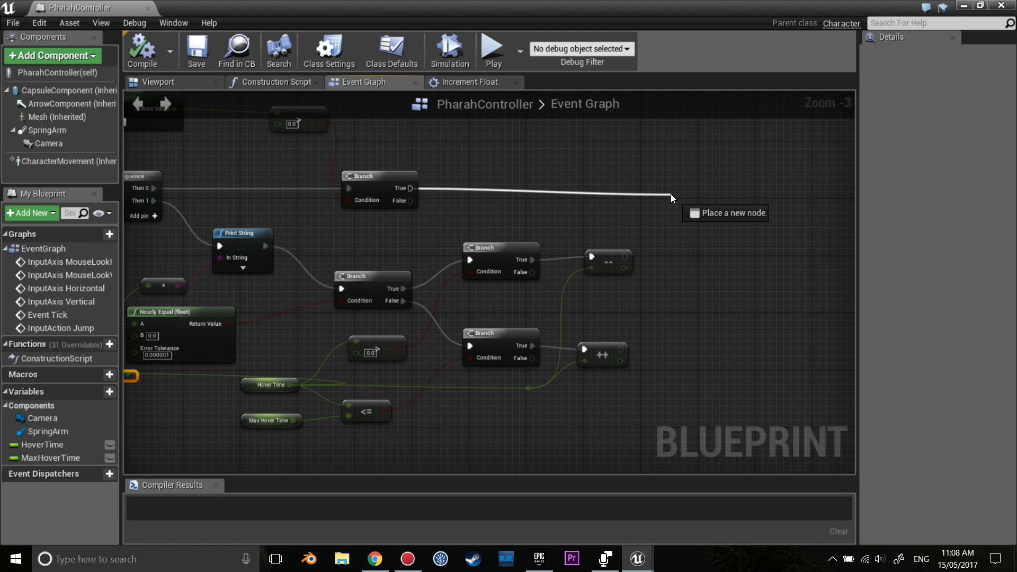
# Step: Place a new Branch node off the top Branch's True output
pyautogui.click(714, 211)
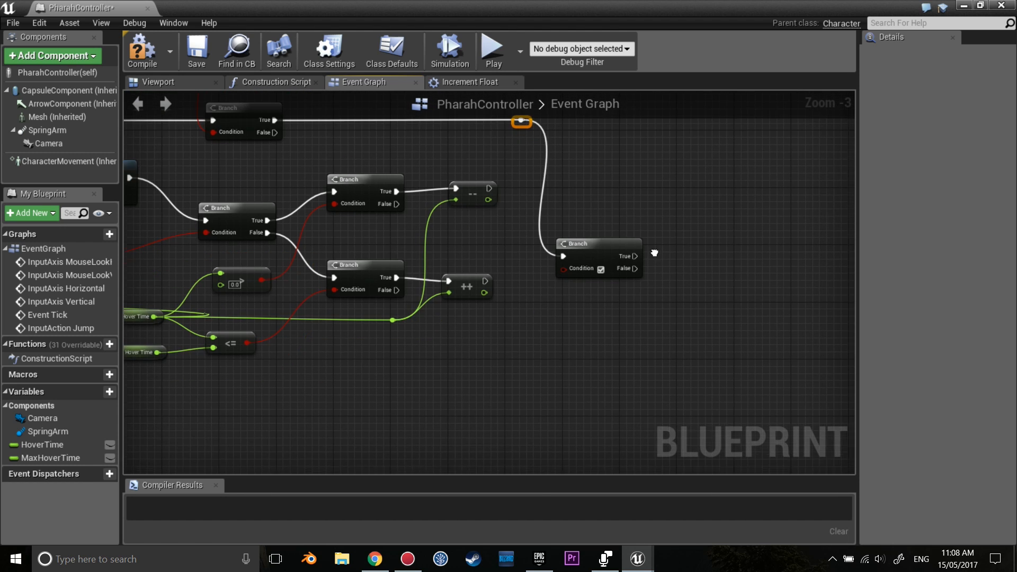
pyautogui.scroll(3)
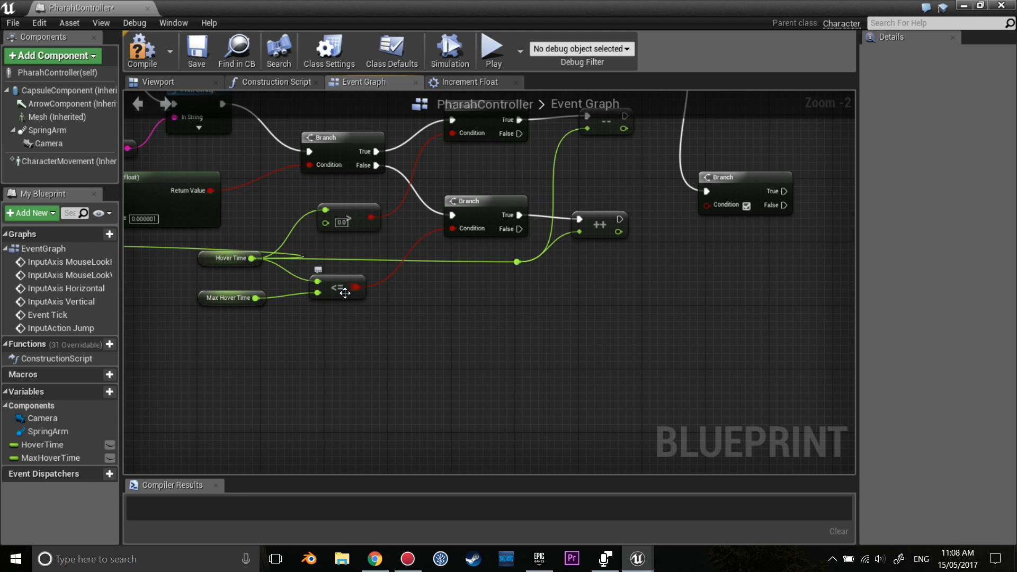
pyautogui.moveTo(337, 279)
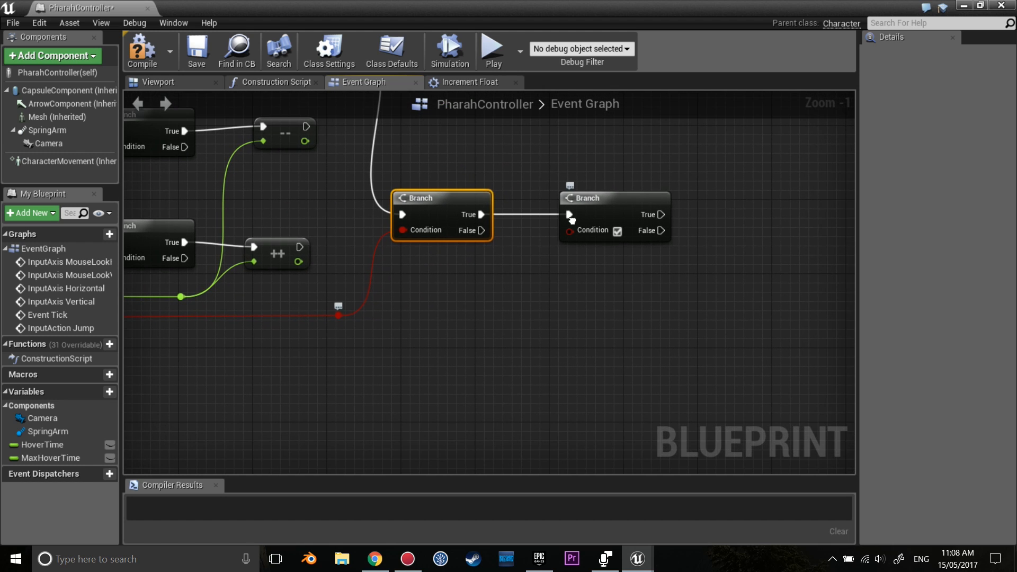
pyautogui.moveTo(570, 220)
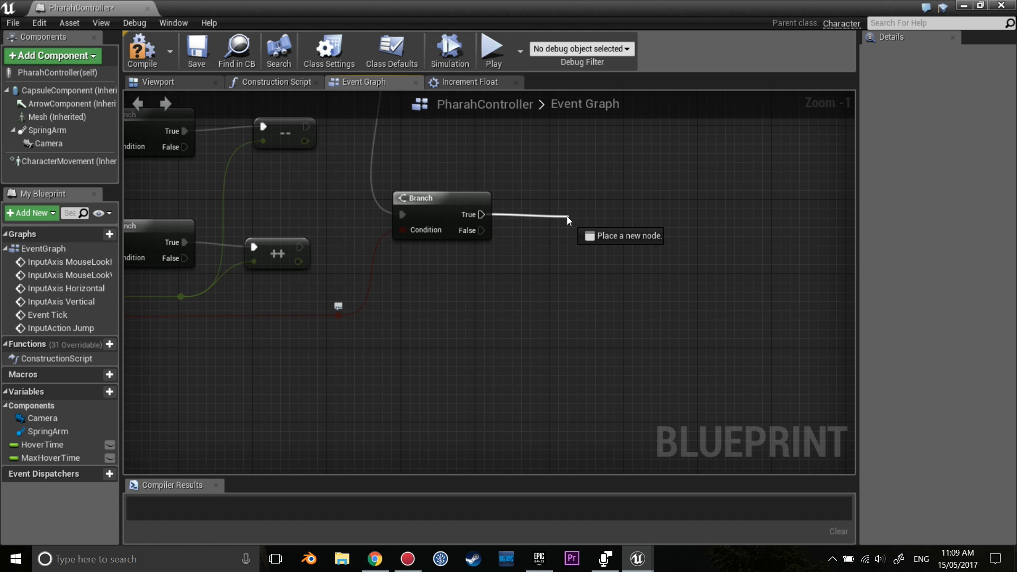
# Step: Add an Add Impulse (CharacterMovement) node after the Branch's True output, with Z 2500
pyautogui.click(568, 219)
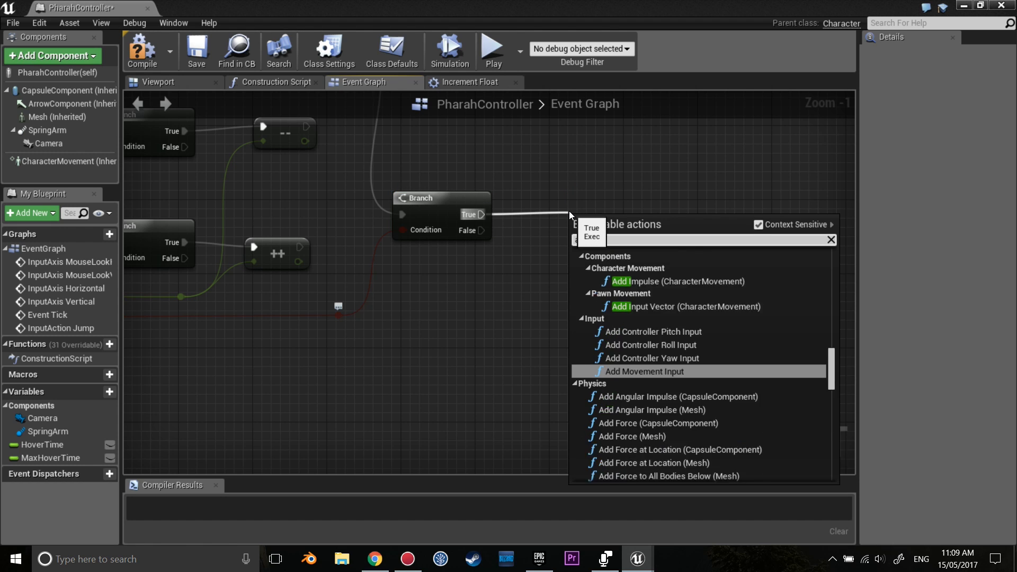
pyautogui.write('add impul')
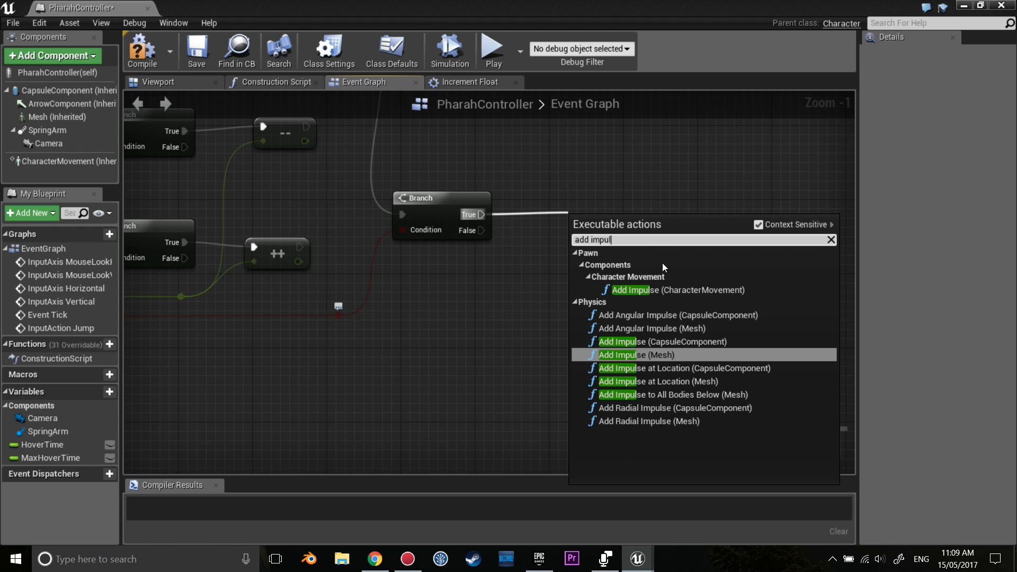
pyautogui.click(677, 290)
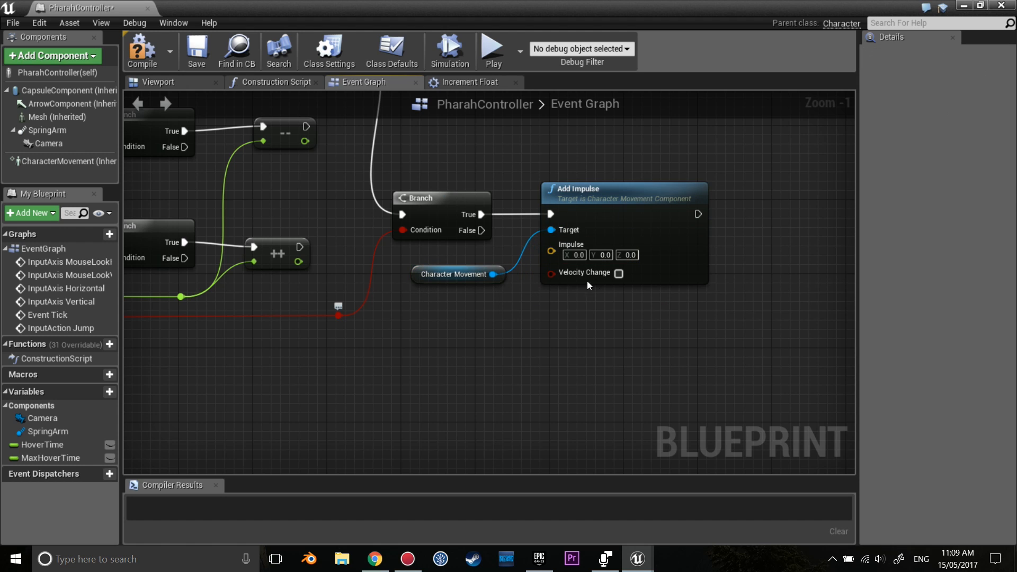
pyautogui.click(627, 254)
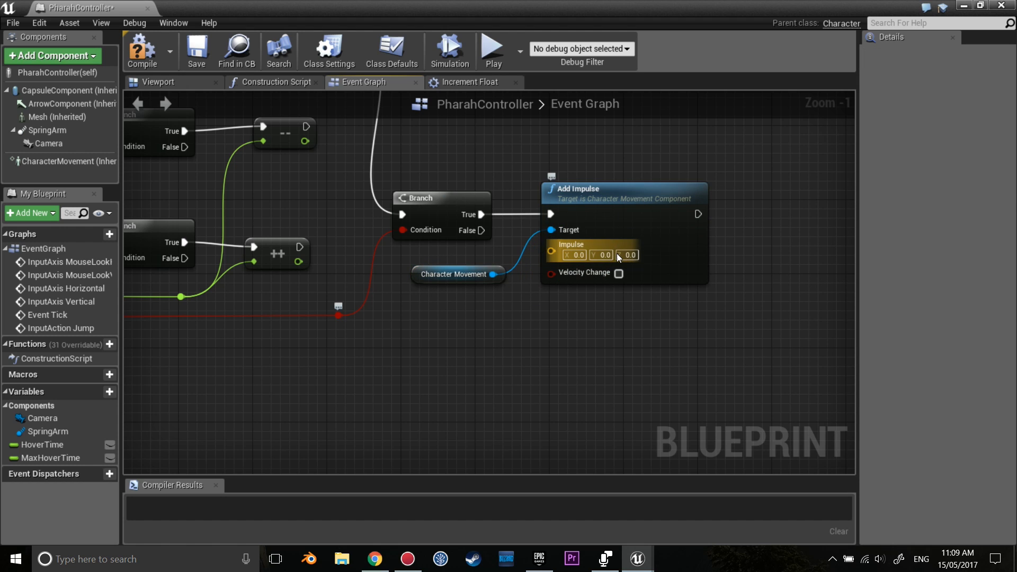
pyautogui.write('2500')
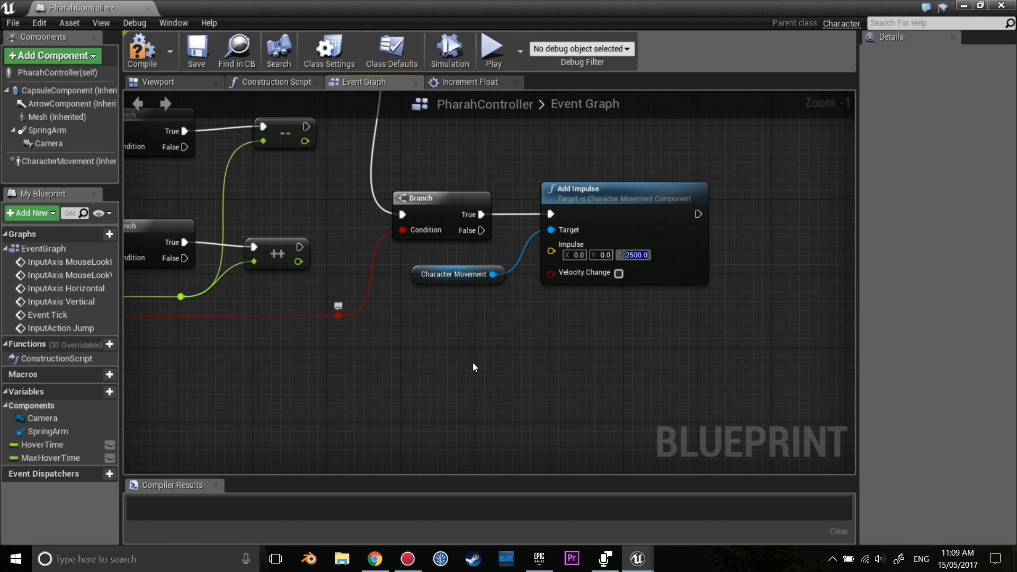
pyautogui.scroll(-3)
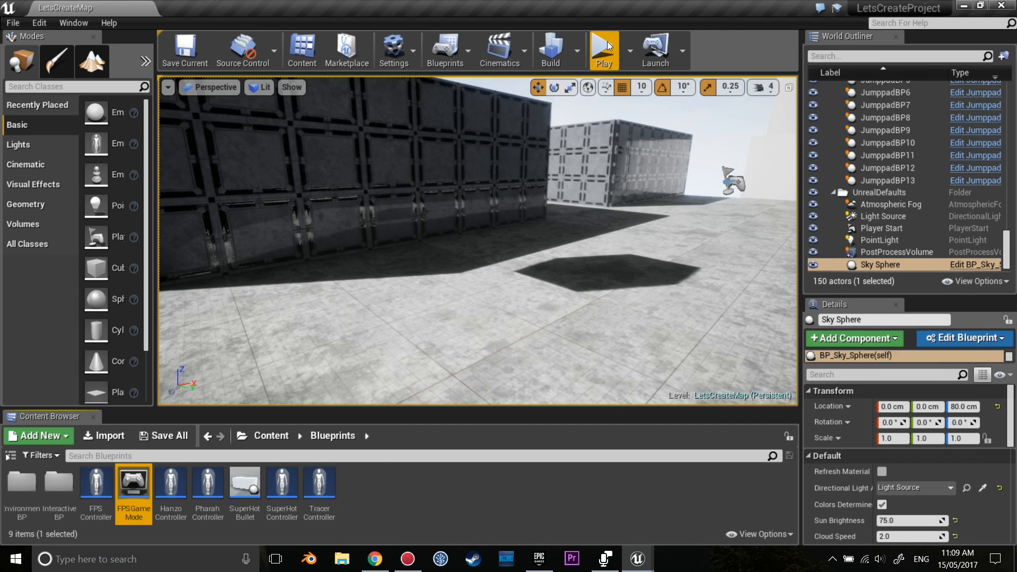
# Step: Play the level to test hovering, stop, and reopen the PharahController blueprint
pyautogui.click(603, 49)
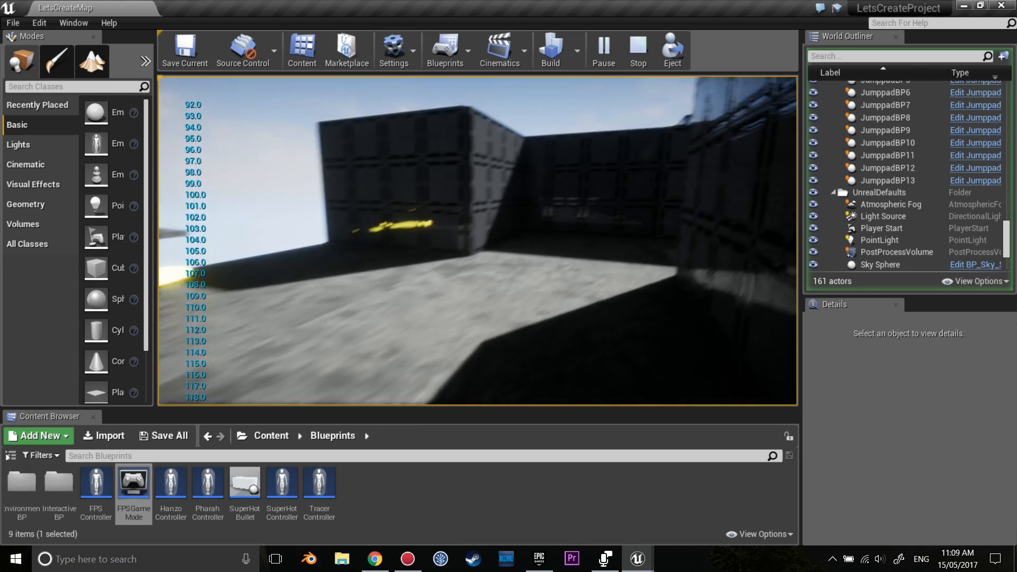
pyautogui.click(636, 51)
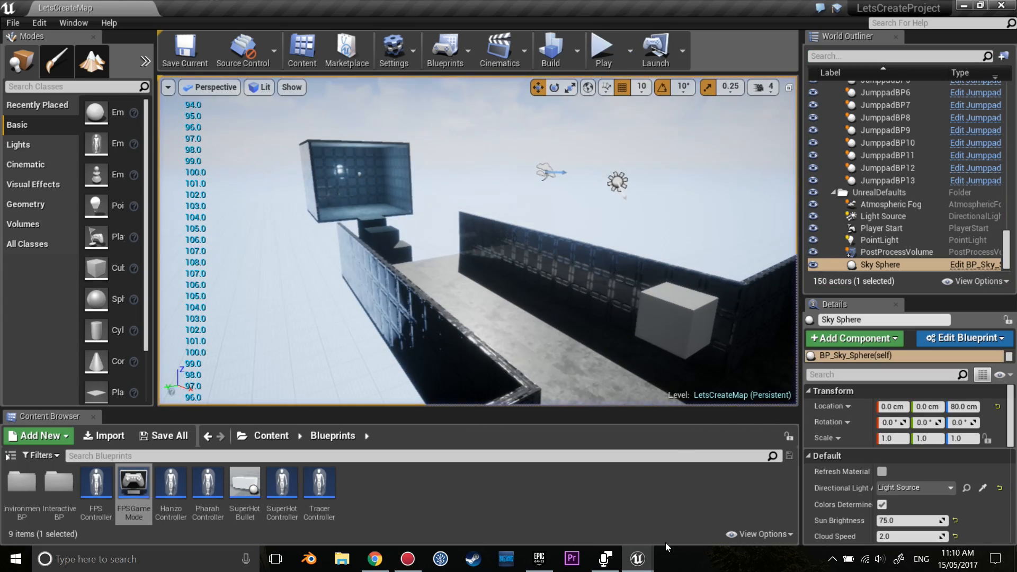
pyautogui.doubleClick(207, 480)
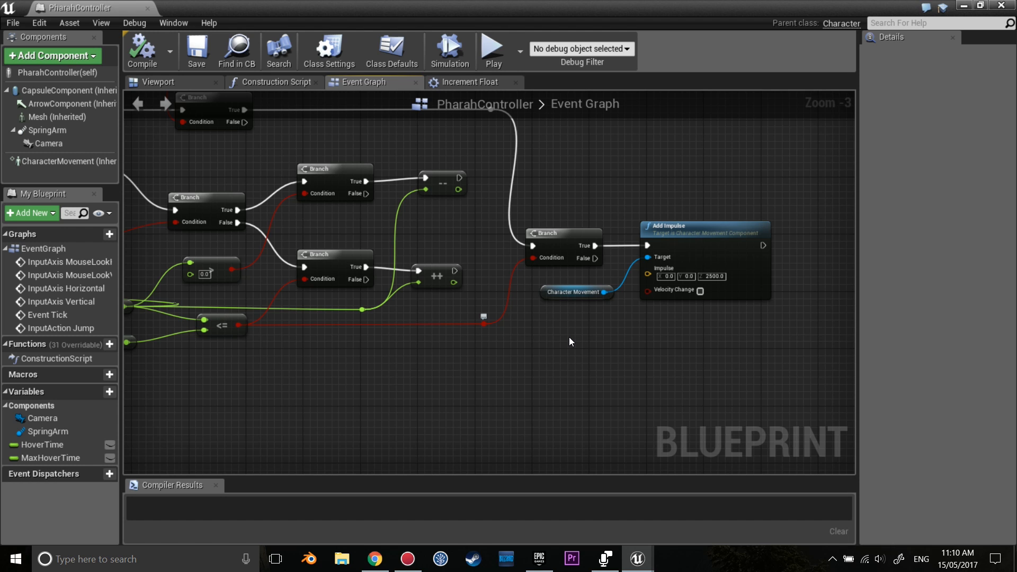
# Step: Wrap the selected hover nodes in a comment named JetpackHover
pyautogui.scroll(-3)
pyautogui.write('JetpackHover')
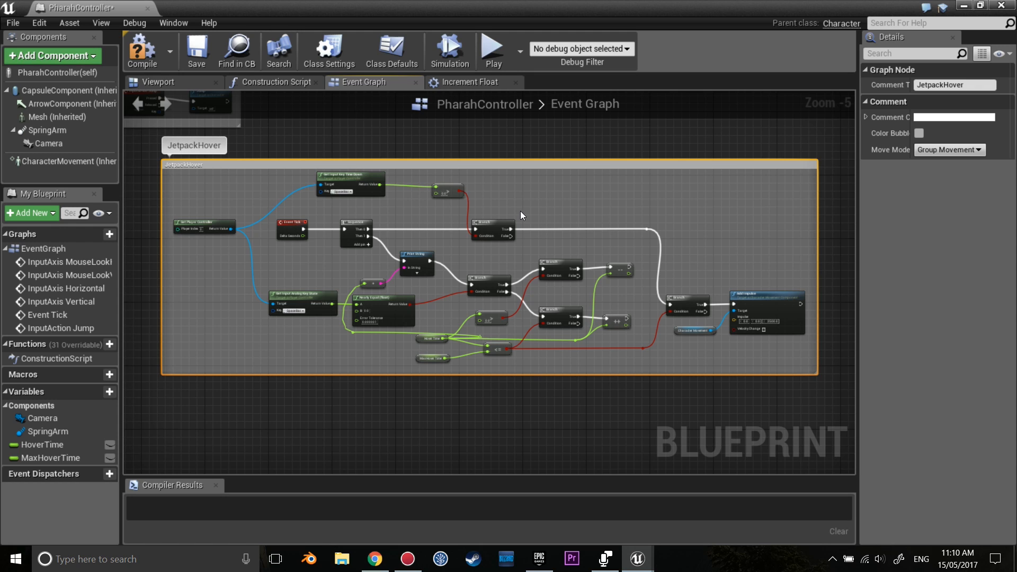
pyautogui.click(695, 406)
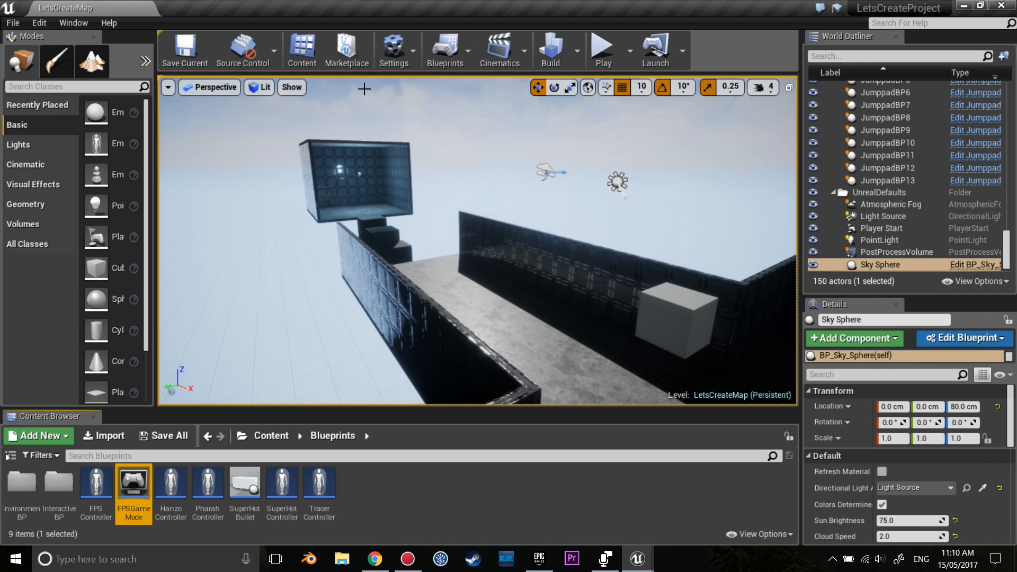
# Step: Open Project Settings at the Input bindings section
pyautogui.click(393, 50)
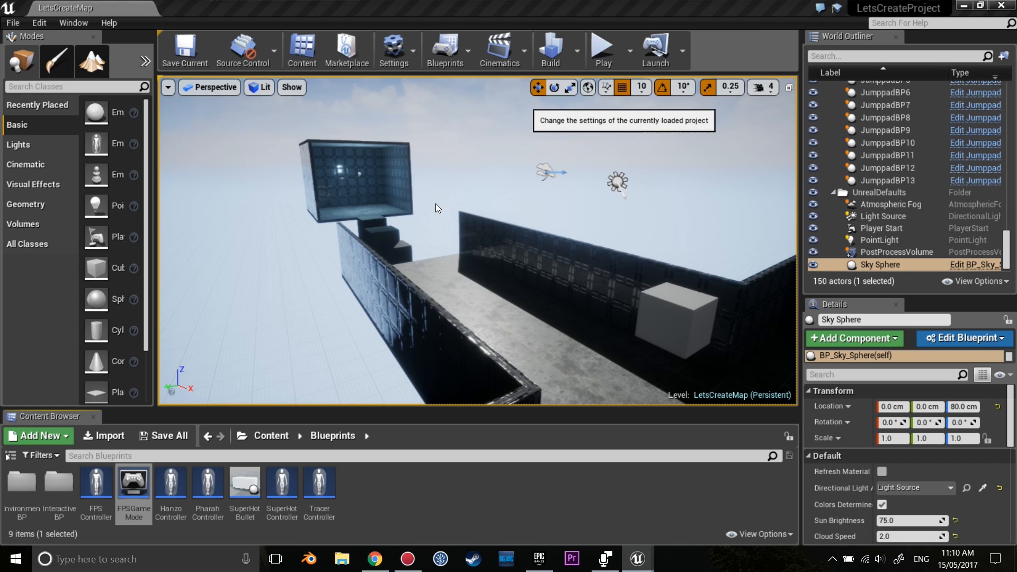
pyautogui.click(394, 51)
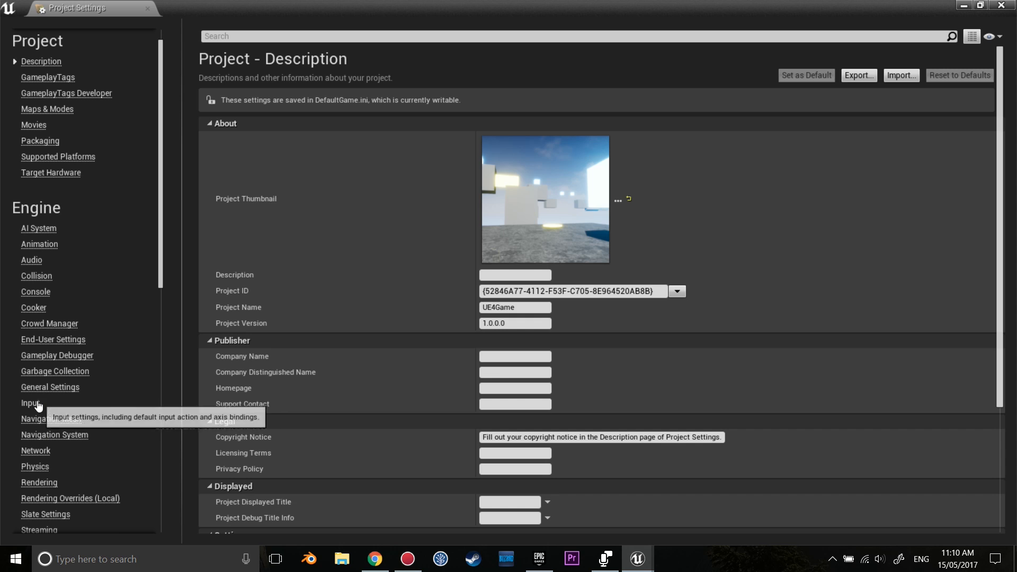
pyautogui.click(29, 402)
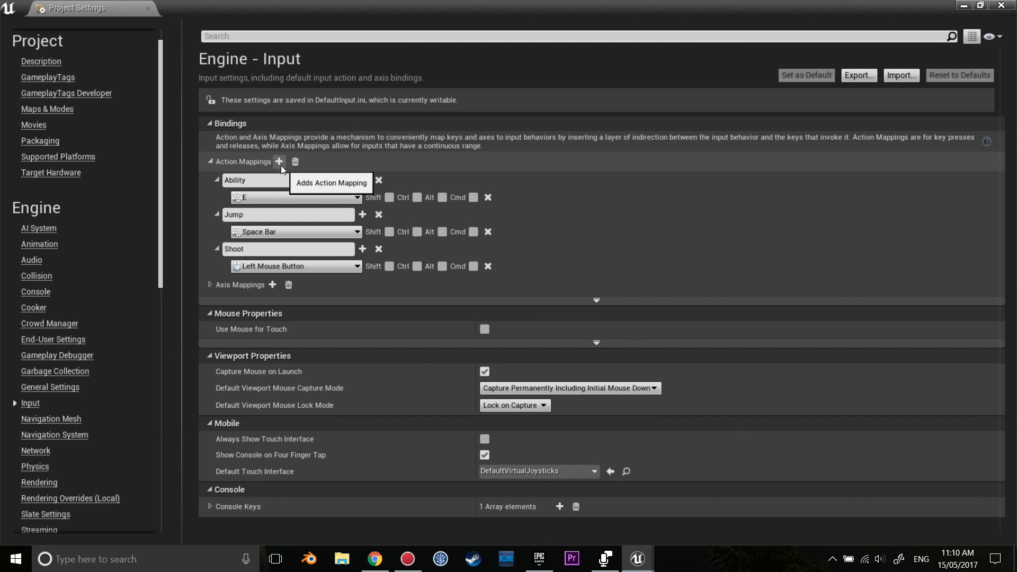
# Step: Create action mapping ShiftAbility bound to Left Shift, then close the settings
pyautogui.click(279, 162)
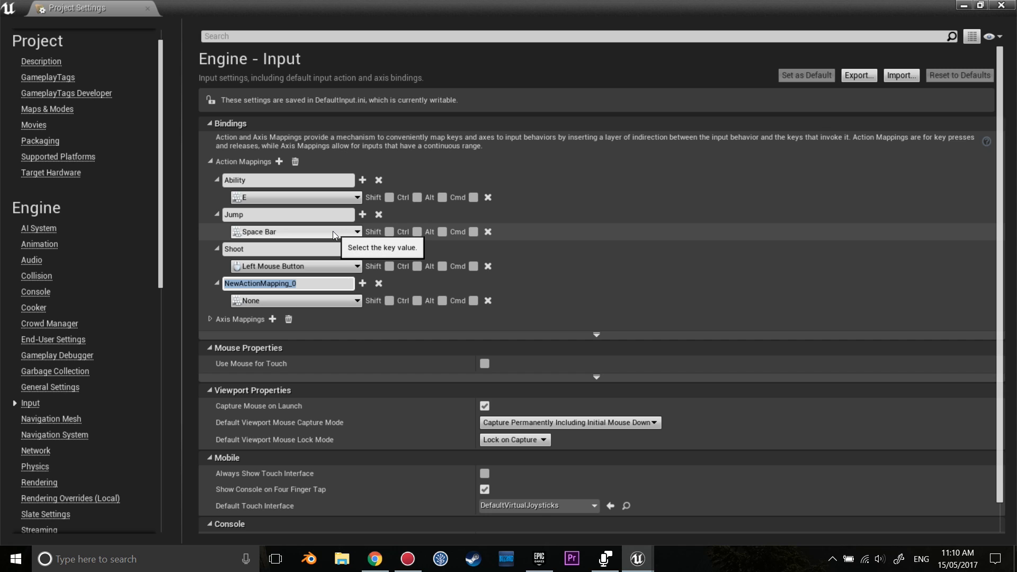
pyautogui.write('Ability')
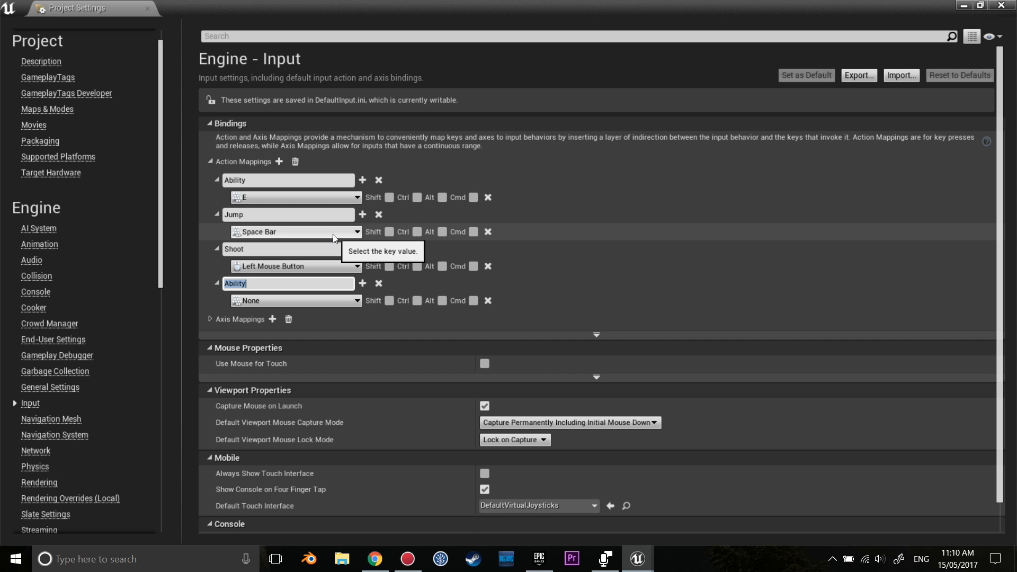
pyautogui.press('Delete')
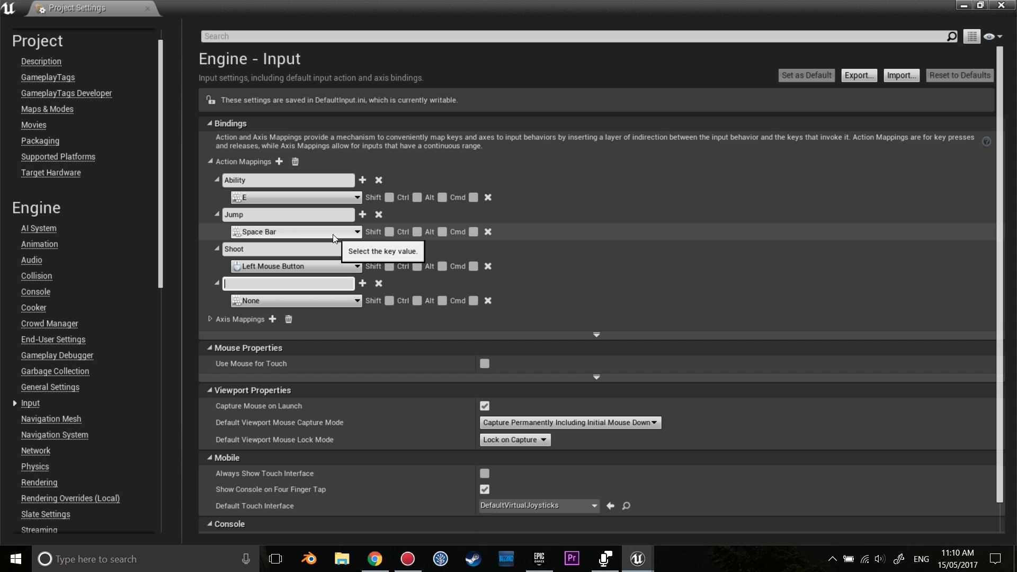
pyautogui.write('ShiftAb')
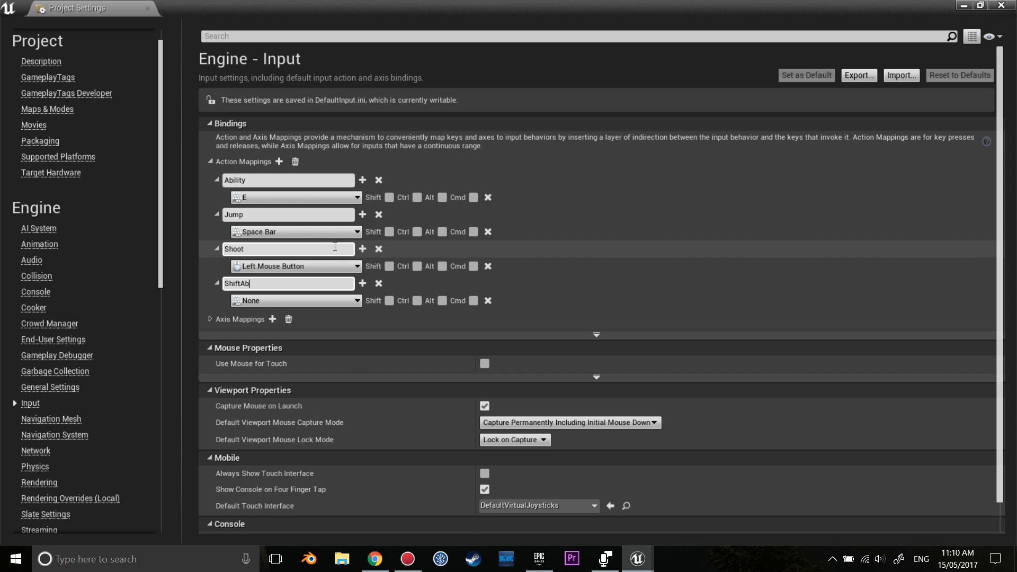
pyautogui.click(295, 300)
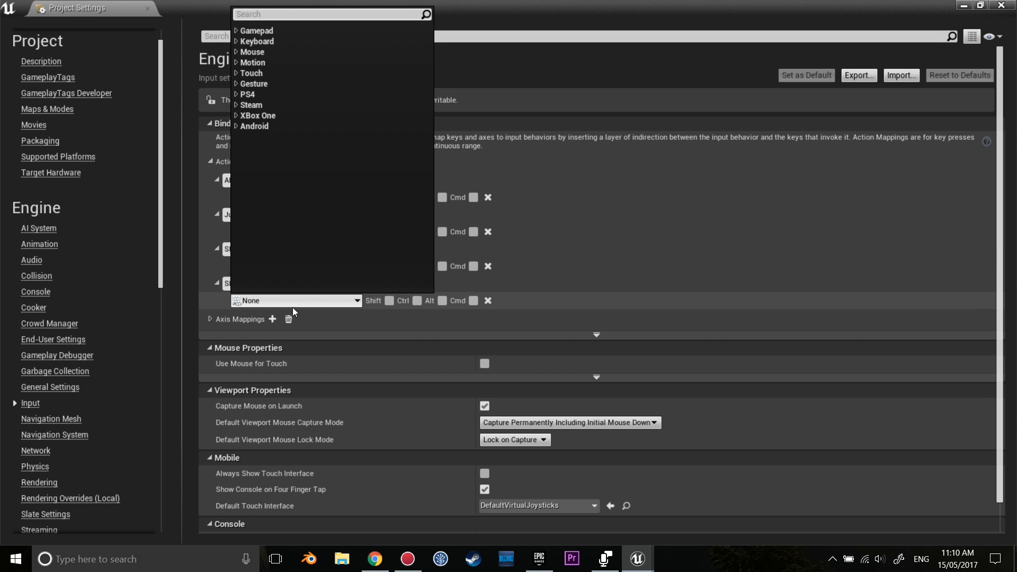
pyautogui.write('left')
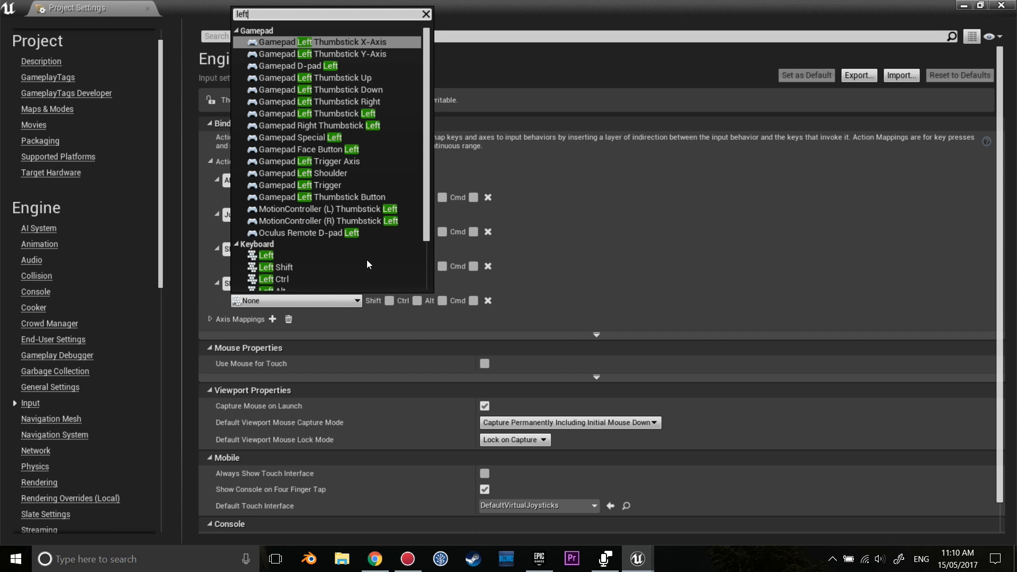
pyautogui.click(275, 266)
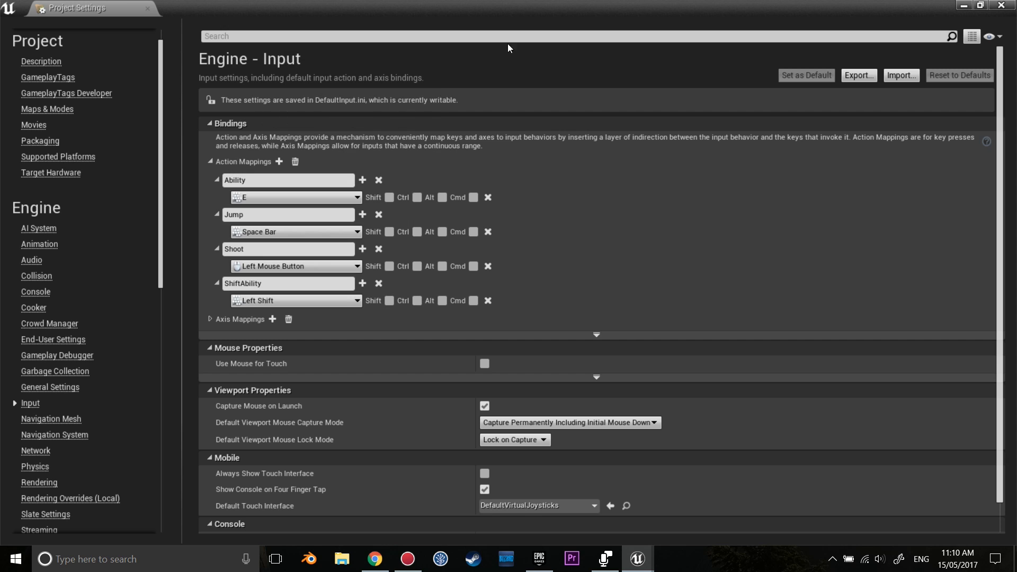
pyautogui.click(638, 558)
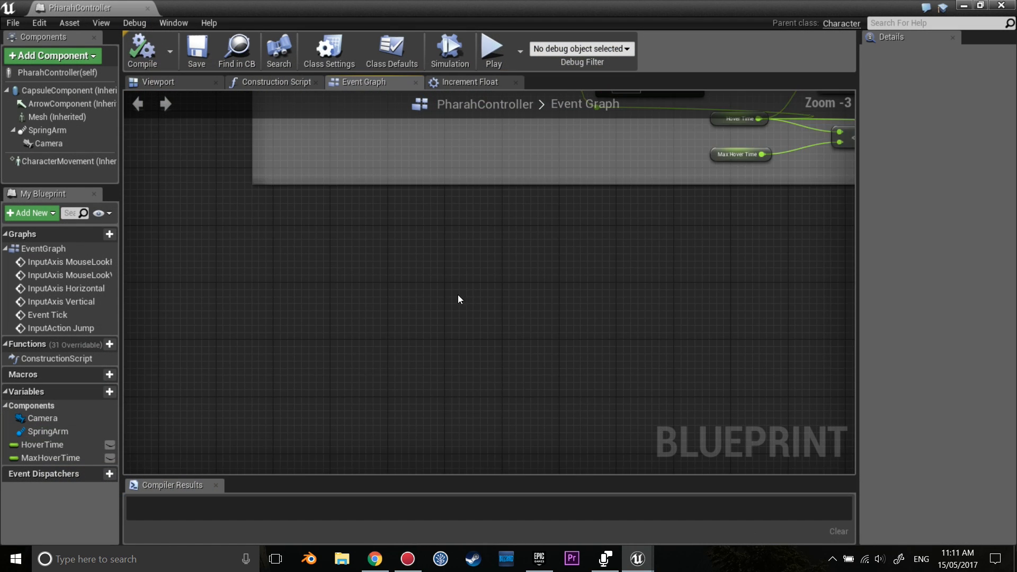
# Step: Place the InputAction ShiftAbility event and create a Boolean CanBoost defaulting to true
pyautogui.rightClick(459, 298)
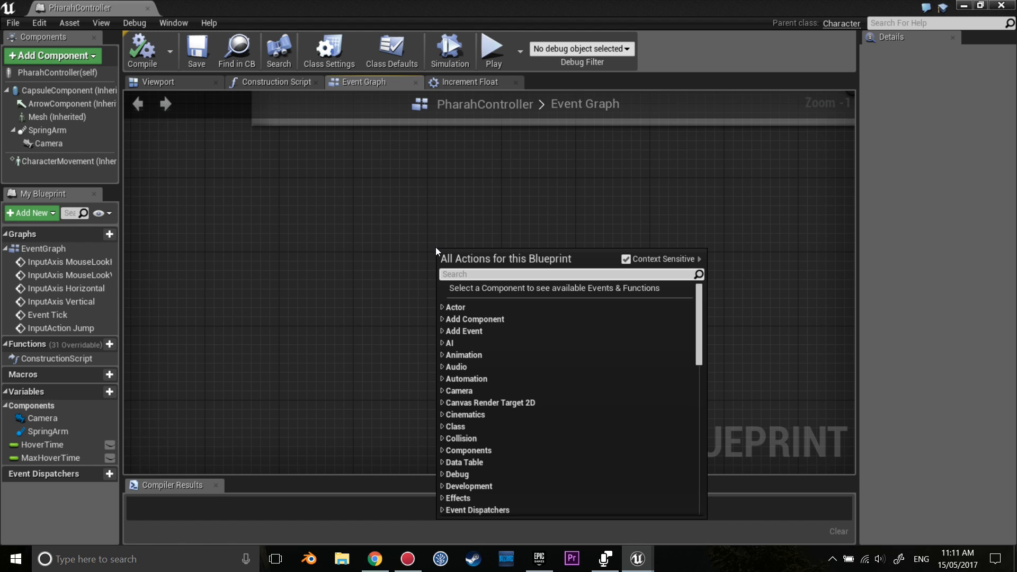
pyautogui.write('shft')
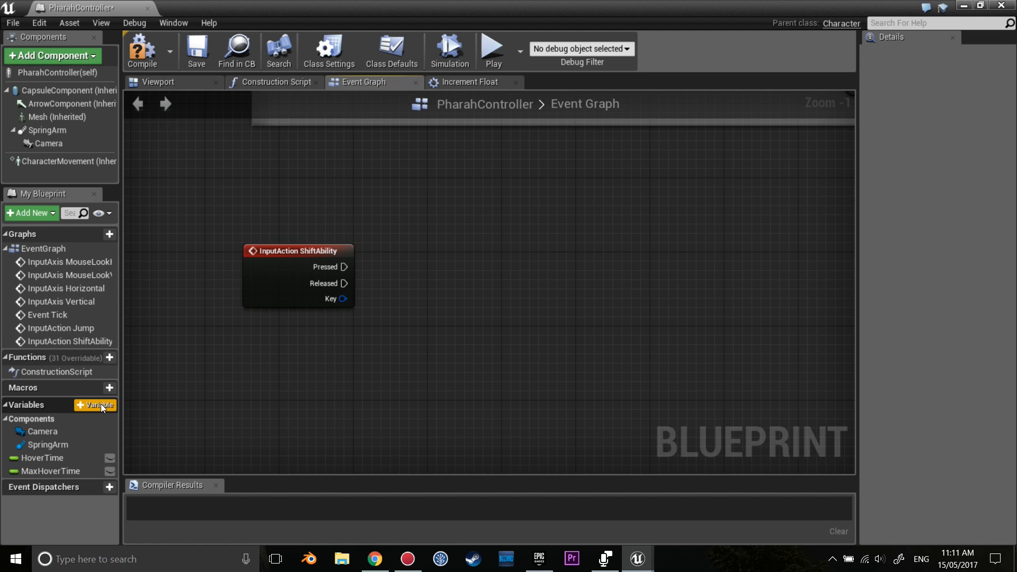
pyautogui.click(96, 405)
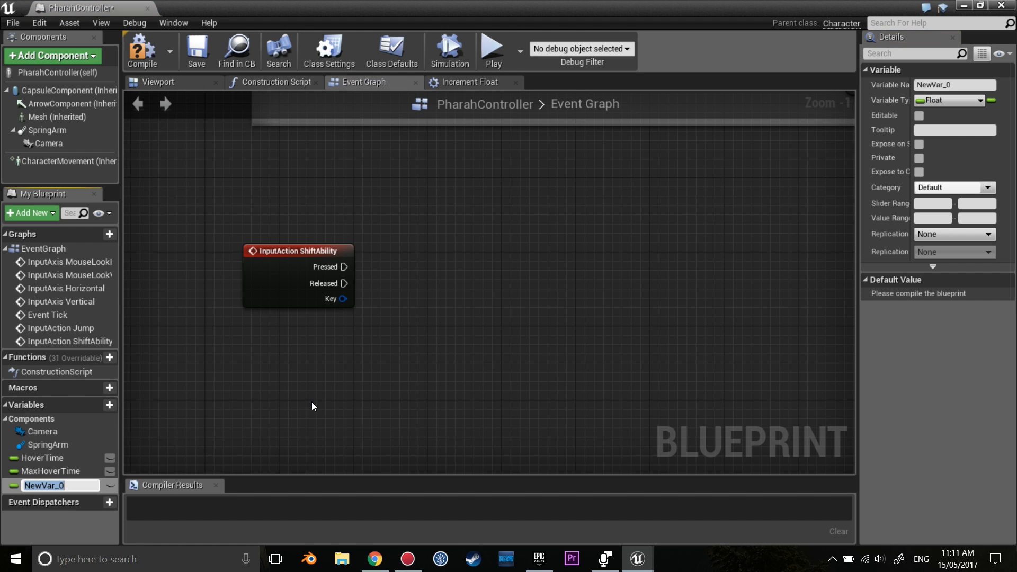
pyautogui.write('CanBoost')
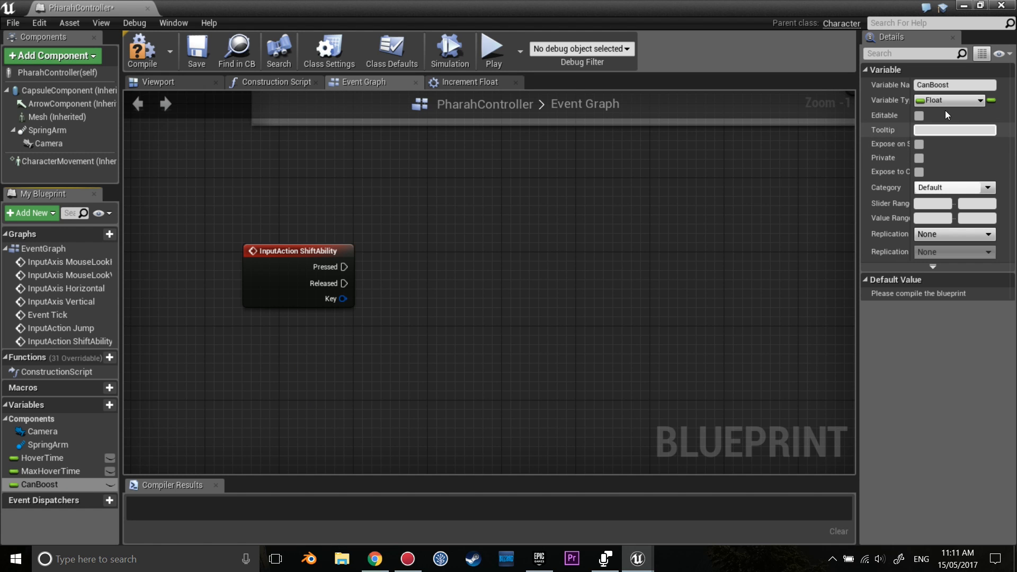
pyautogui.click(949, 101)
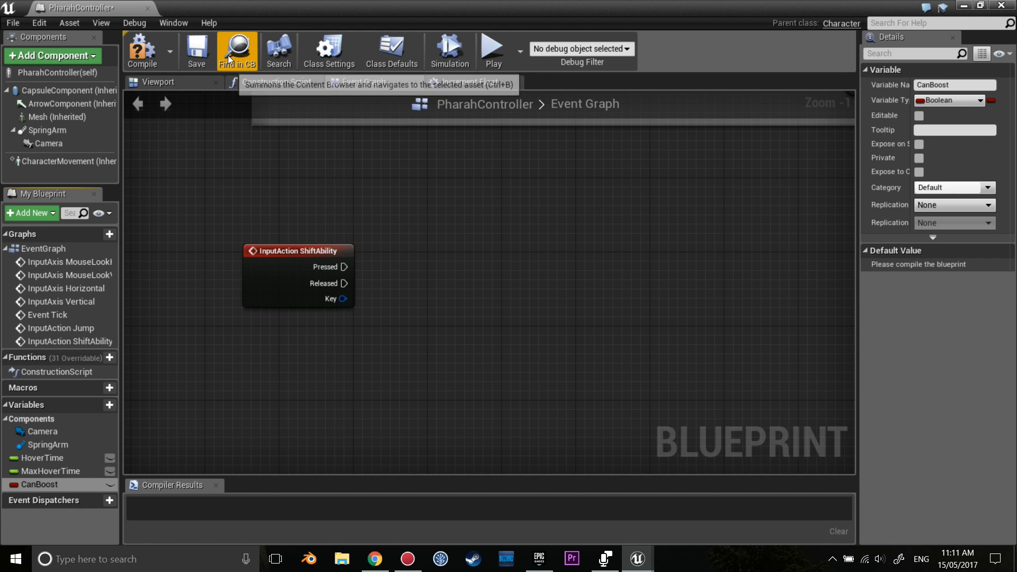
pyautogui.click(142, 51)
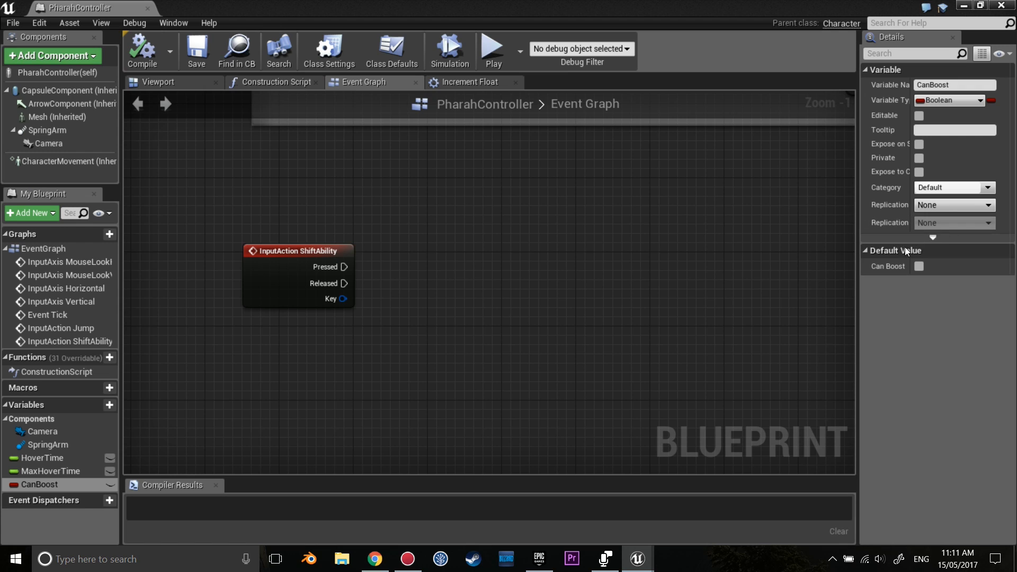
pyautogui.click(919, 266)
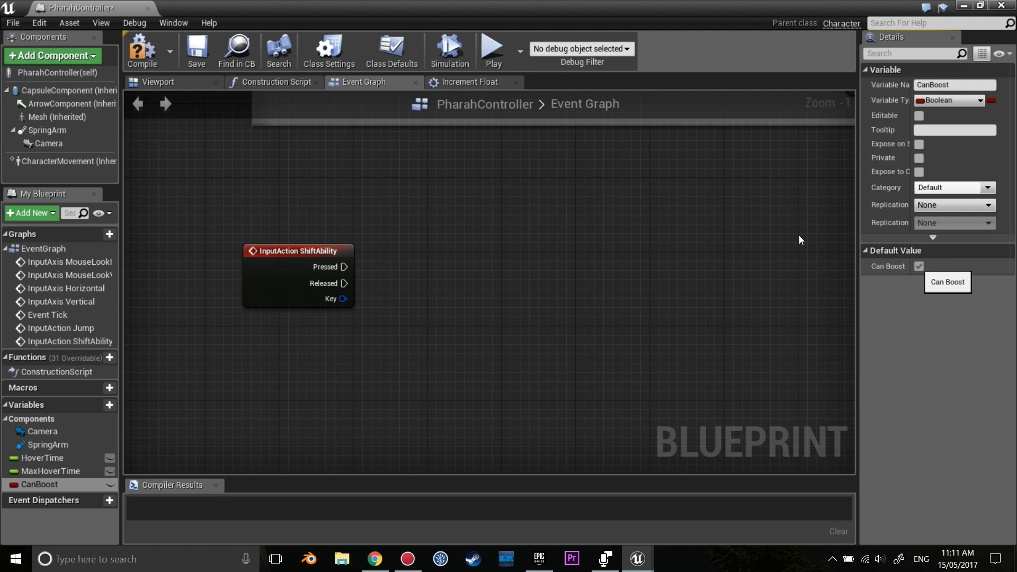
pyautogui.moveTo(298, 249)
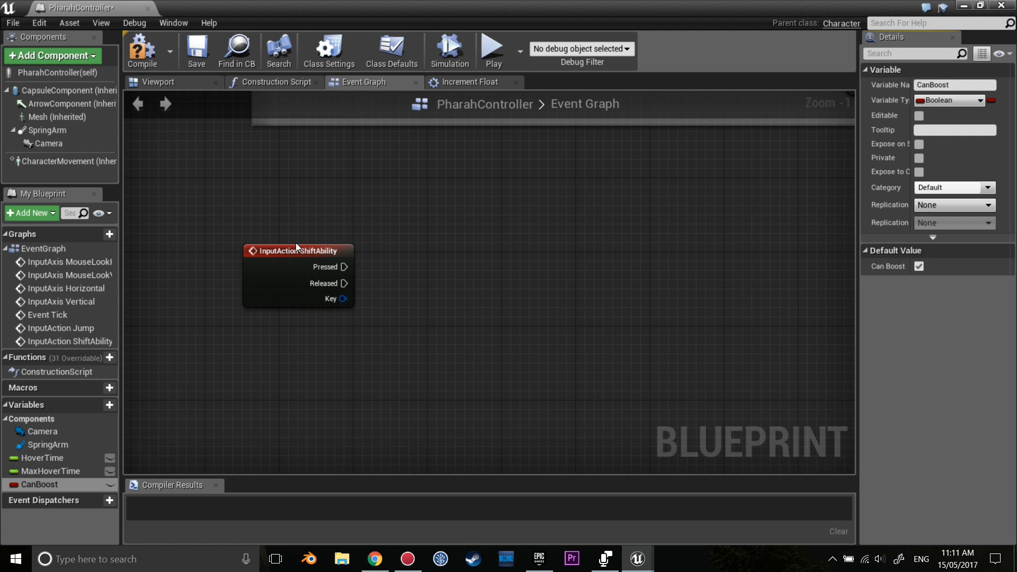
pyautogui.moveTo(297, 251)
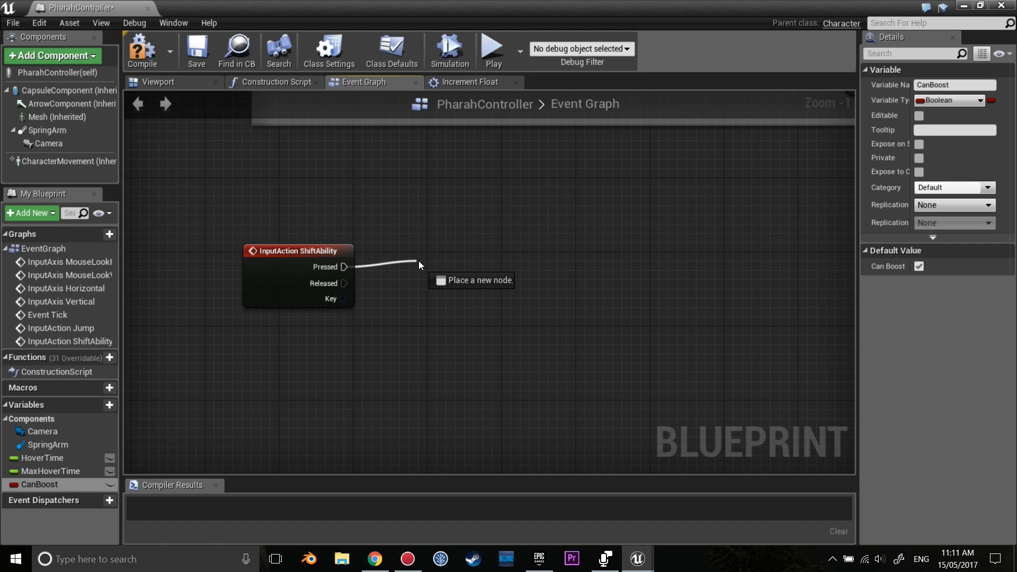
# Step: Branch the ShiftAbility press on CanBoost and set CanBoost from the True output
pyautogui.write('bran')
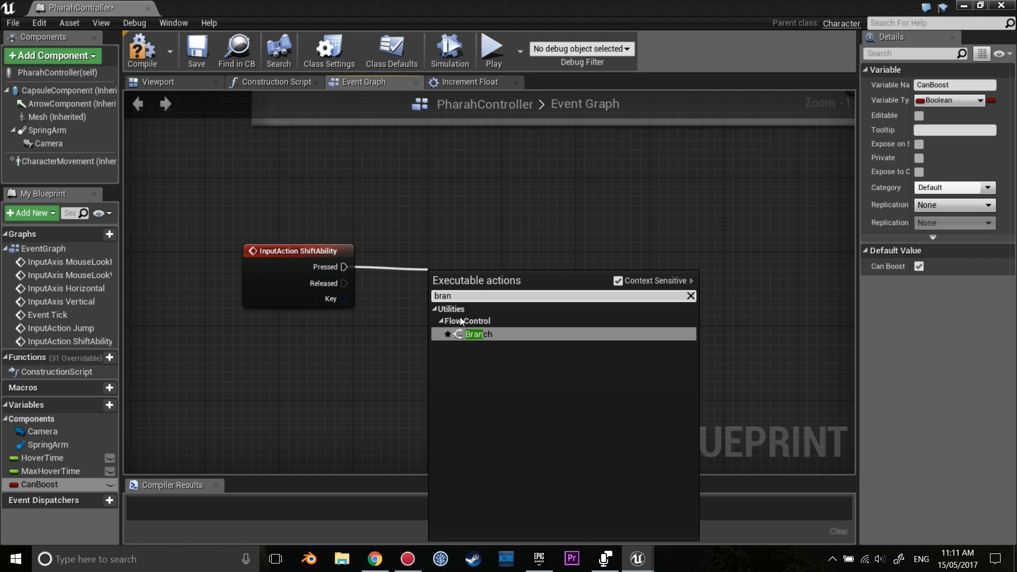
pyautogui.click(477, 335)
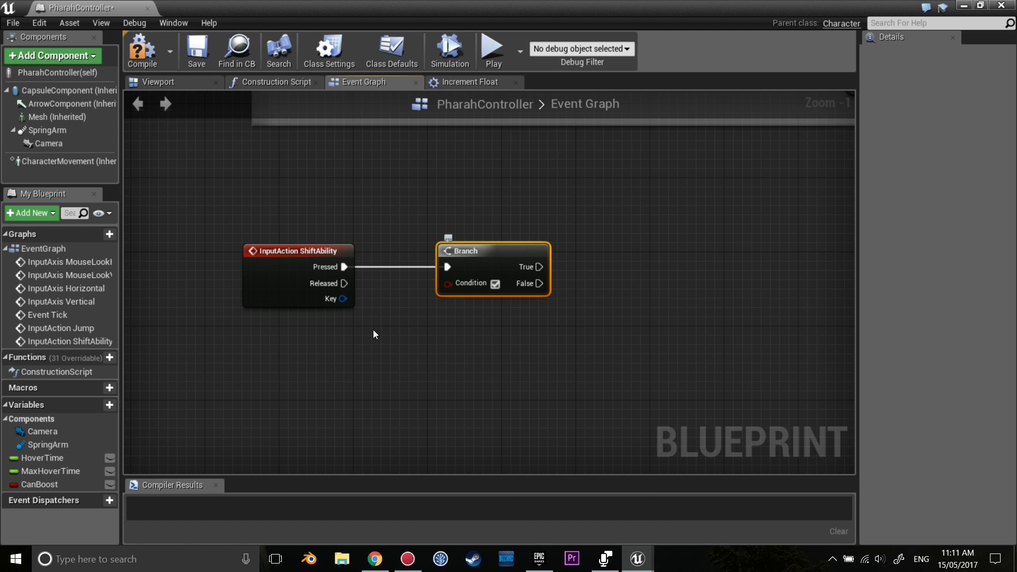
pyautogui.click(39, 485)
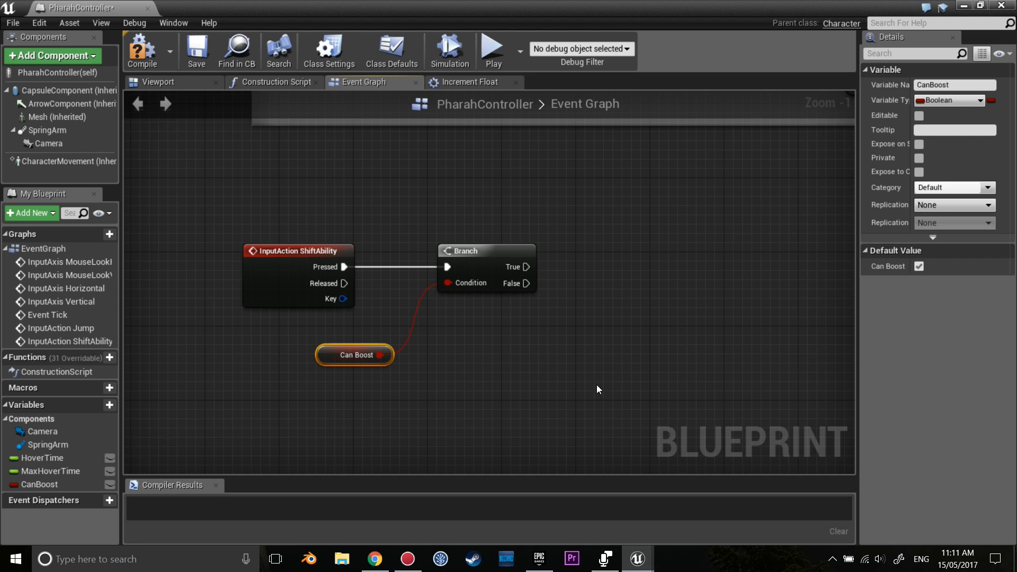
pyautogui.moveTo(536, 278)
pyautogui.write('set')
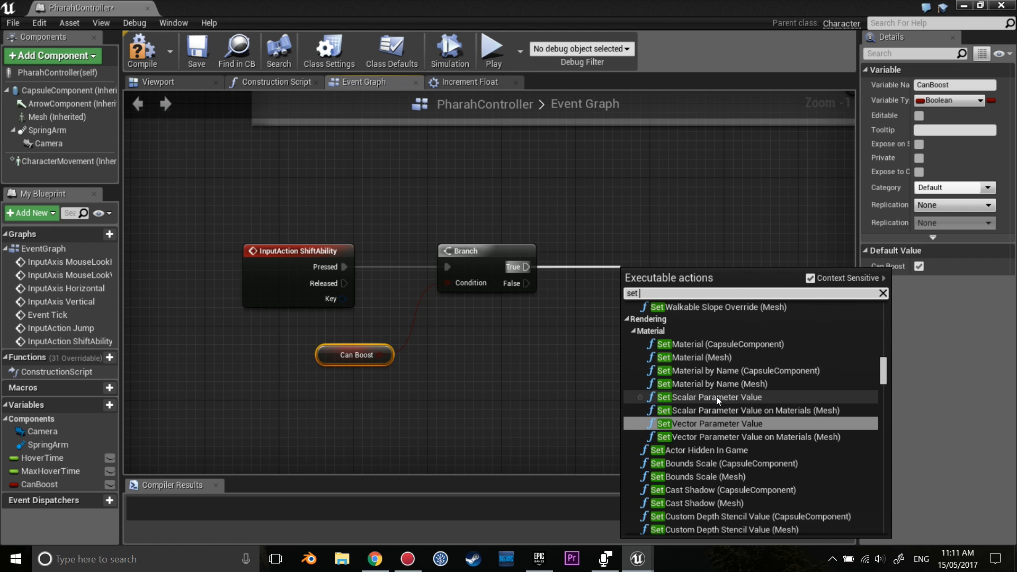
pyautogui.write('can')
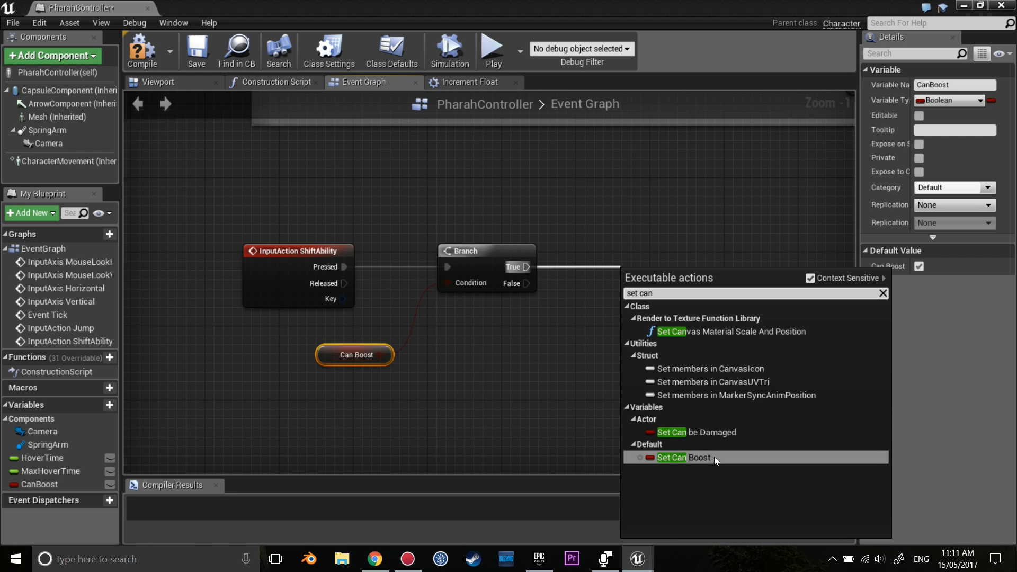
pyautogui.click(682, 458)
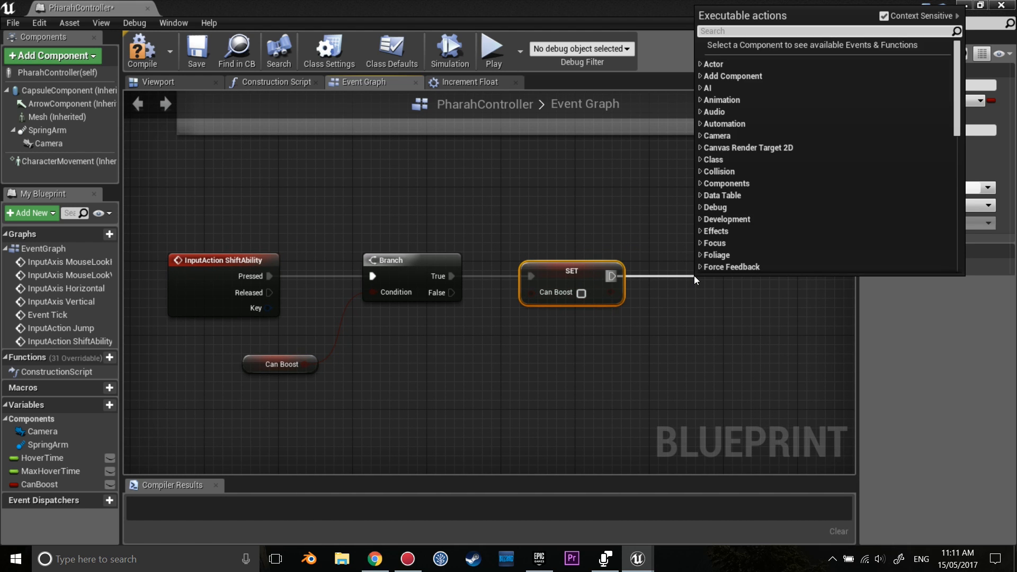
# Step: Add a Character Movement Add Impulse after SET CanBoost with Velocity Change and Z 1500
pyautogui.write('add impul')
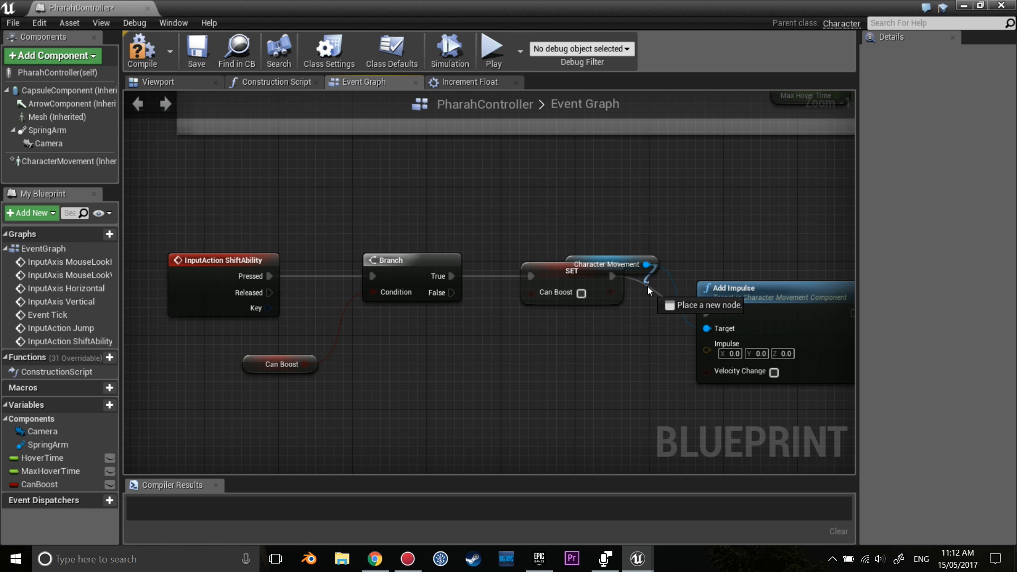
pyautogui.click(575, 345)
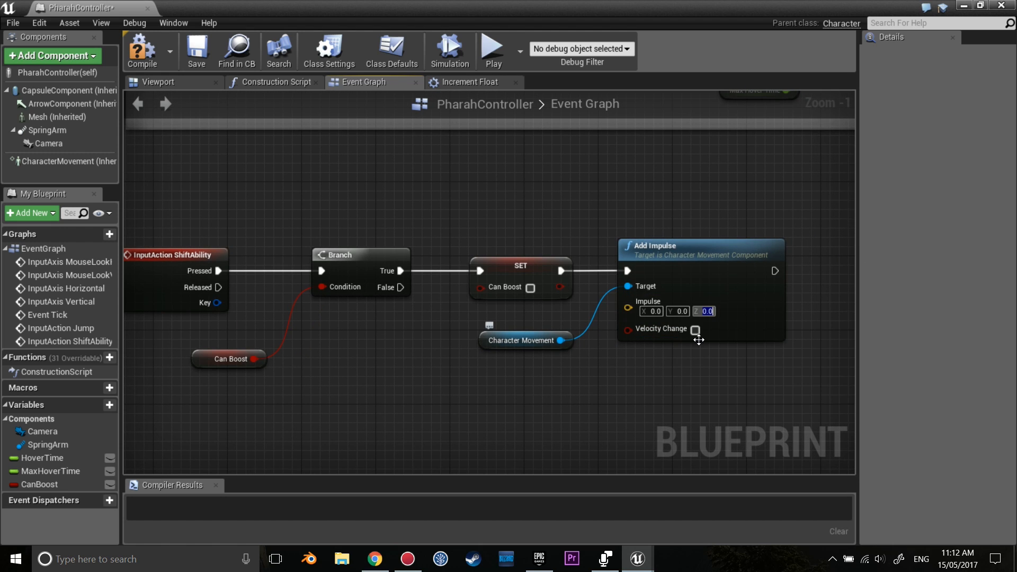
pyautogui.moveTo(695, 332)
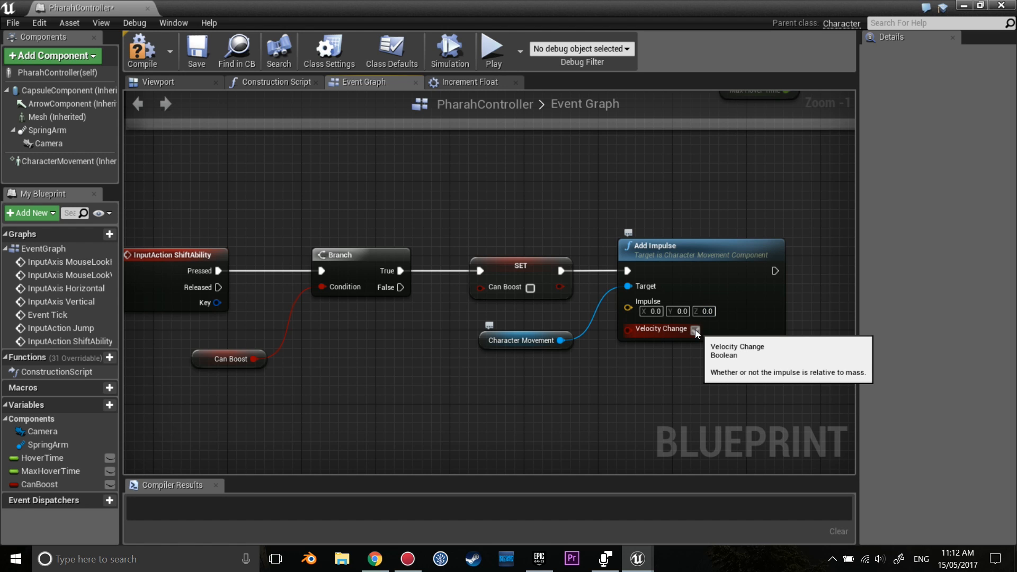
pyautogui.click(694, 329)
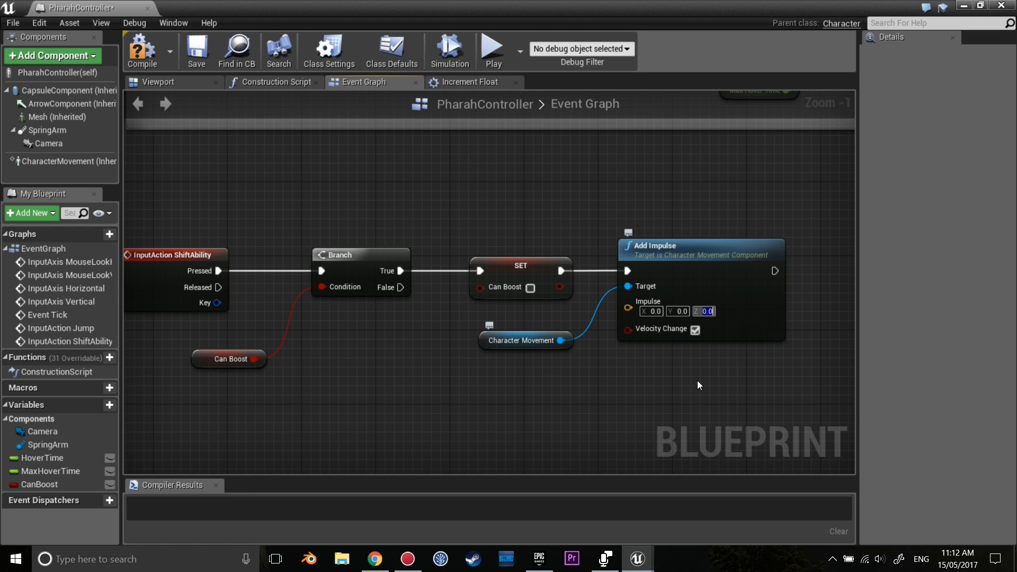
pyautogui.write('1500')
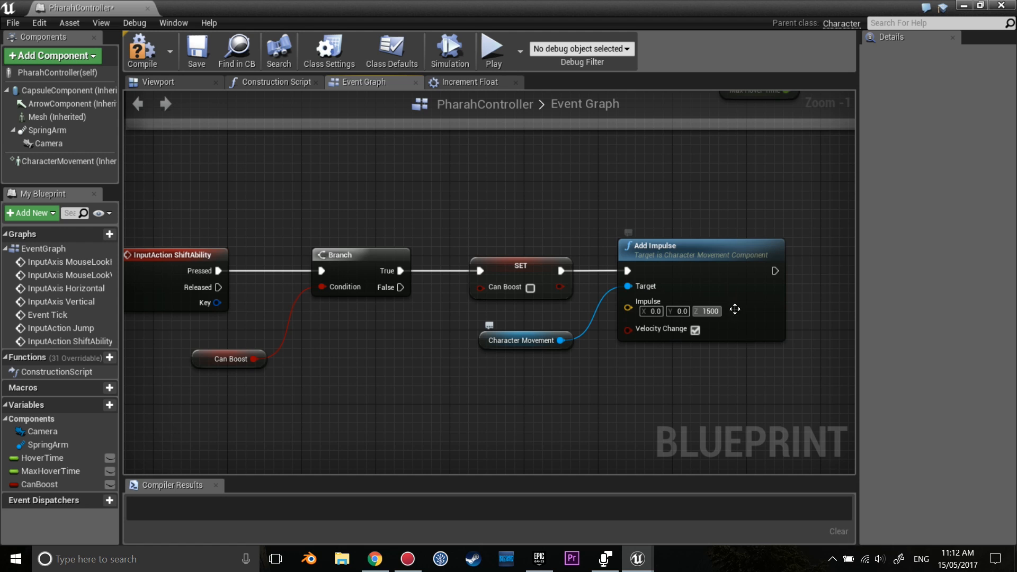
pyautogui.scroll(-3)
pyautogui.write('delay')
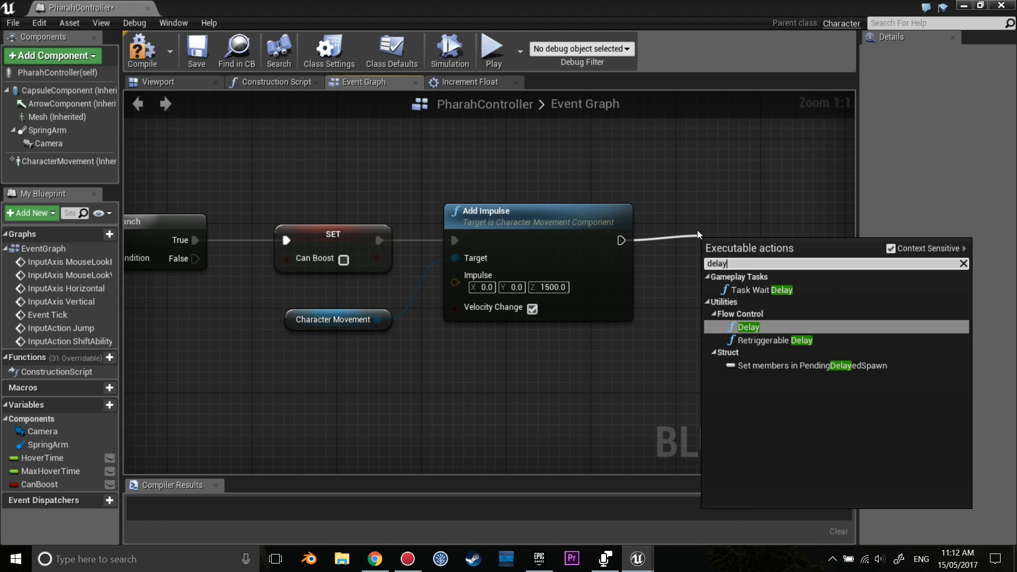
# Step: Add a Delay after Add Impulse, driven by a new float variable BoostDelay
pyautogui.click(748, 326)
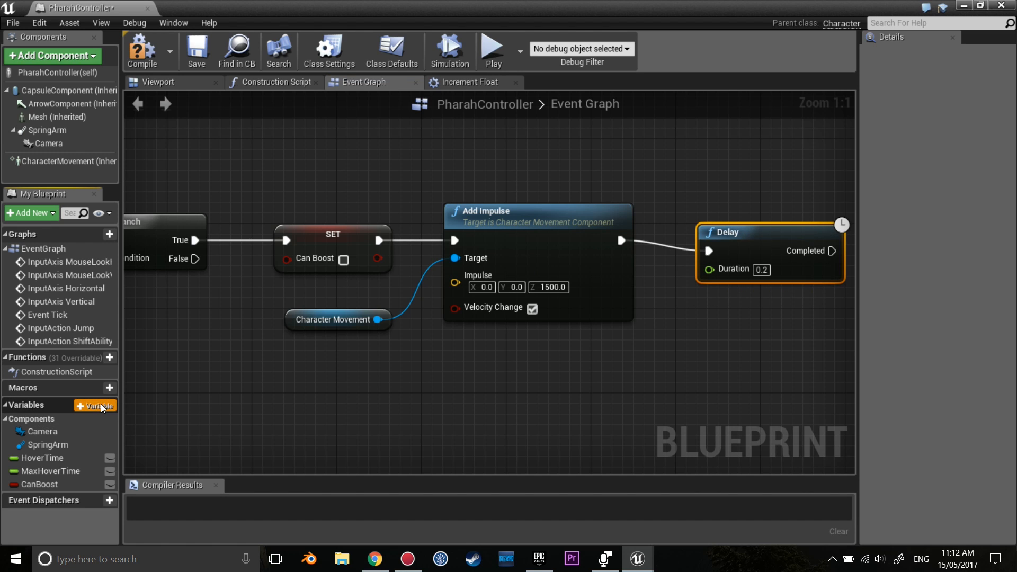
pyautogui.click(101, 405)
pyautogui.write('BoostDelay')
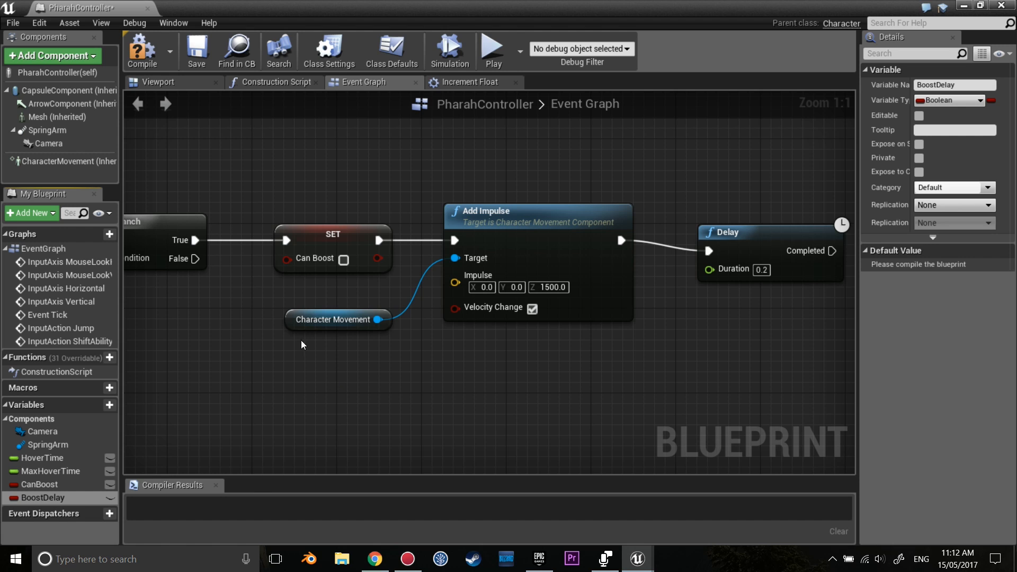
pyautogui.moveTo(959, 100)
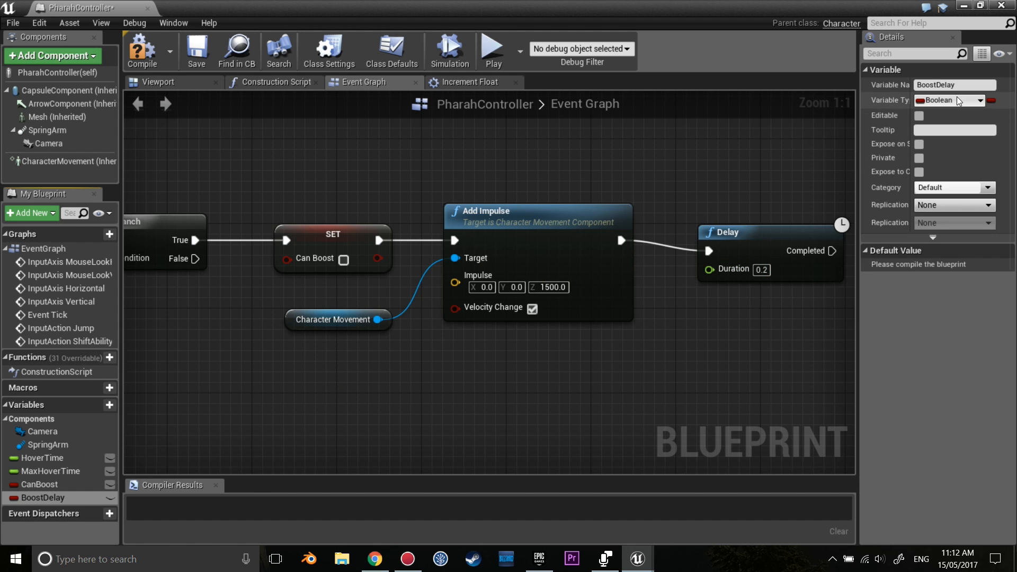
pyautogui.click(948, 100)
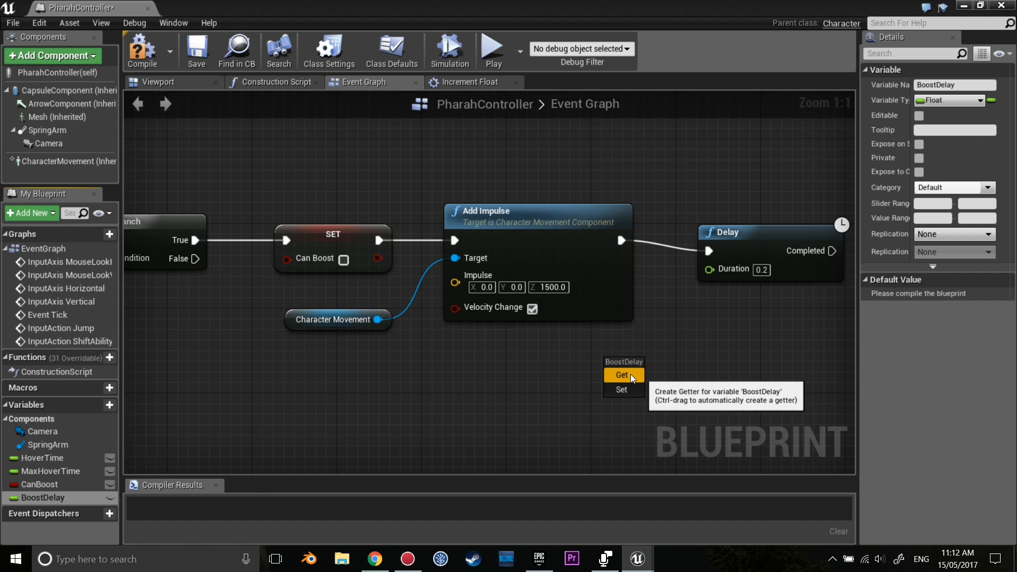
pyautogui.click(621, 376)
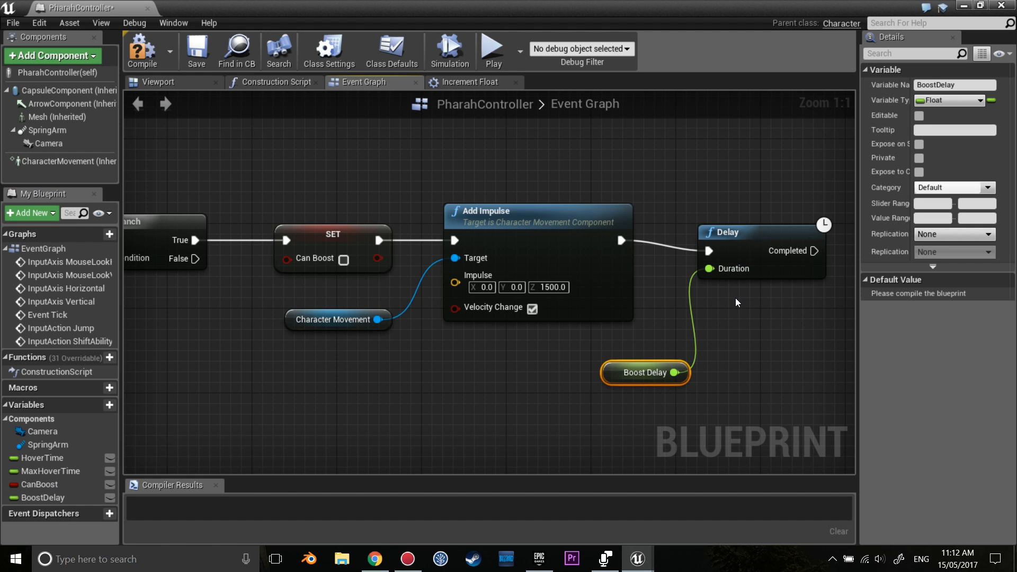
pyautogui.click(43, 497)
pyautogui.write('P')
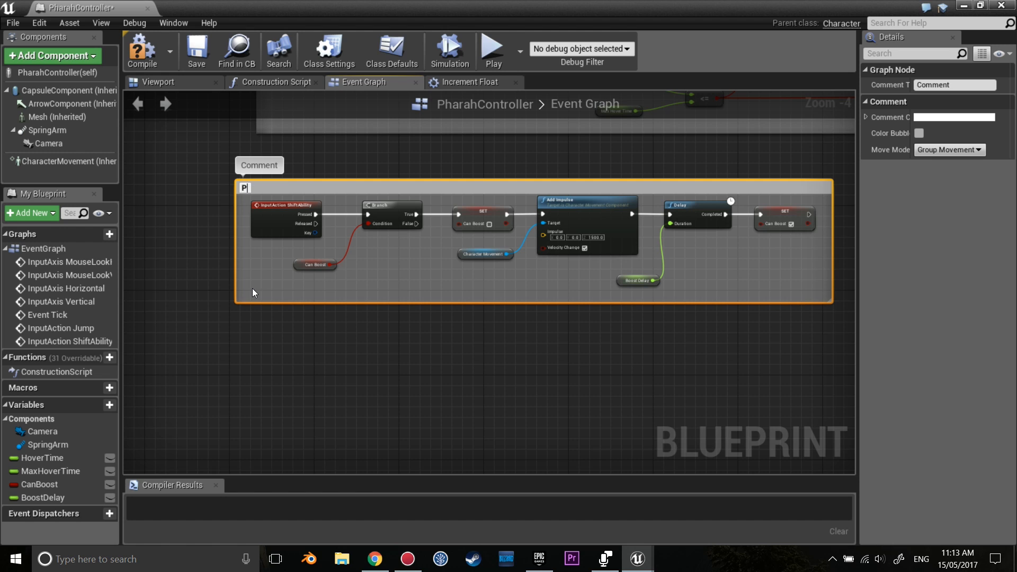
# Step: Name the boost comment 'PharahJetpackBoost'
pyautogui.write('harahJet')
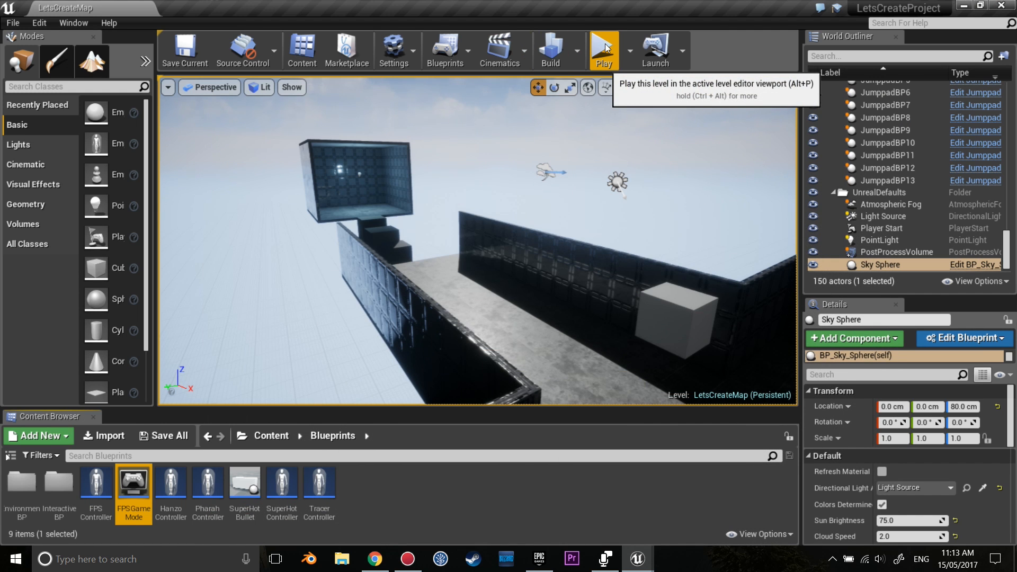
# Step: Play the level to test flight, then return to the PharahController graph
pyautogui.click(603, 50)
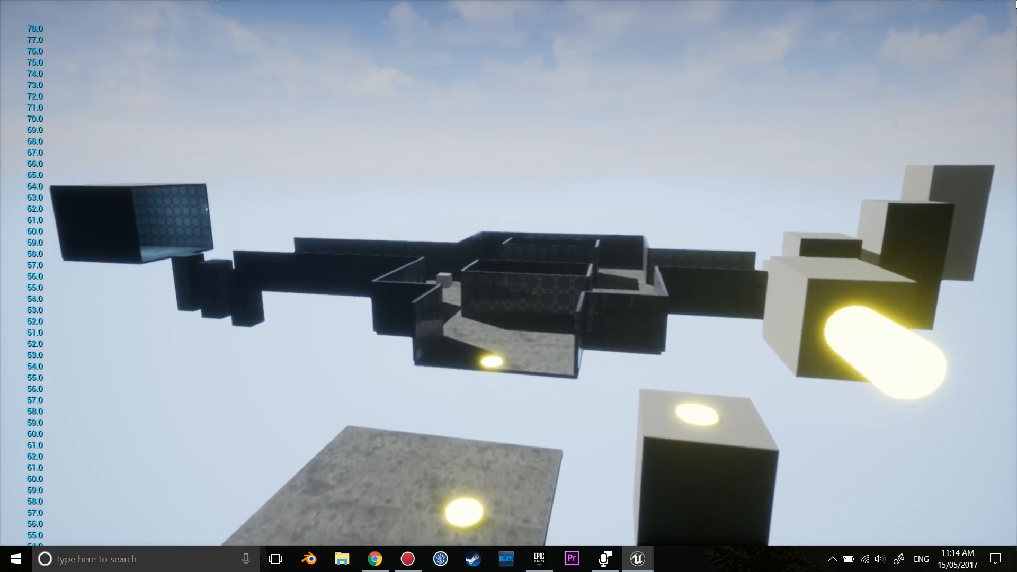
pyautogui.moveTo(509, 286)
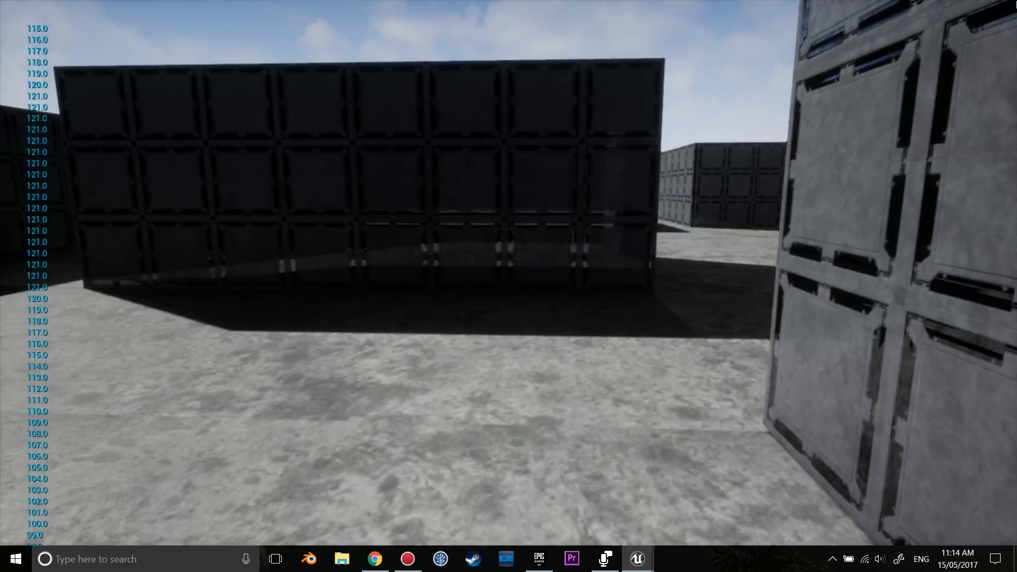
pyautogui.click(636, 558)
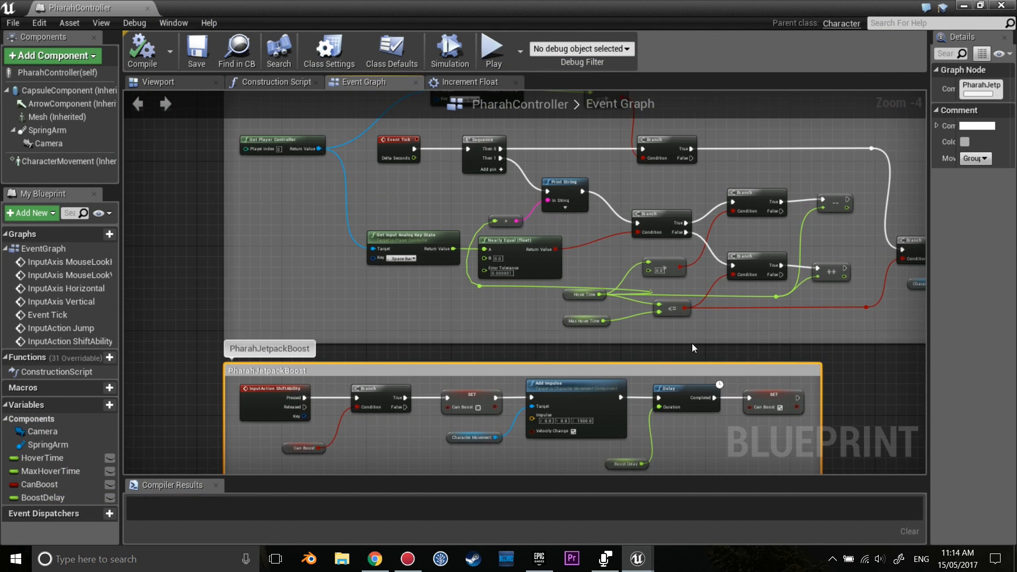
pyautogui.scroll(3)
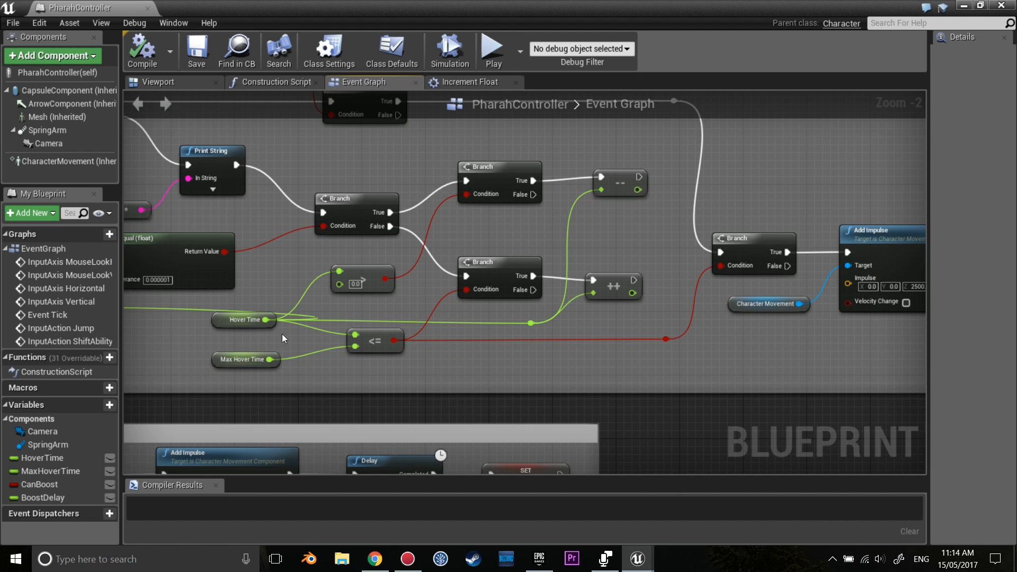
pyautogui.moveTo(231, 363)
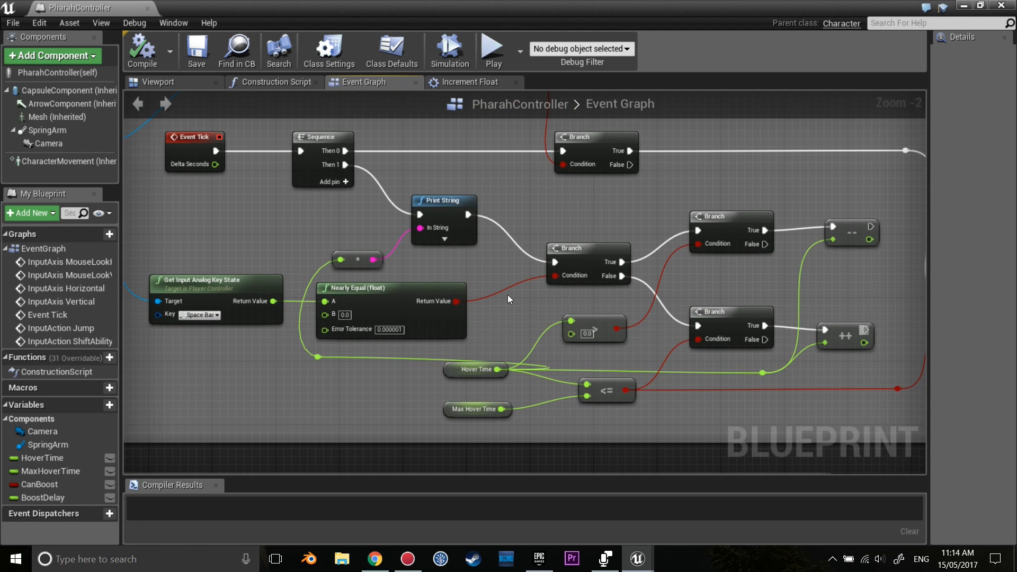
pyautogui.moveTo(569, 252)
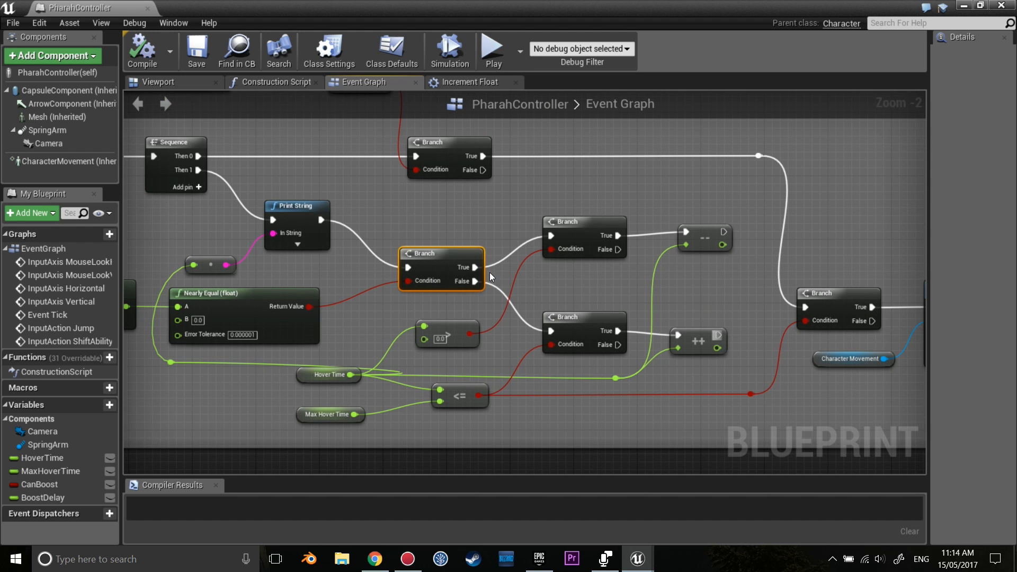
pyautogui.moveTo(704, 235)
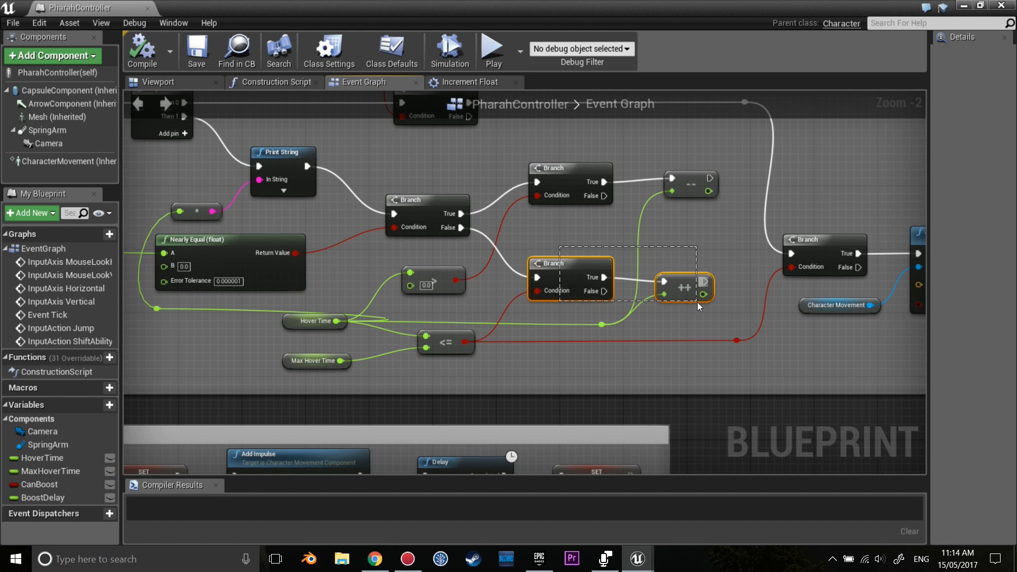
pyautogui.click(796, 362)
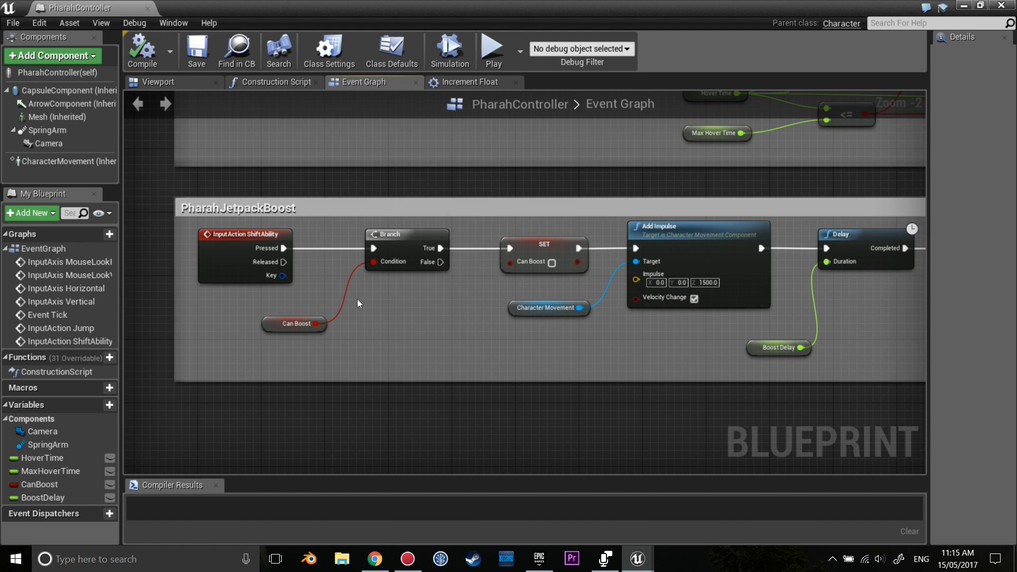
# Step: Inspect the Branch, Can Boost SET and Boost Delay nodes' Details values
pyautogui.click(407, 253)
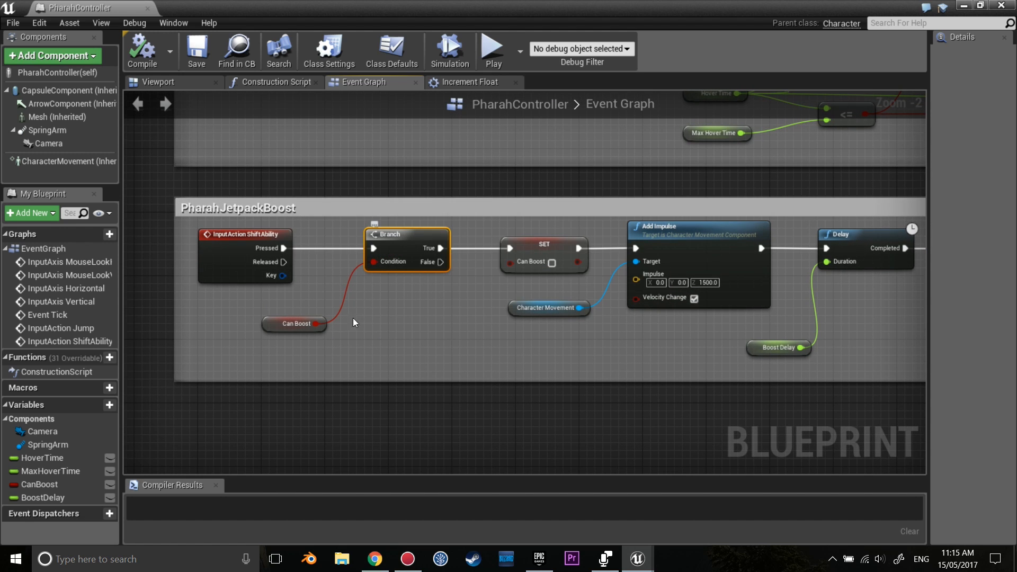
pyautogui.click(295, 323)
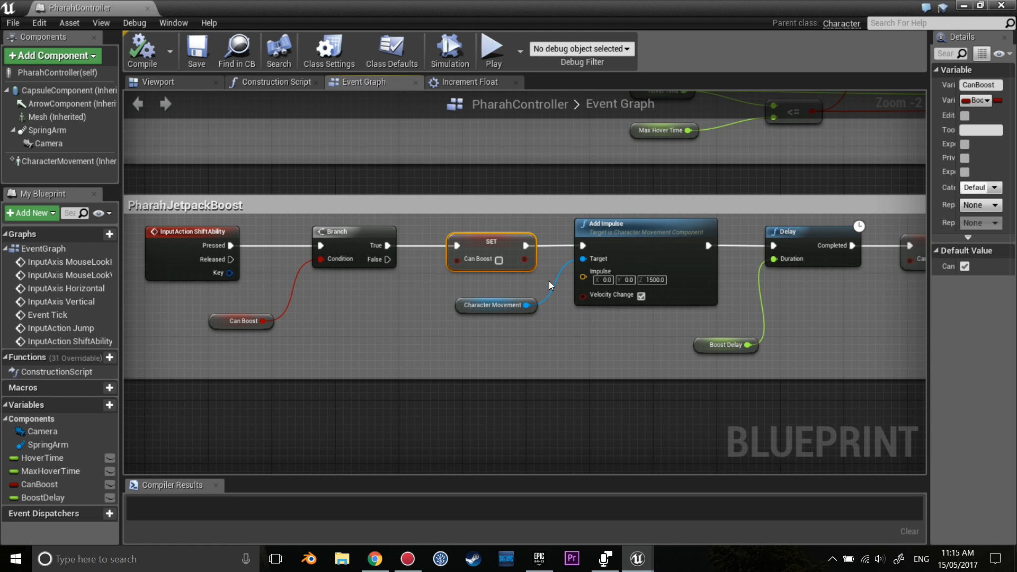
pyautogui.moveTo(549, 285)
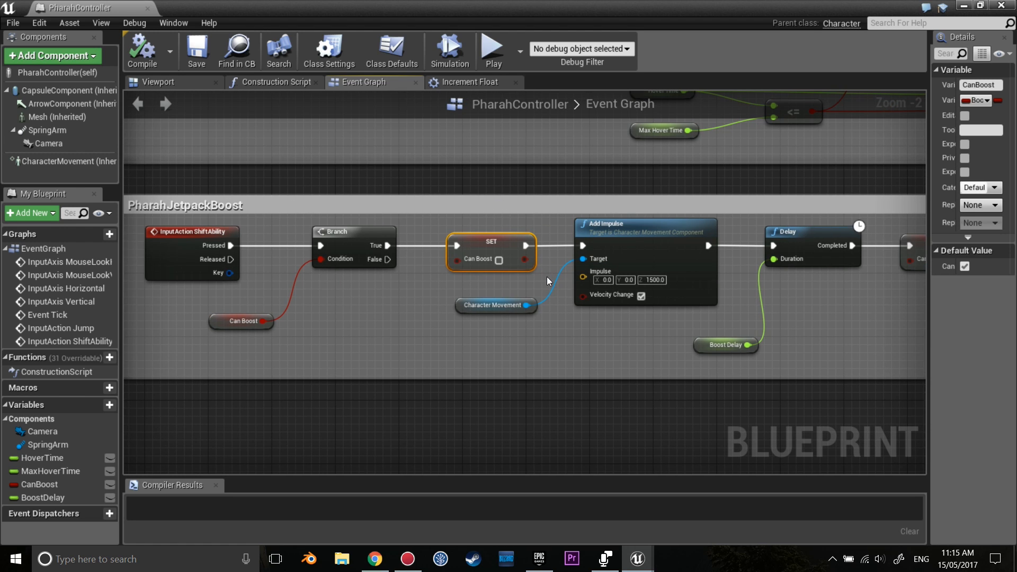
pyautogui.moveTo(688, 296)
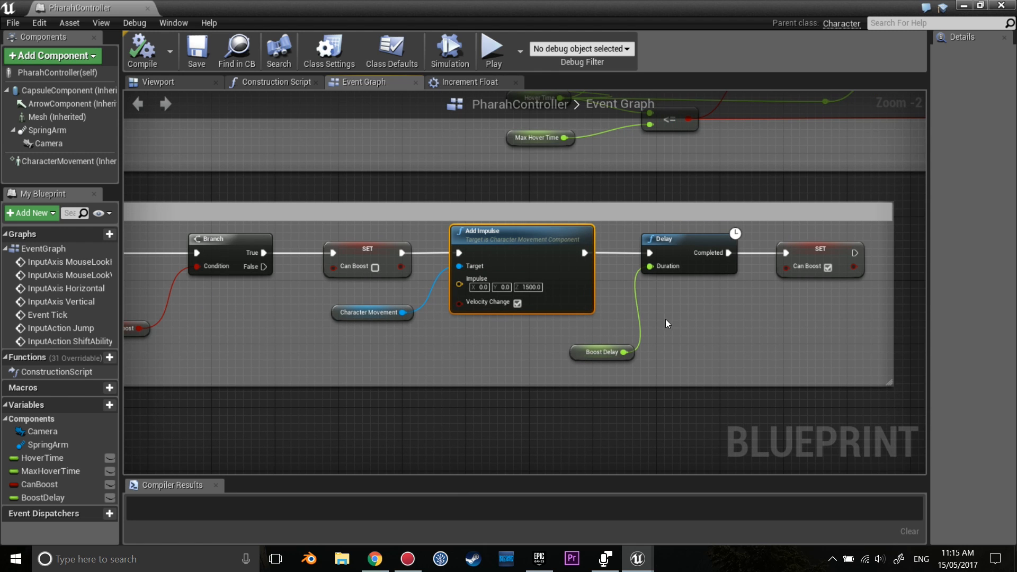
pyautogui.click(602, 352)
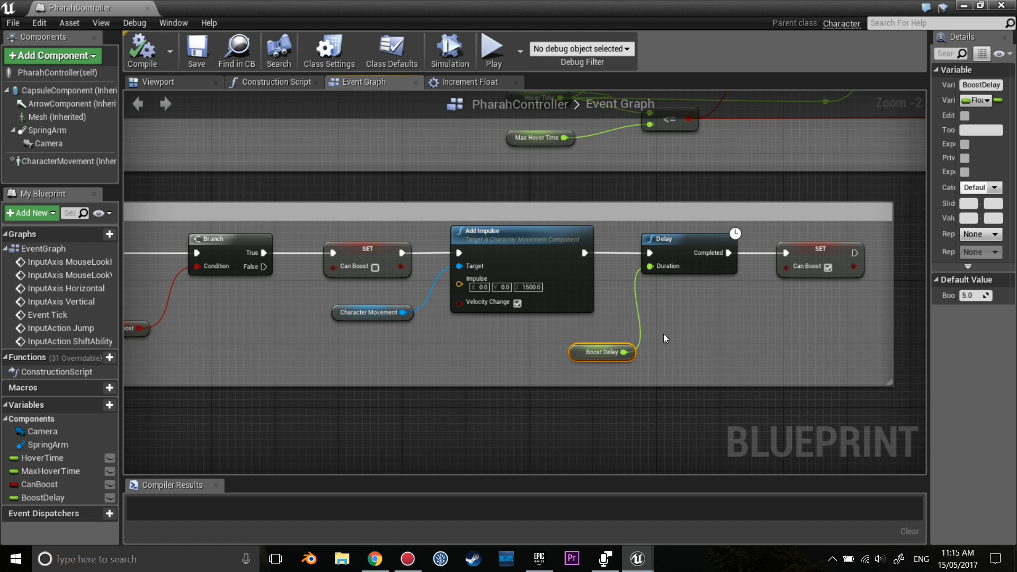
pyautogui.moveTo(930, 303)
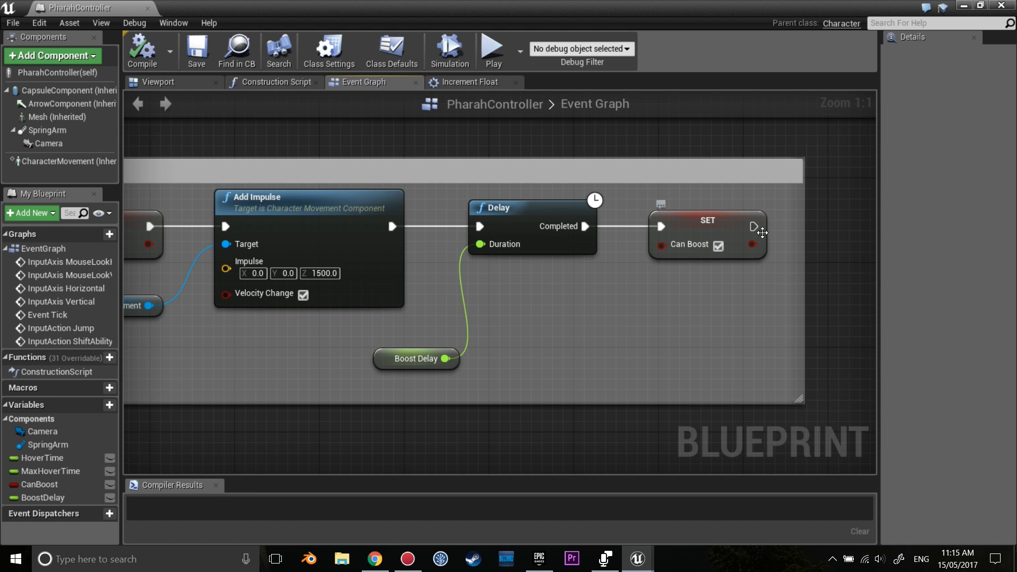
pyautogui.scroll(-3)
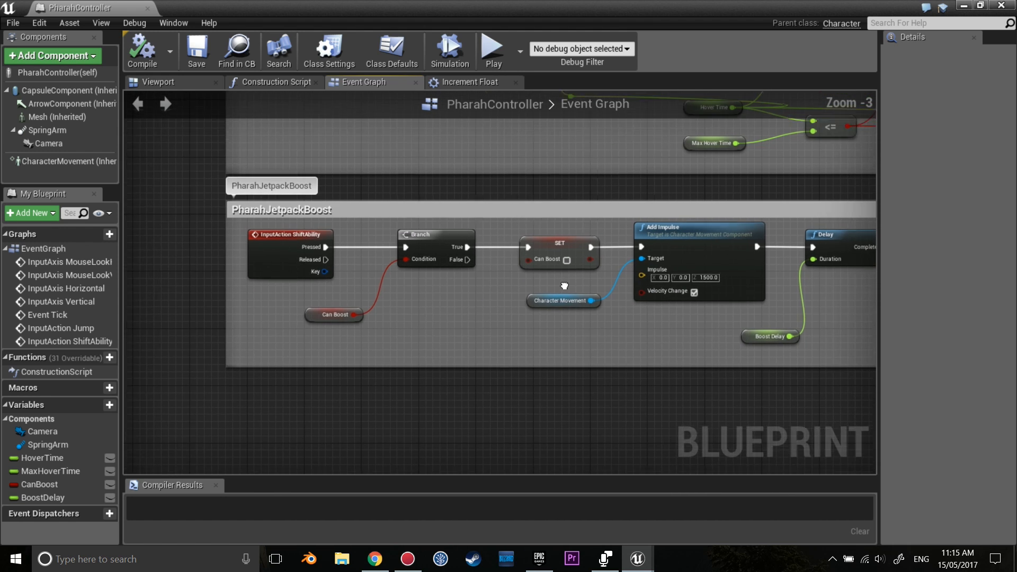
pyautogui.scroll(-3)
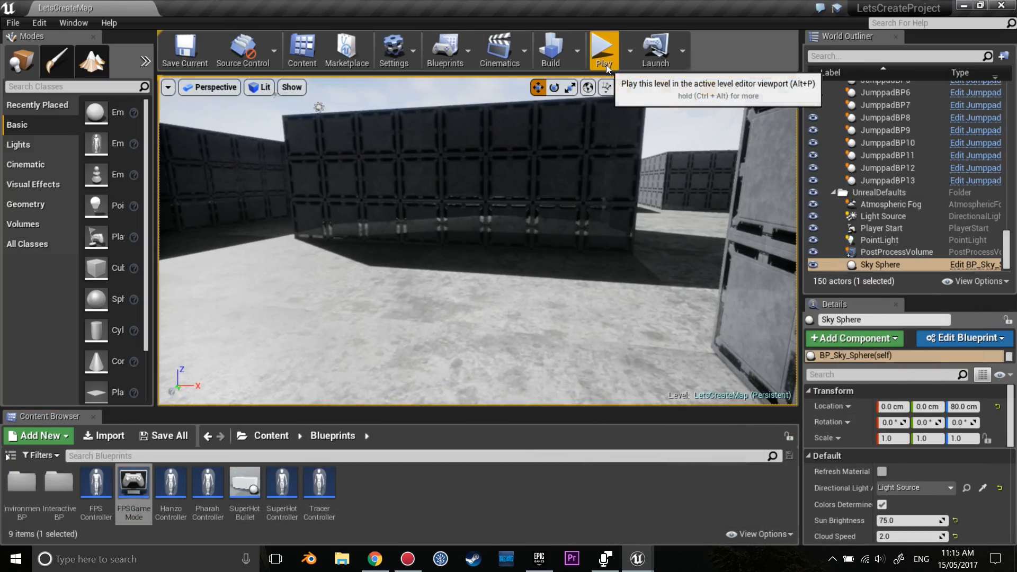
# Step: Start a play session to test jetpack hover and Shift boost
pyautogui.click(602, 50)
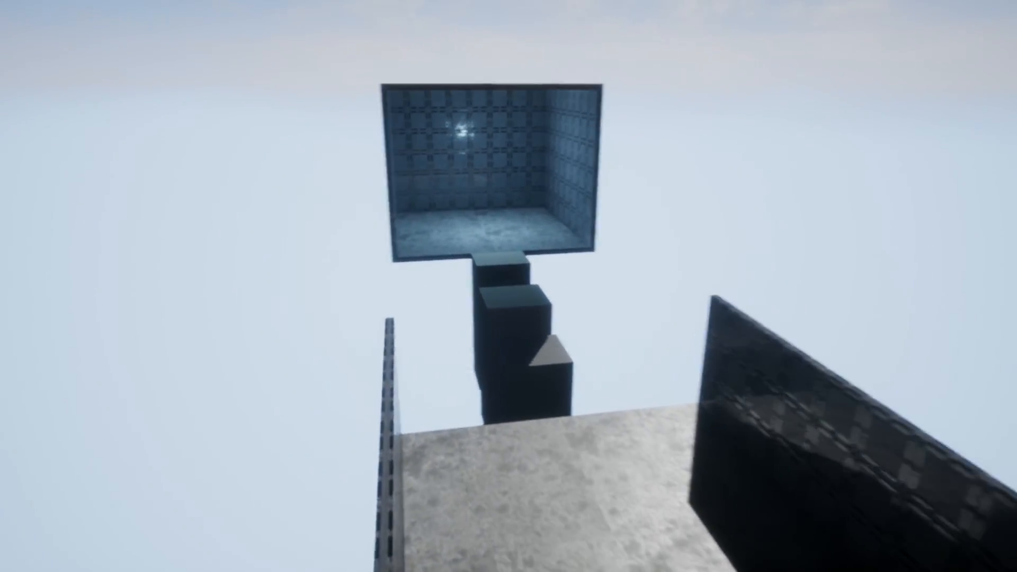
pyautogui.moveTo(509, 287)
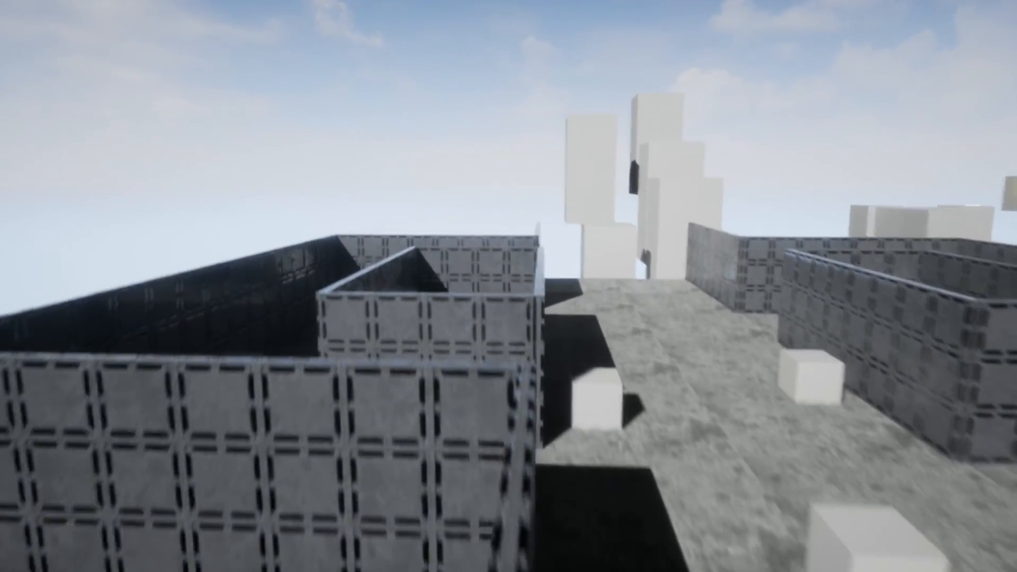
pyautogui.moveTo(508, 286)
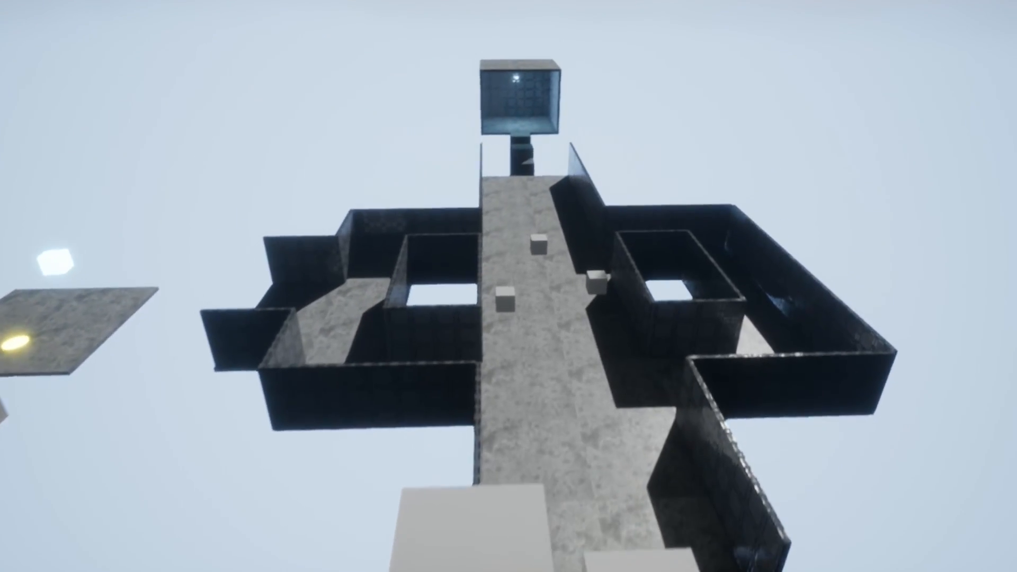
pyautogui.moveTo(508, 286)
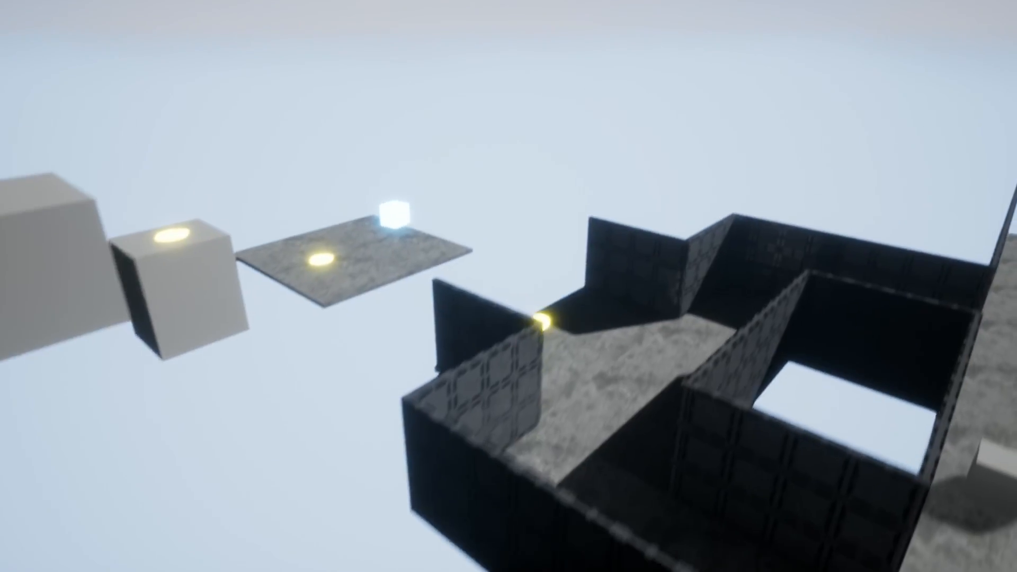
pyautogui.moveTo(508, 286)
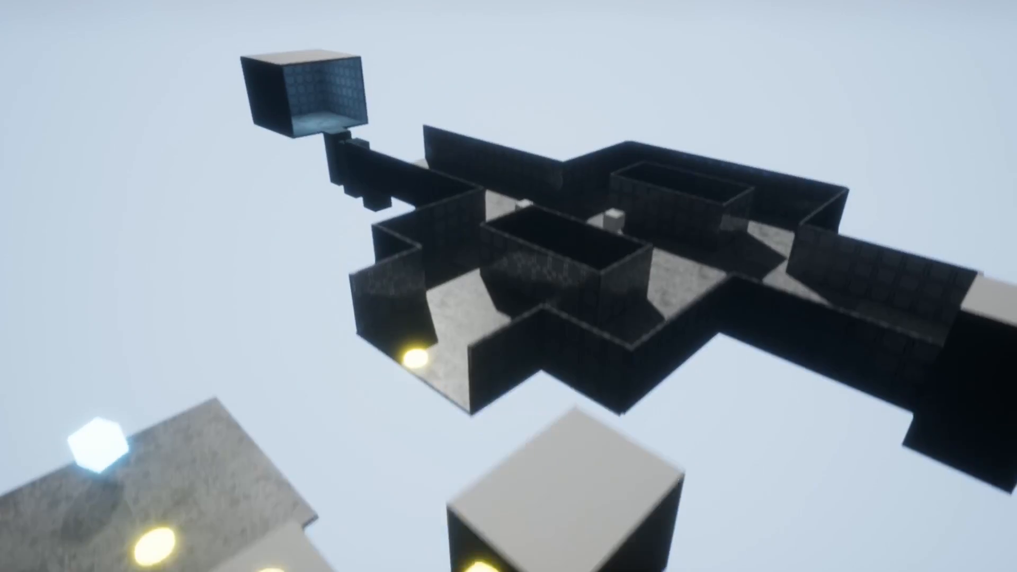
pyautogui.moveTo(508, 286)
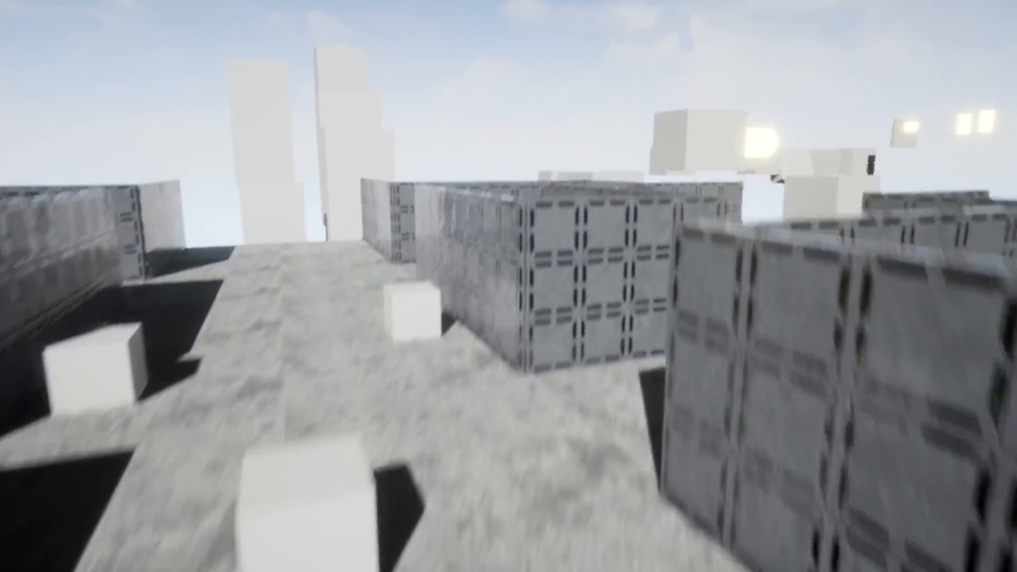
pyautogui.moveTo(509, 286)
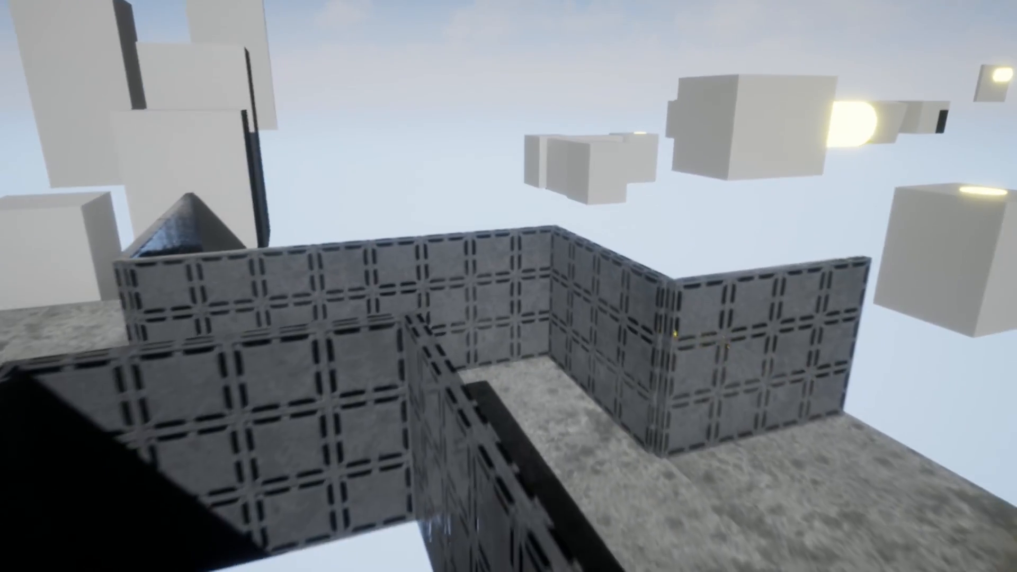
pyautogui.moveTo(508, 286)
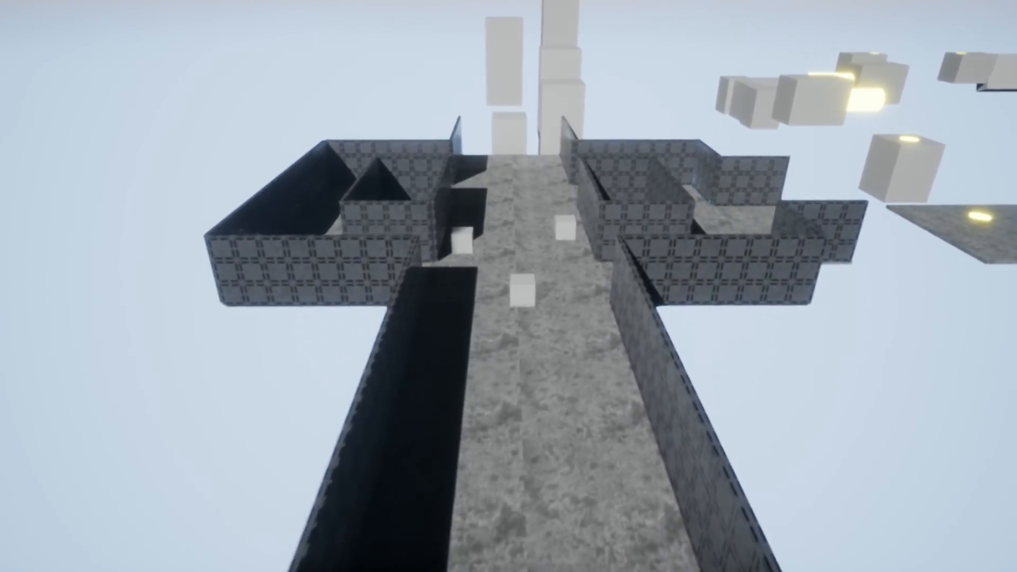